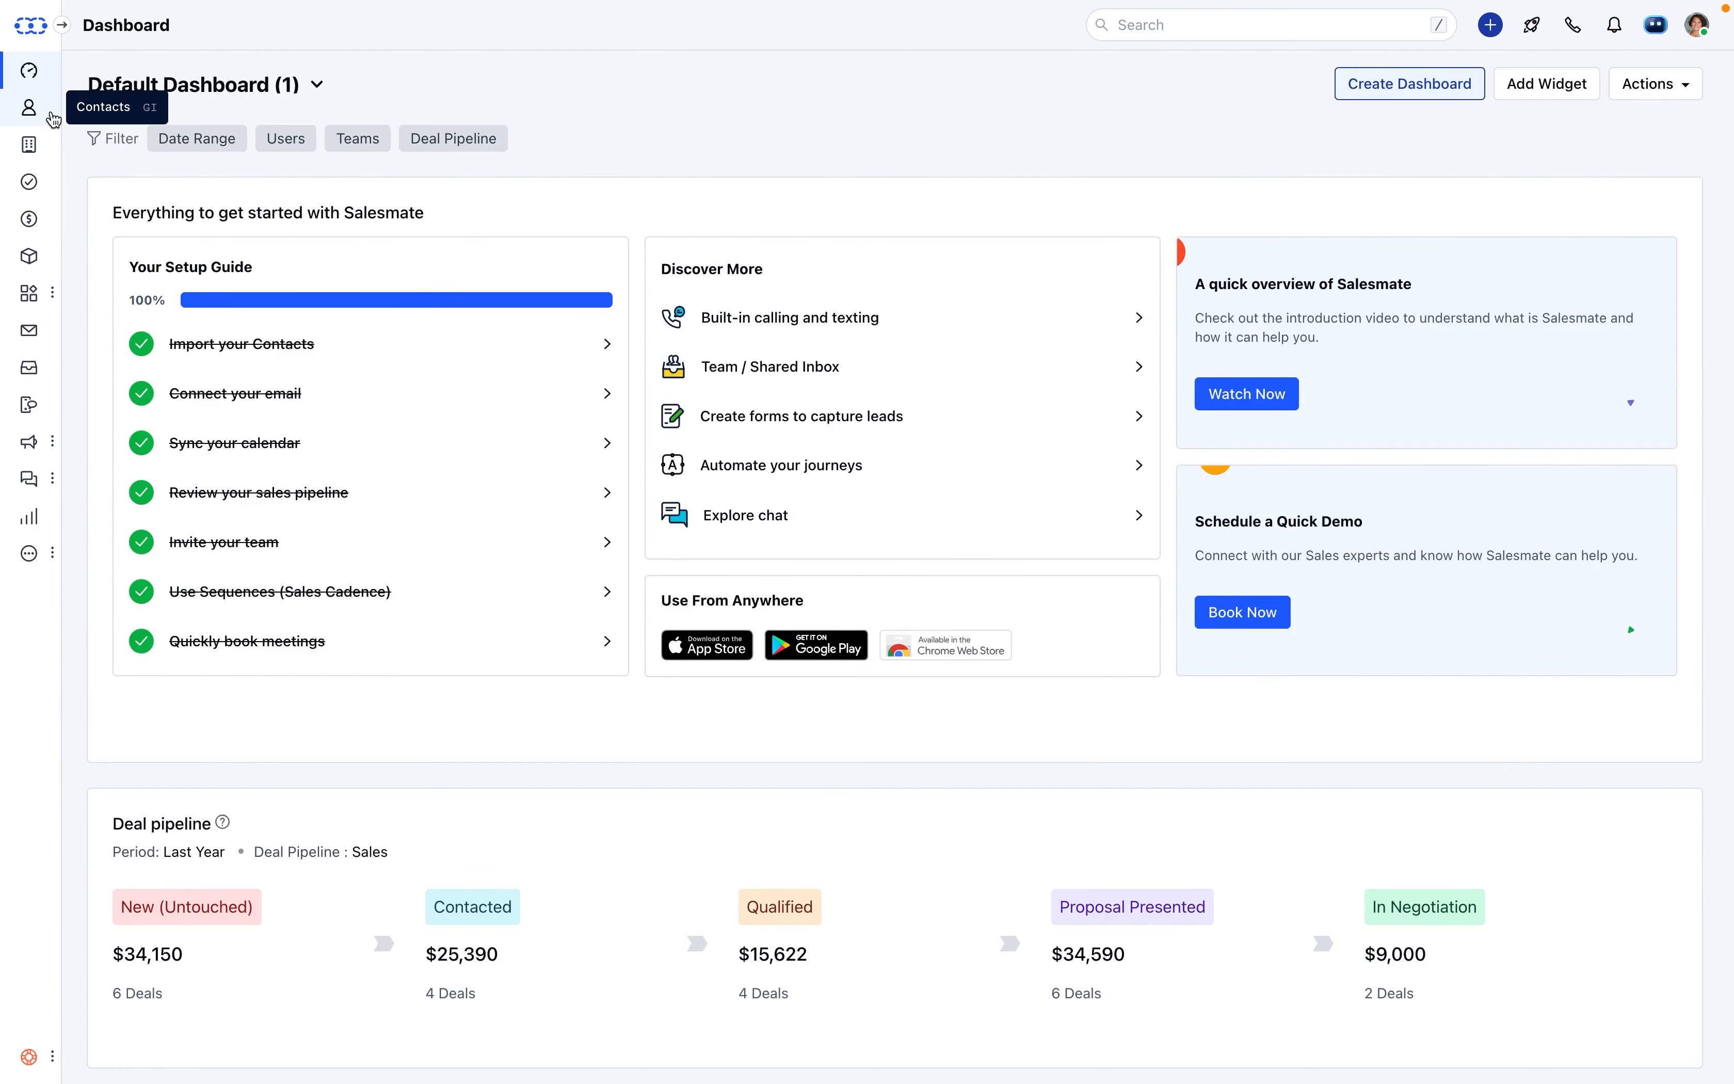
Go to the All Contacts list from the dashboard sidebar
click(30, 108)
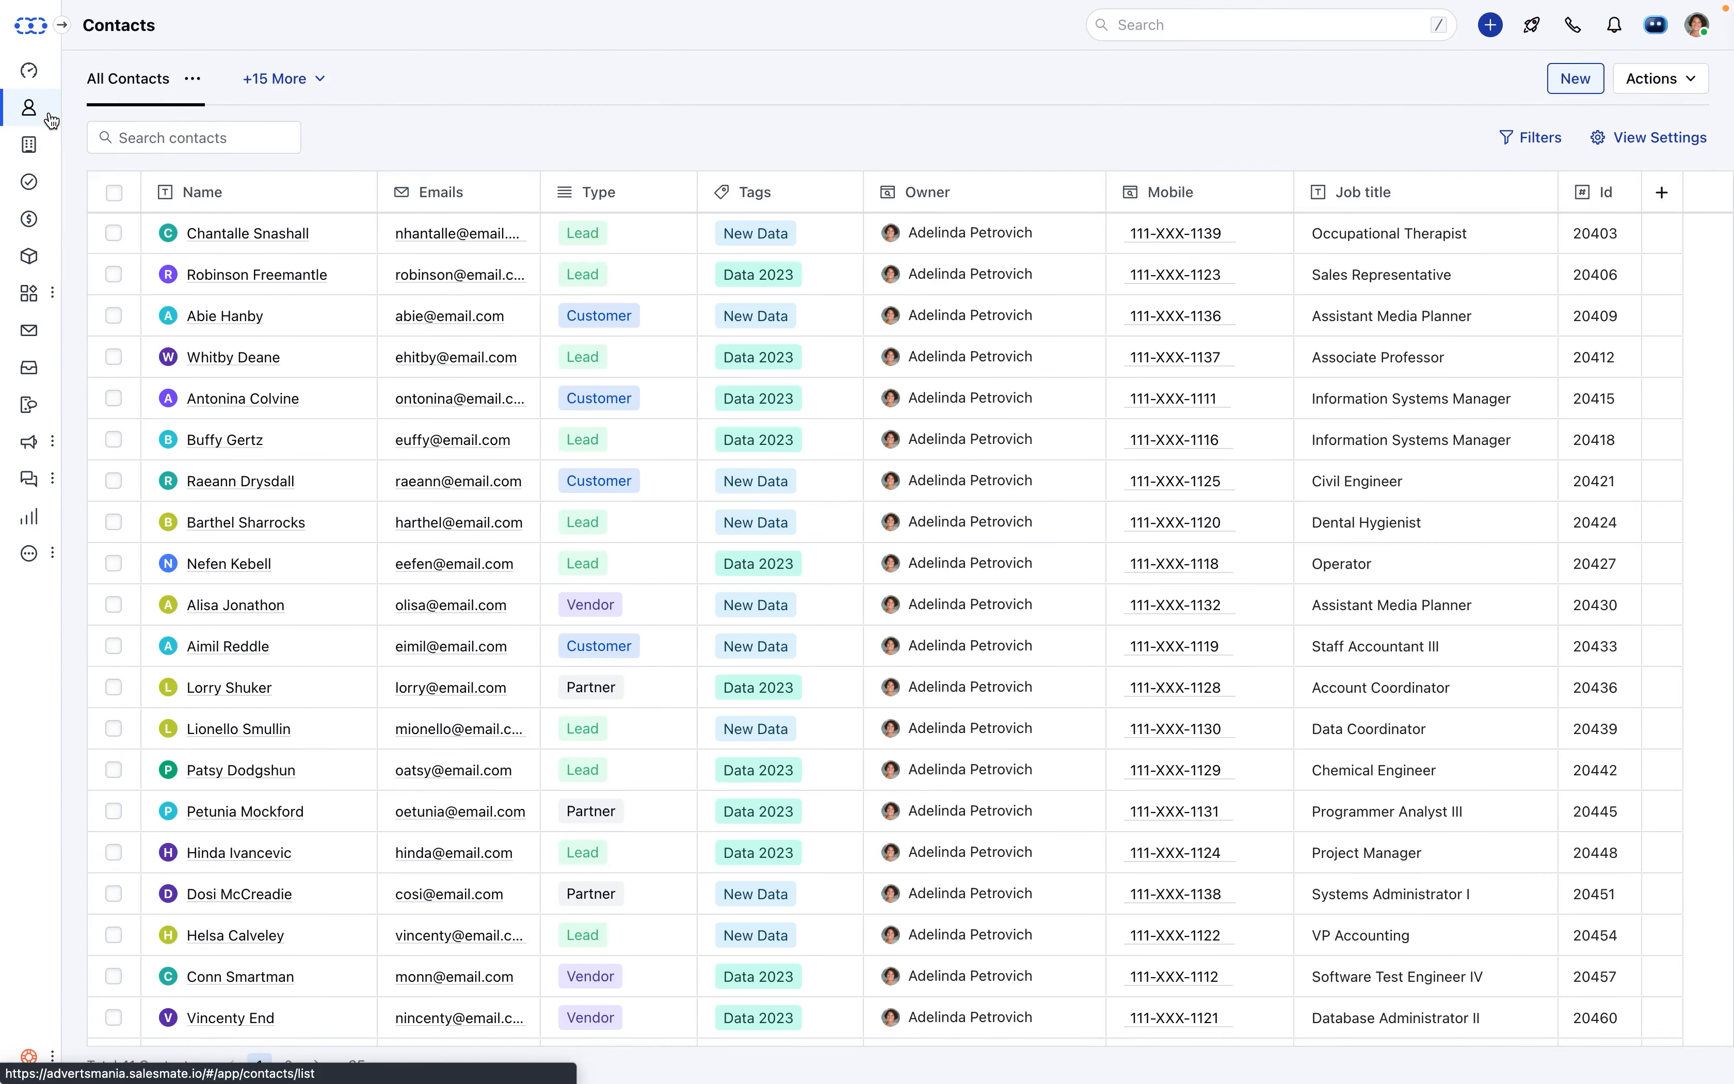
mouse_move(1397, 108)
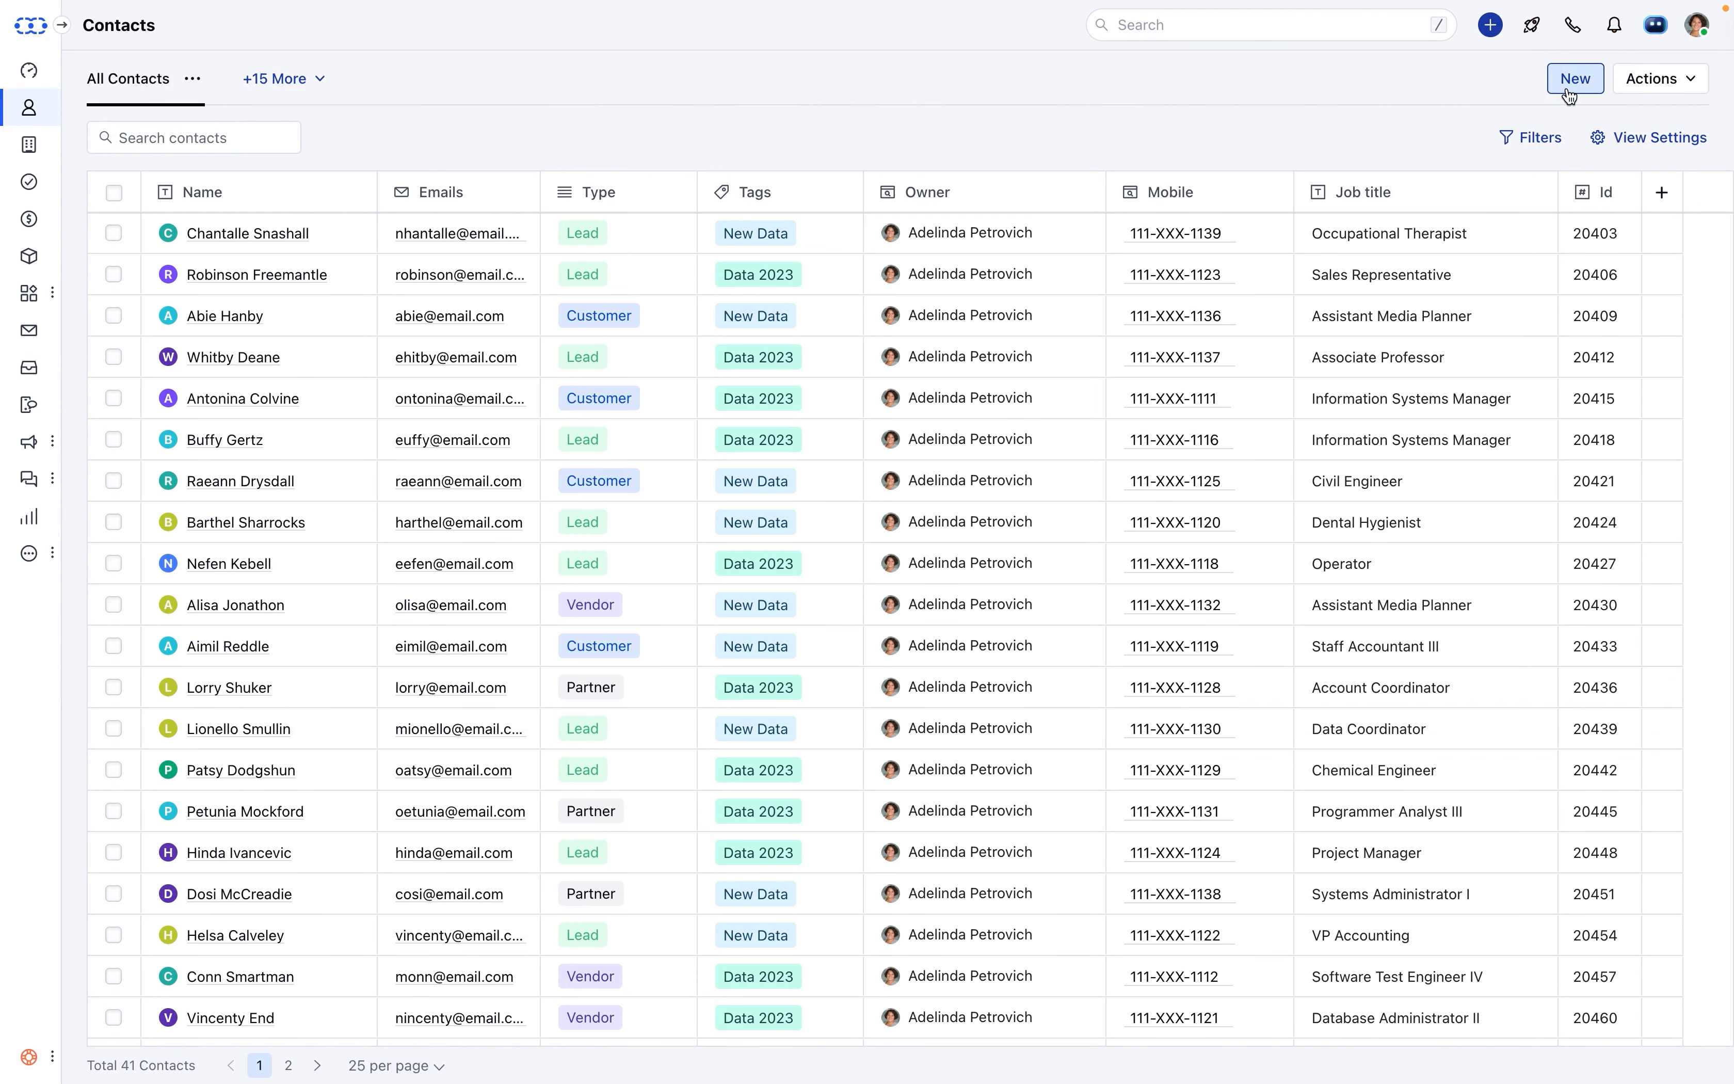
Begin a new contact and expand the Add New Contact form to show all fields
click(1575, 79)
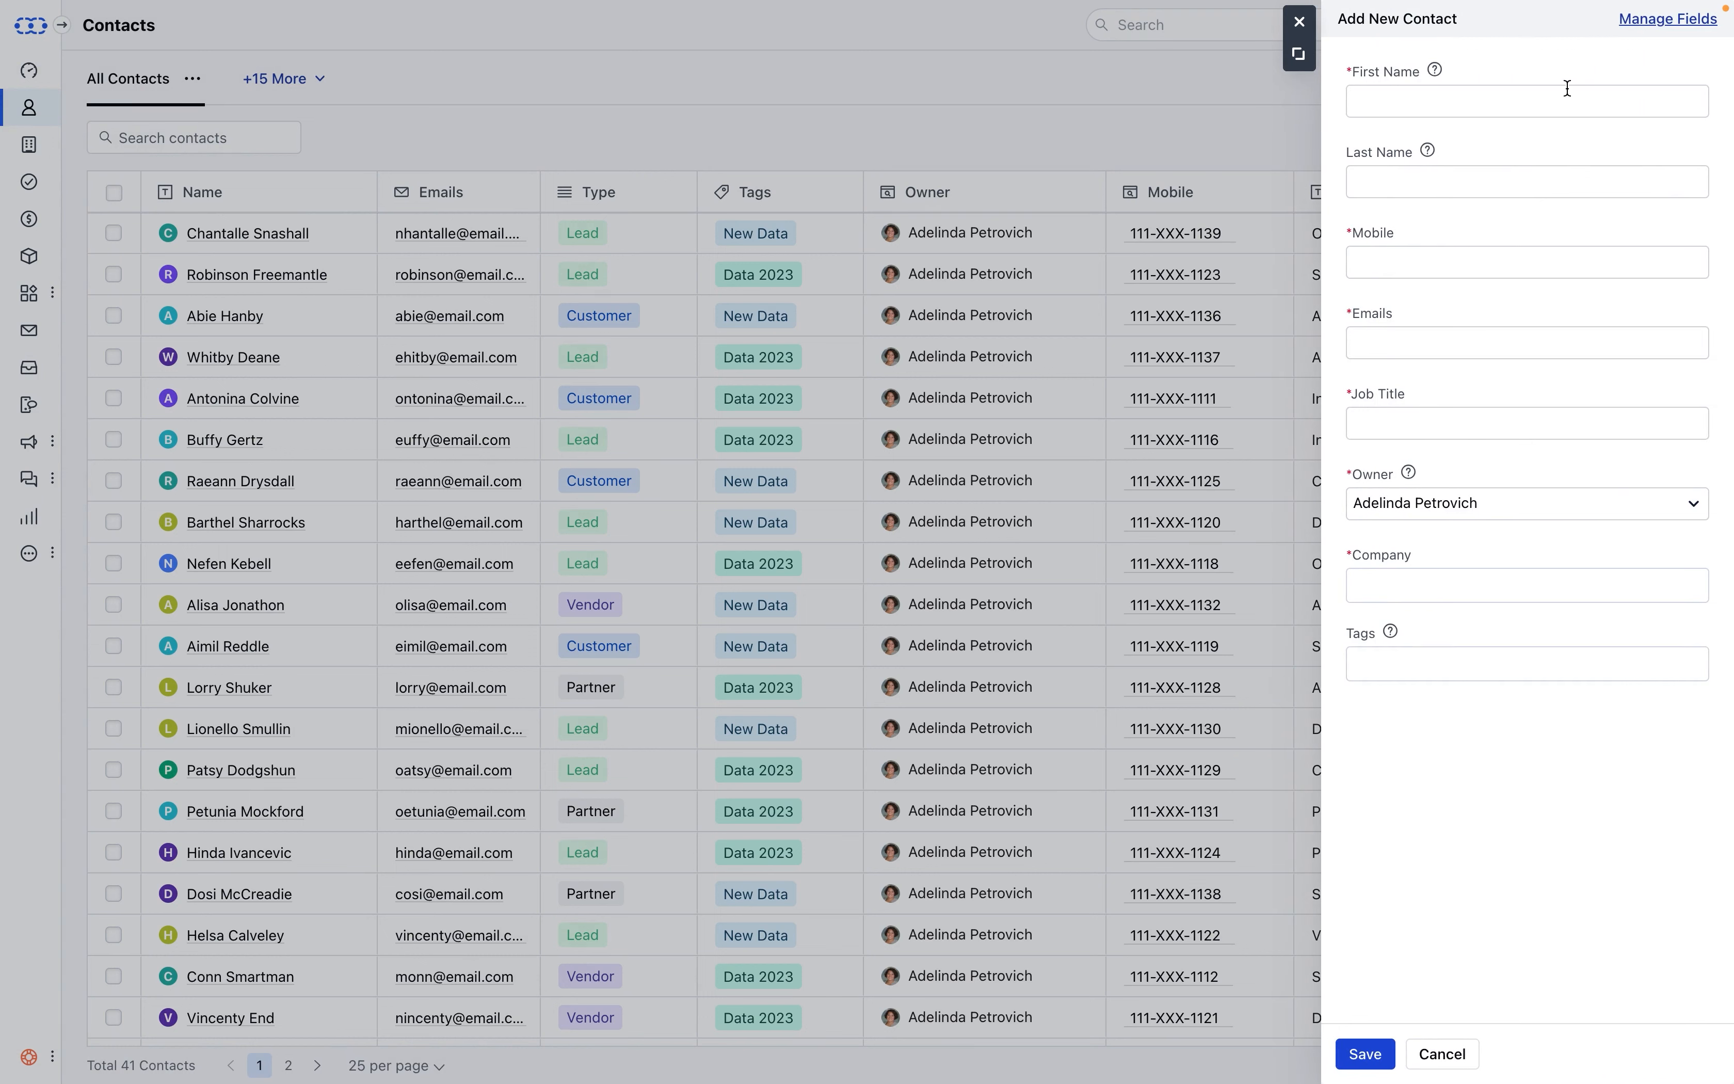
mouse_move(1298, 54)
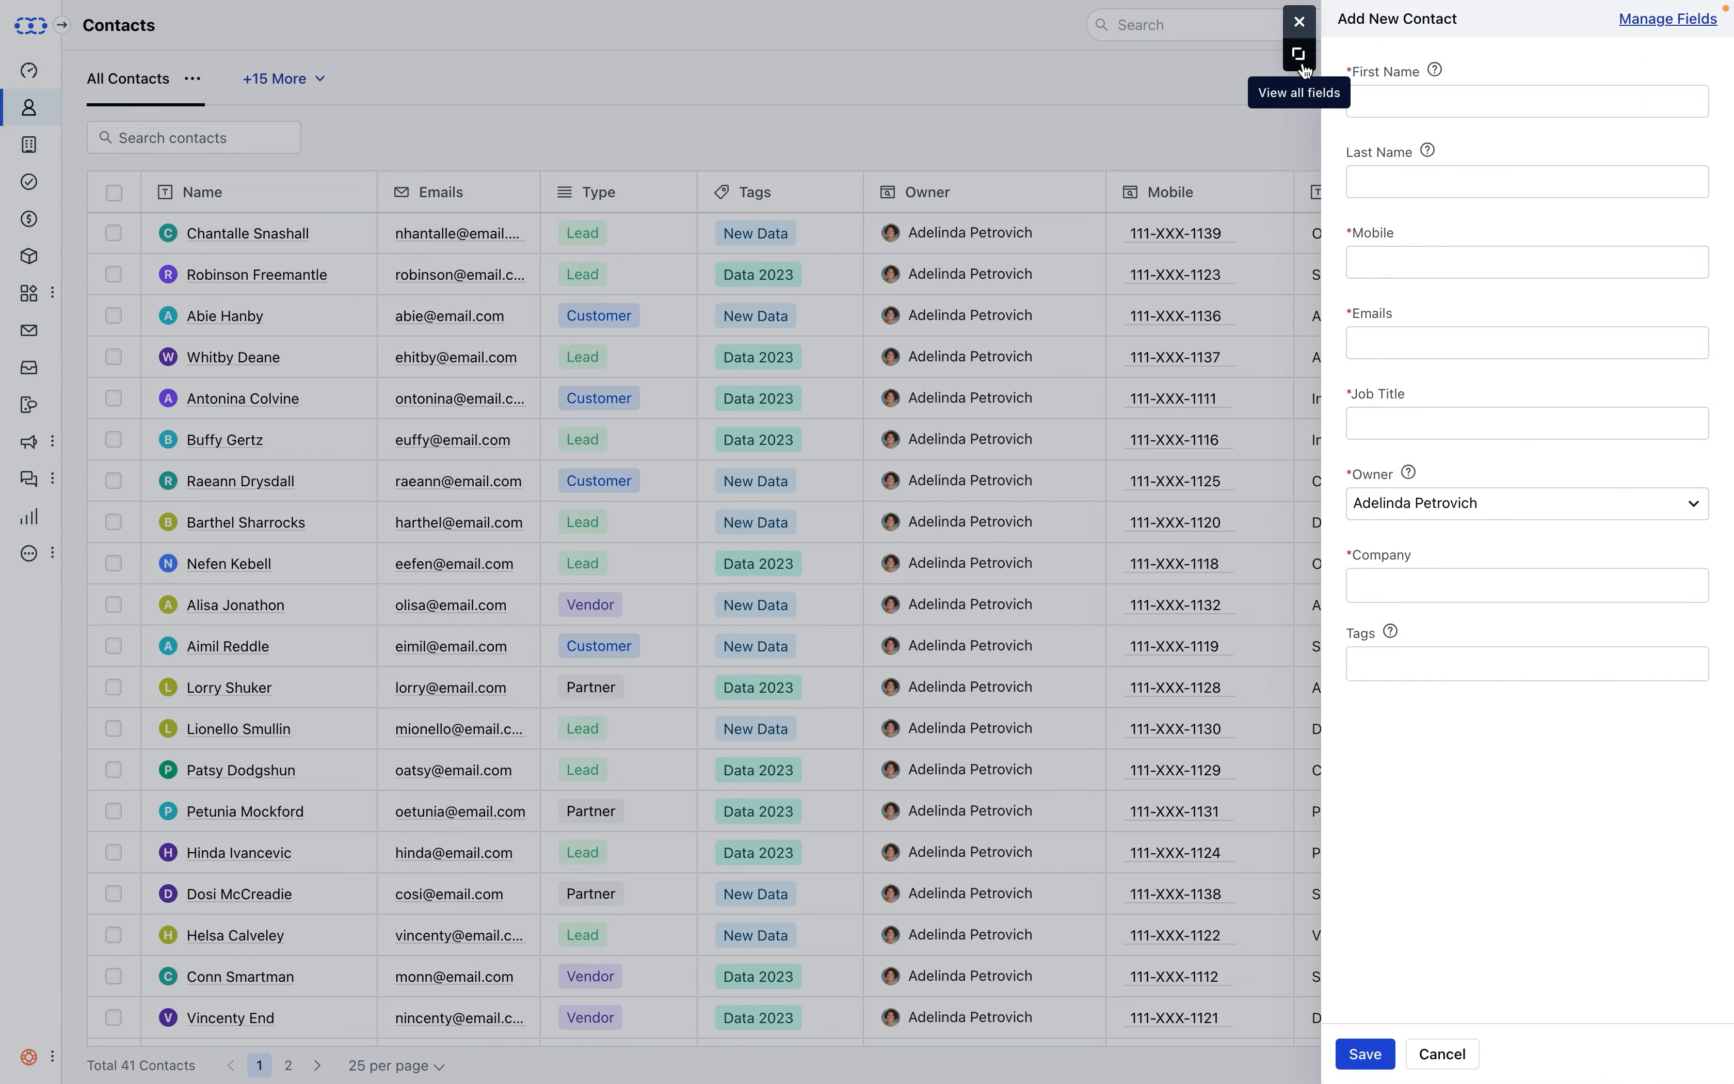
click(1299, 53)
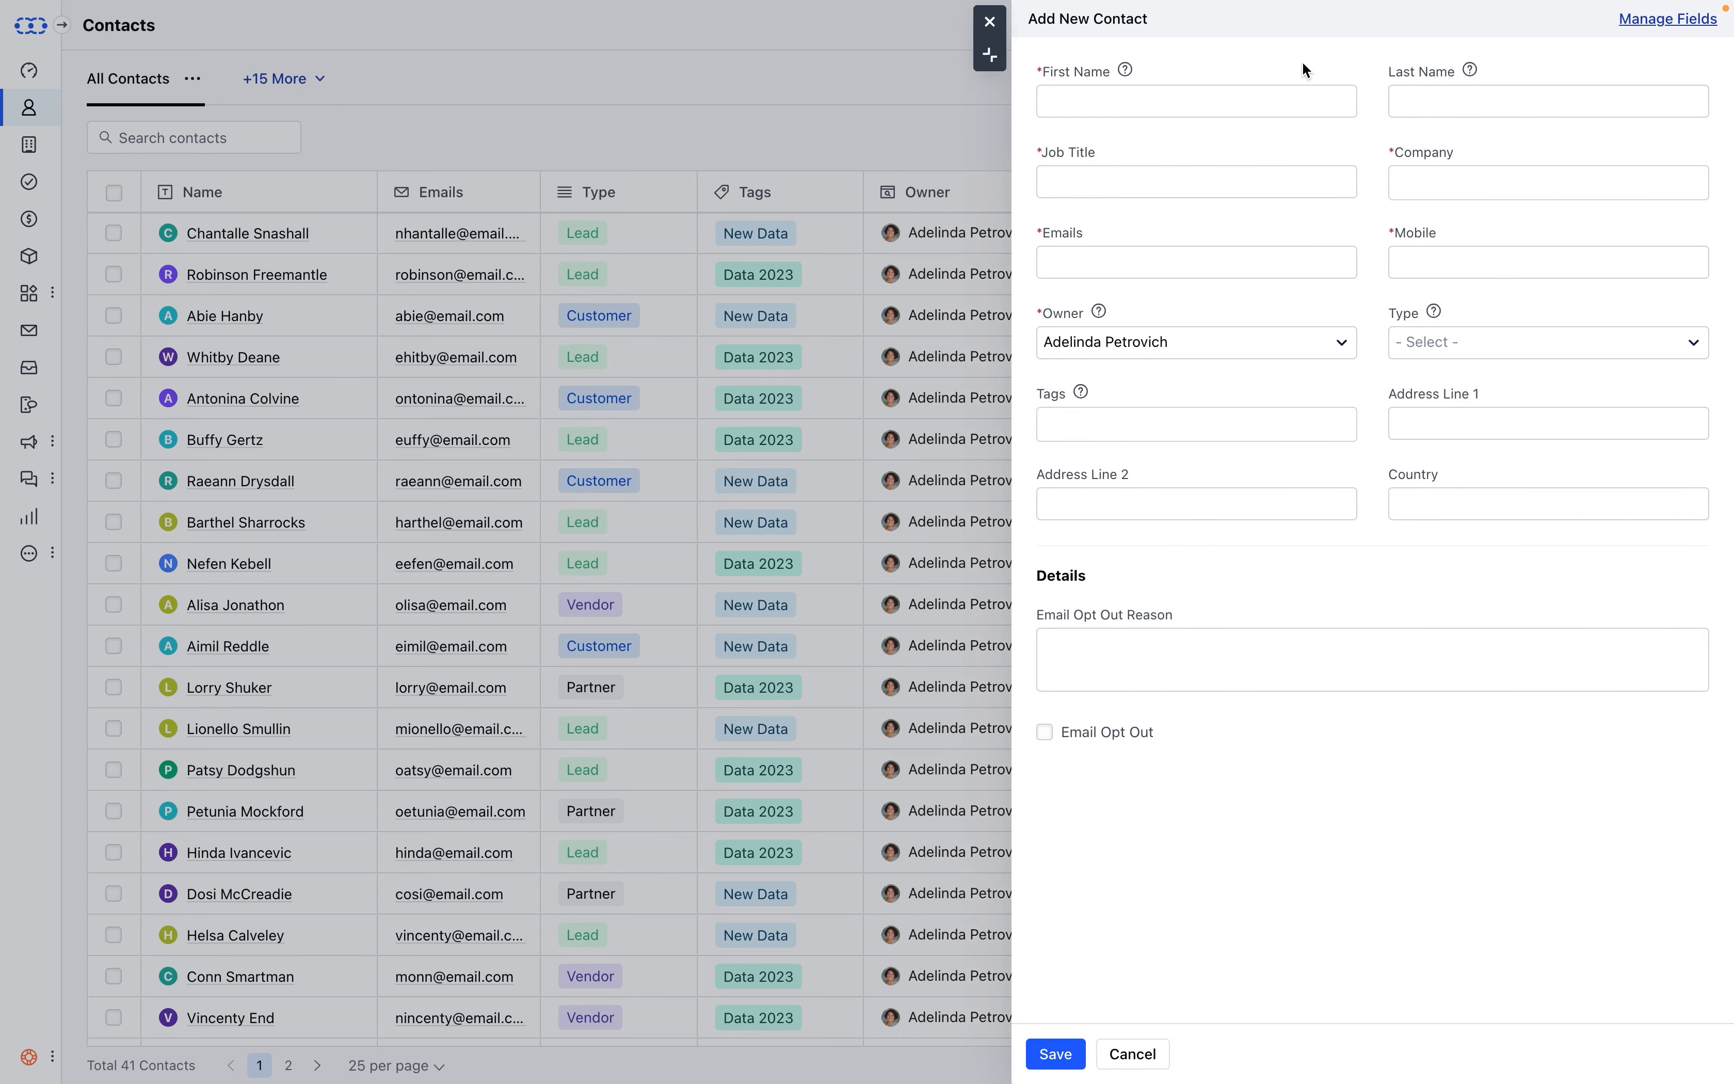
mouse_move(1601, 47)
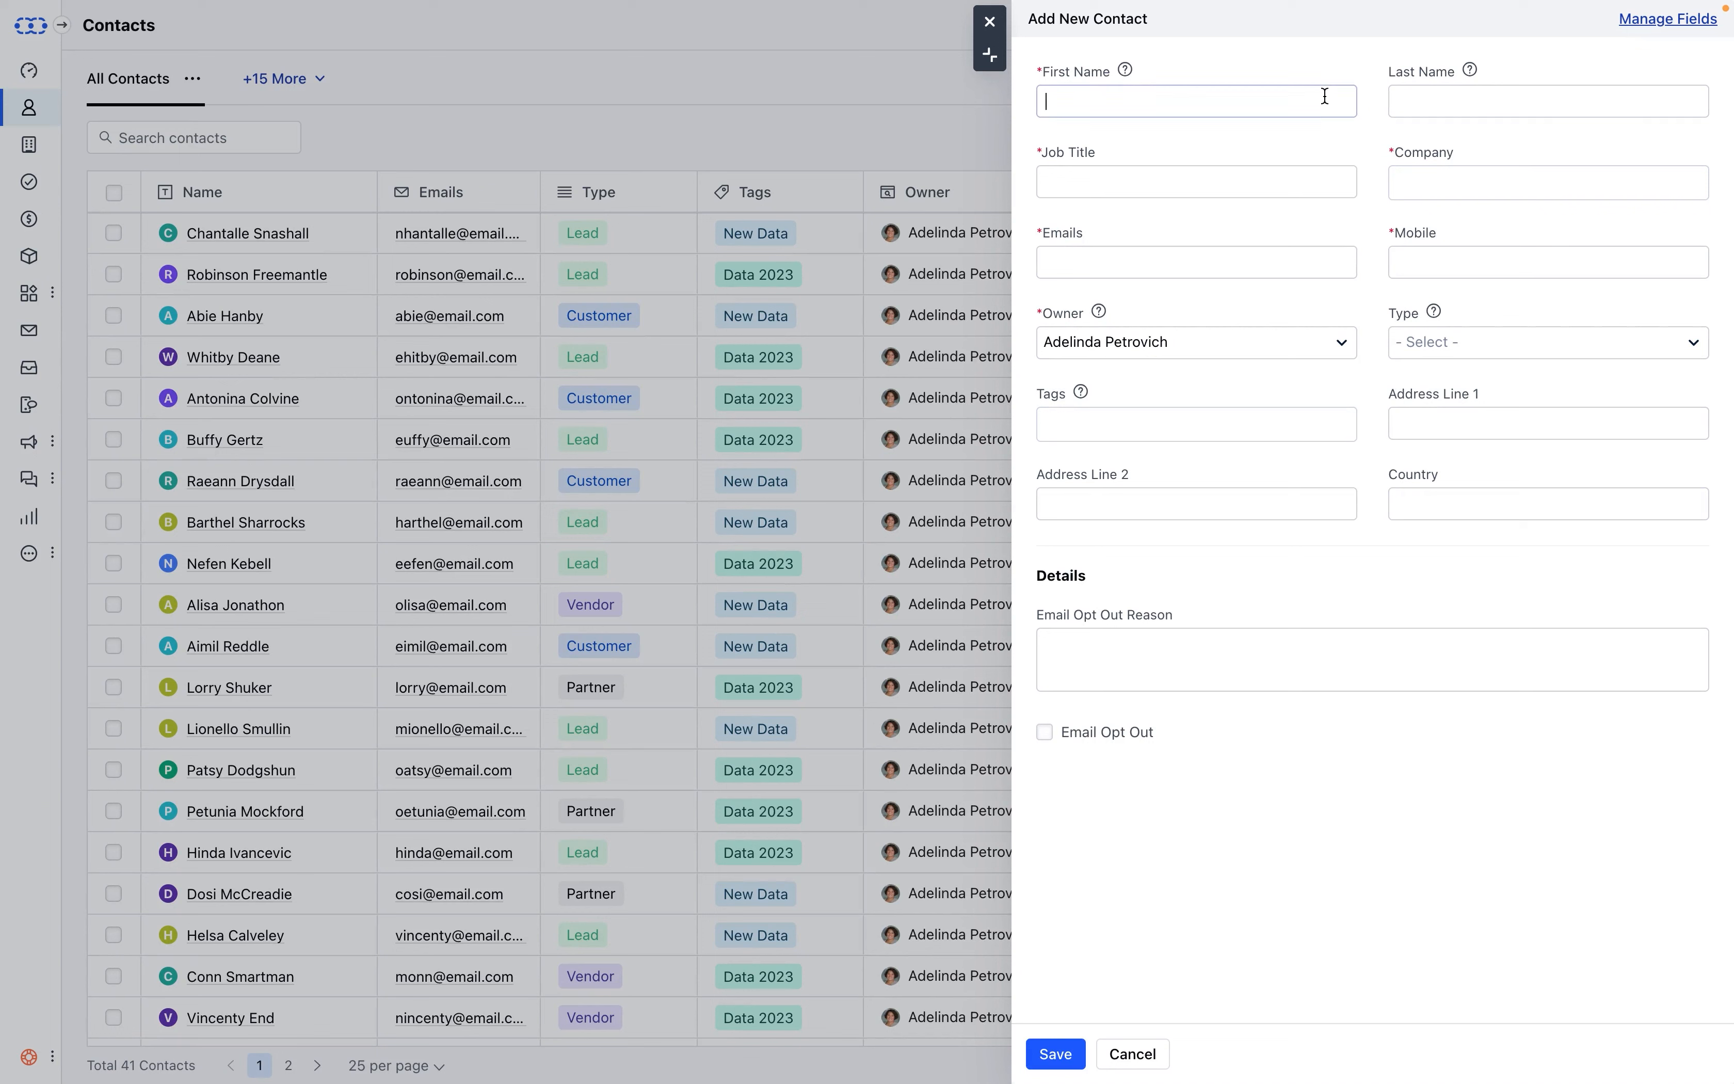
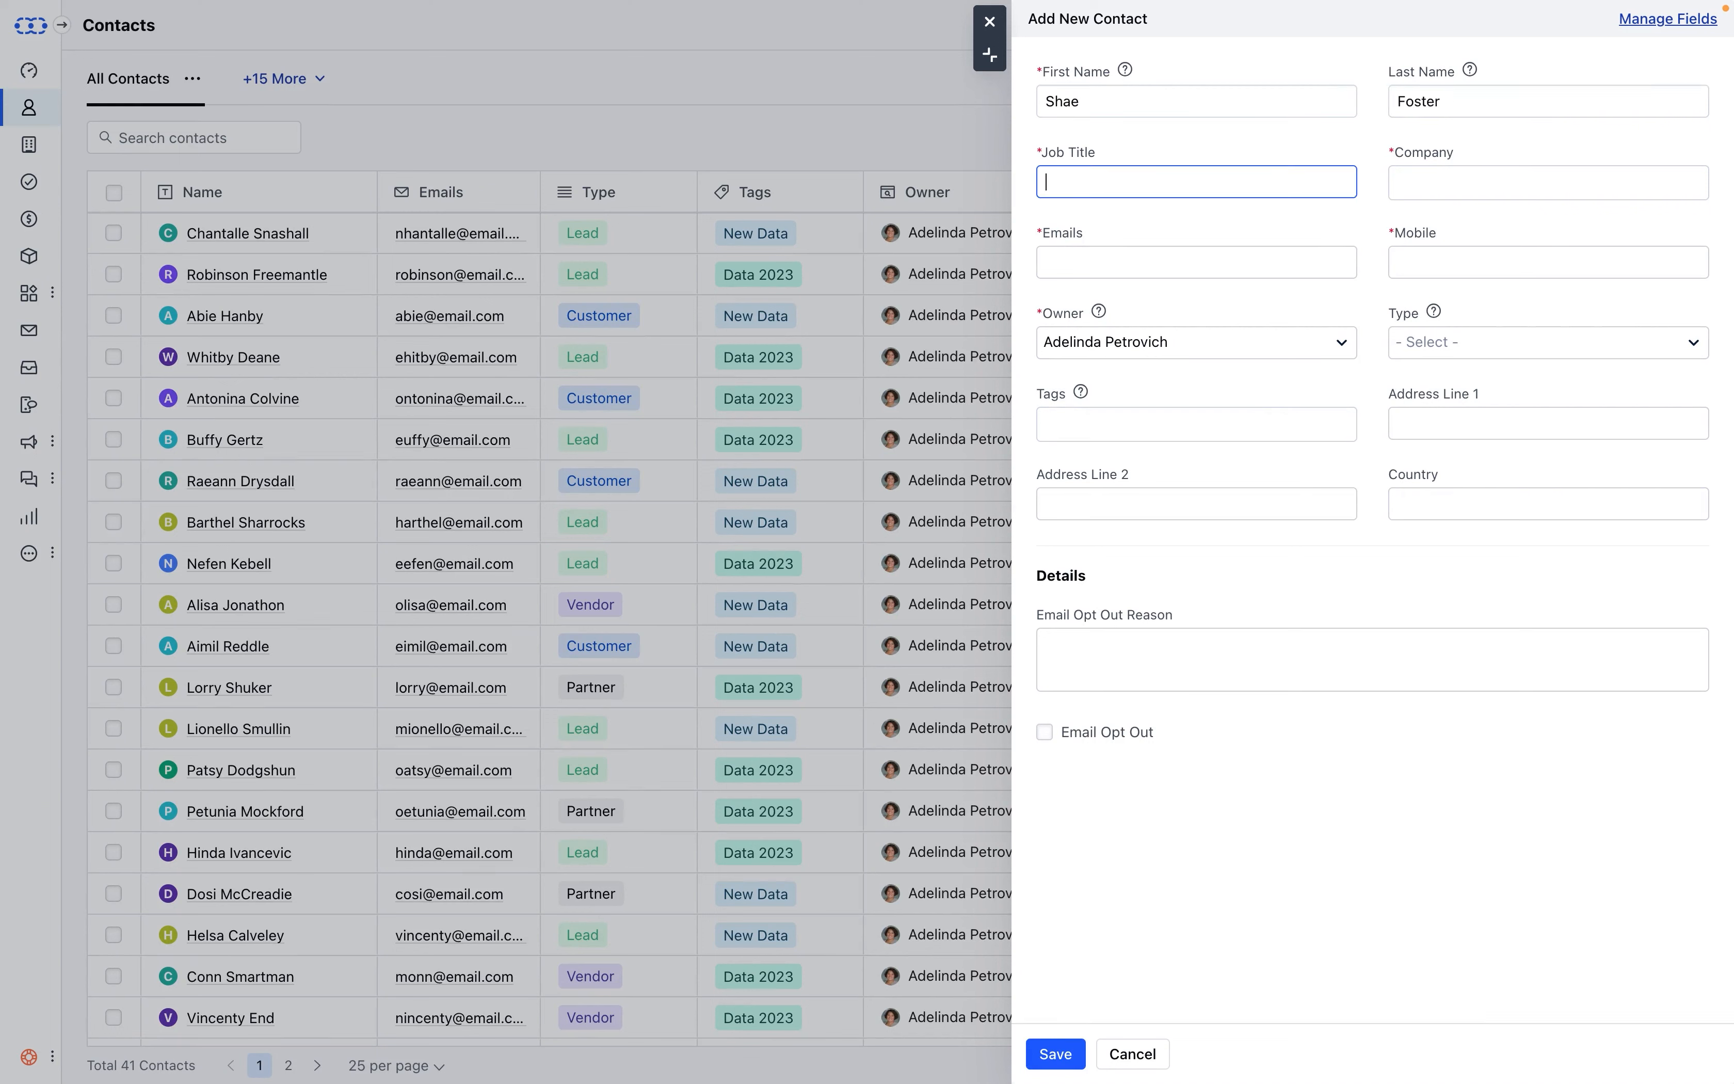
text(Sales Mana)
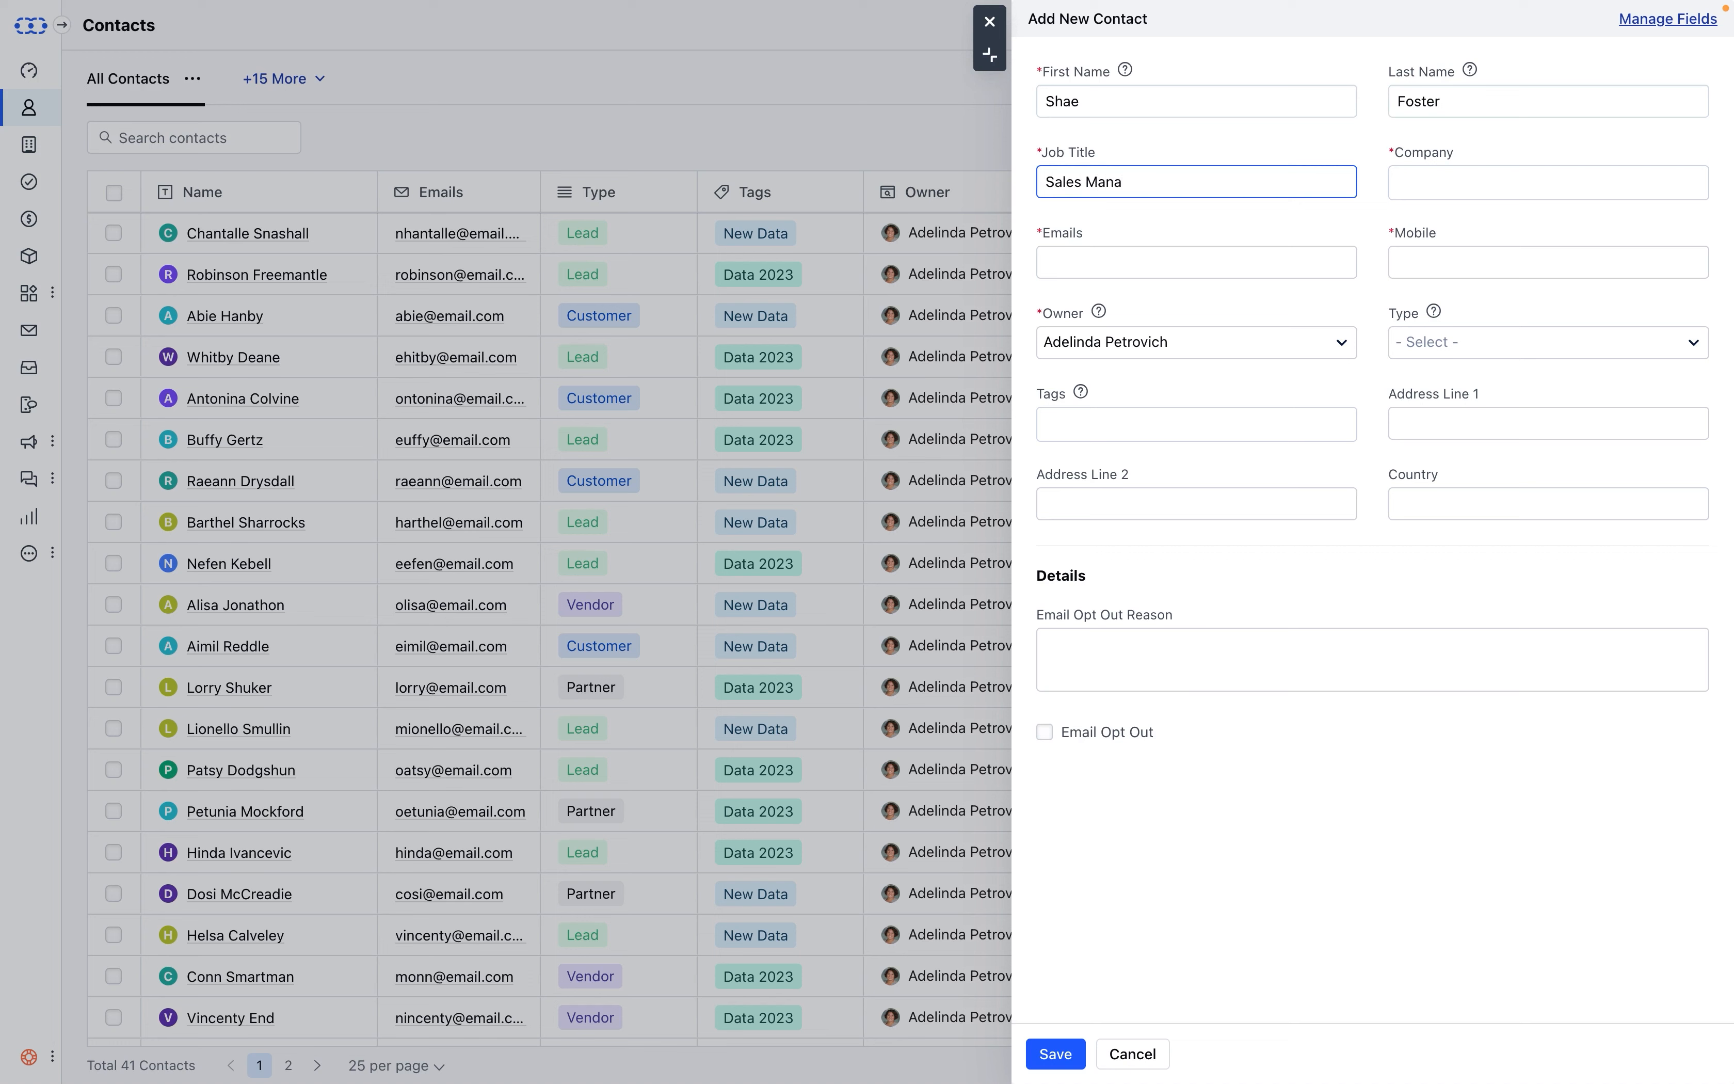
text(Hermiston)
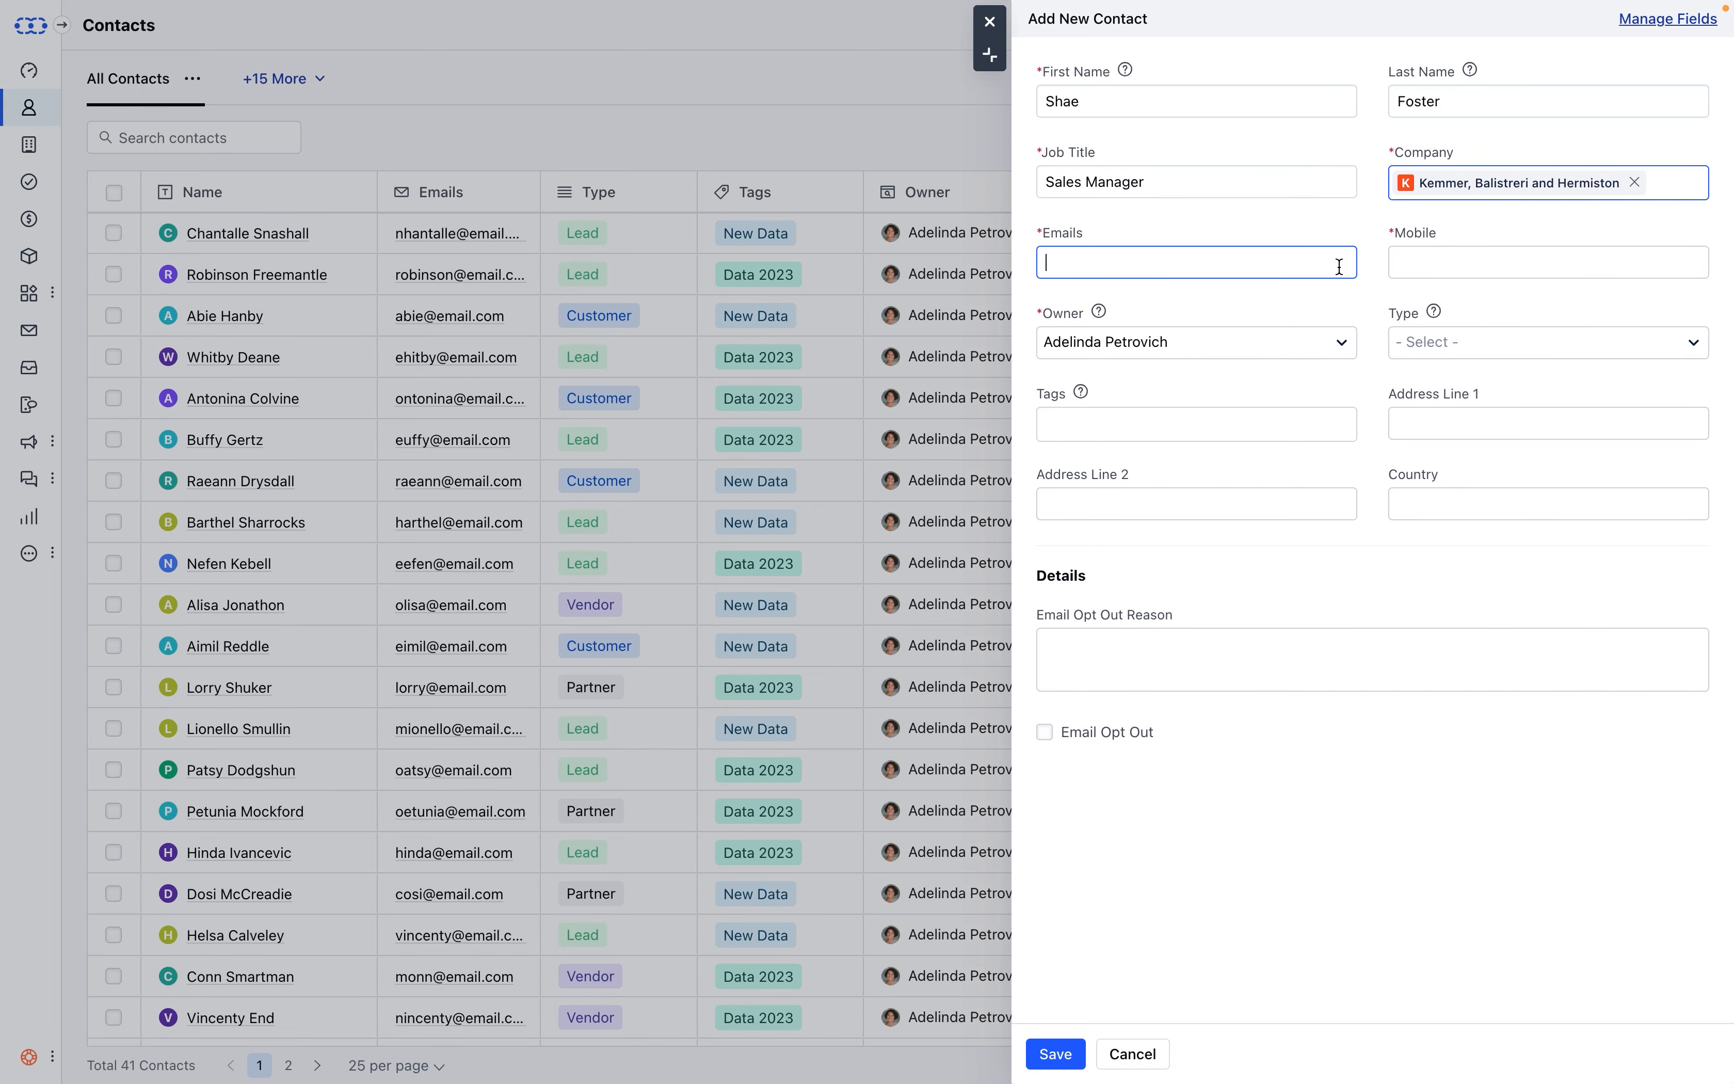
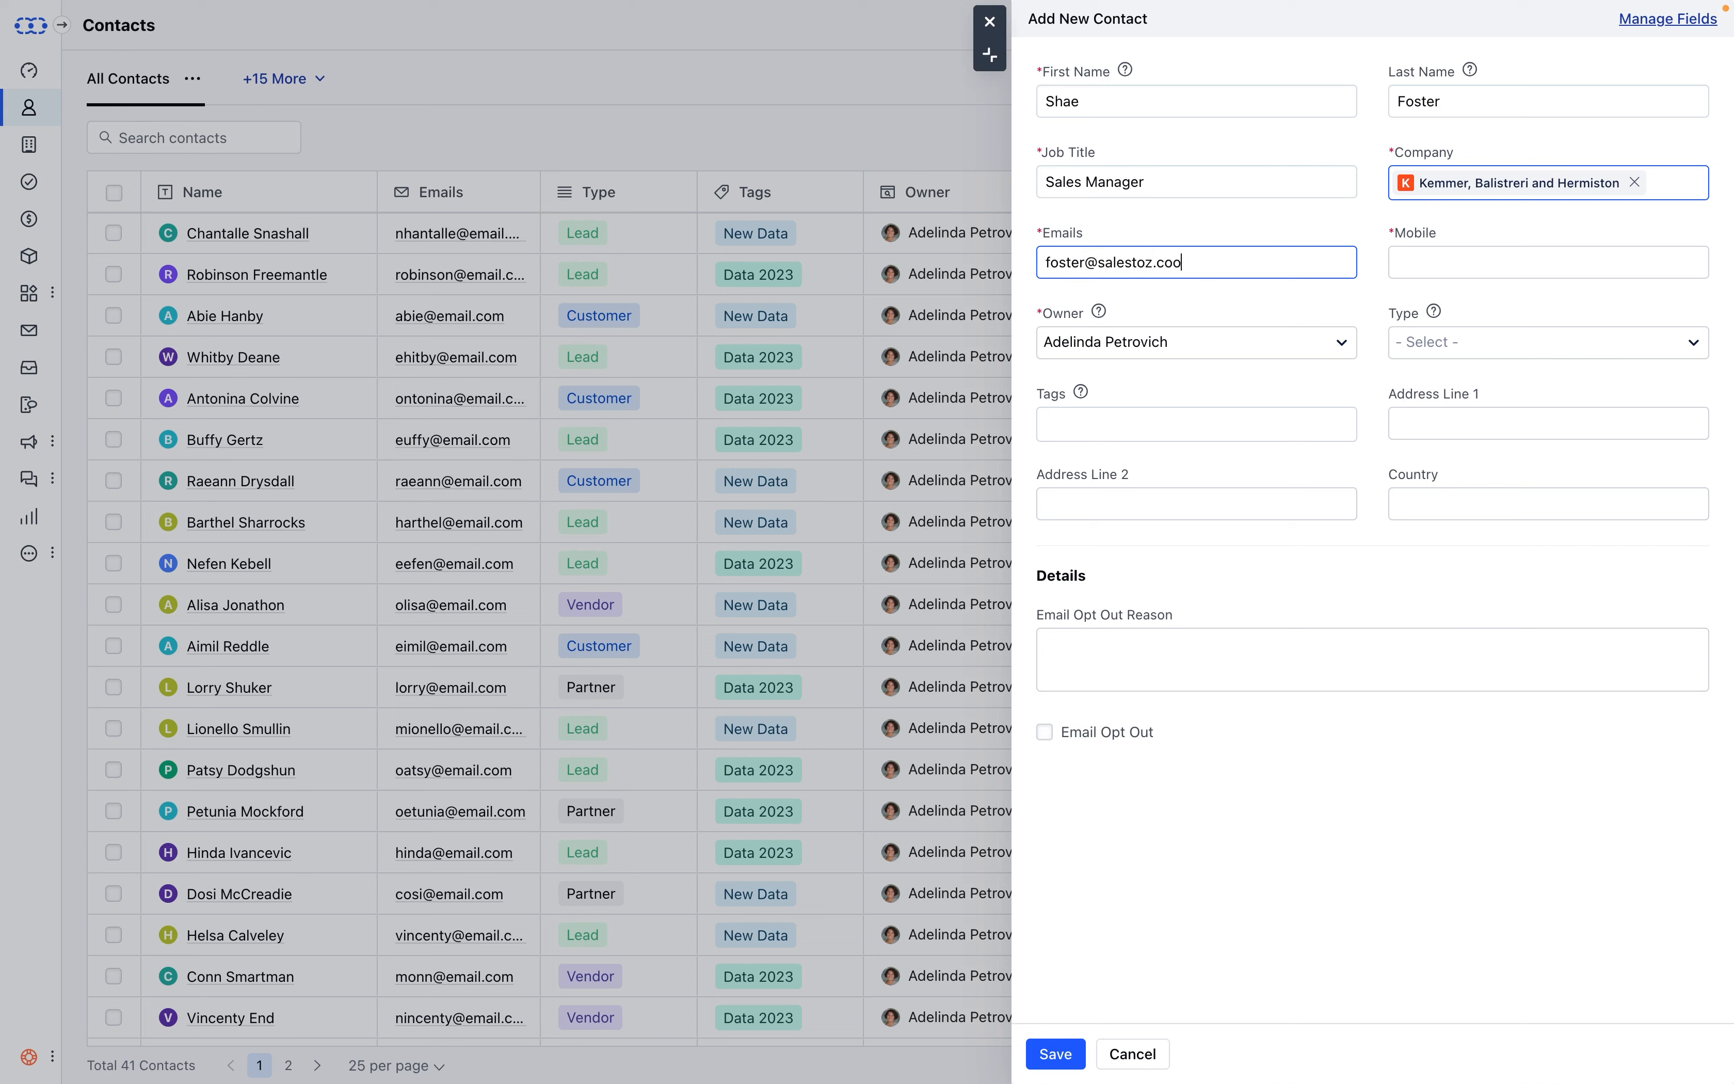
text(0010010010)
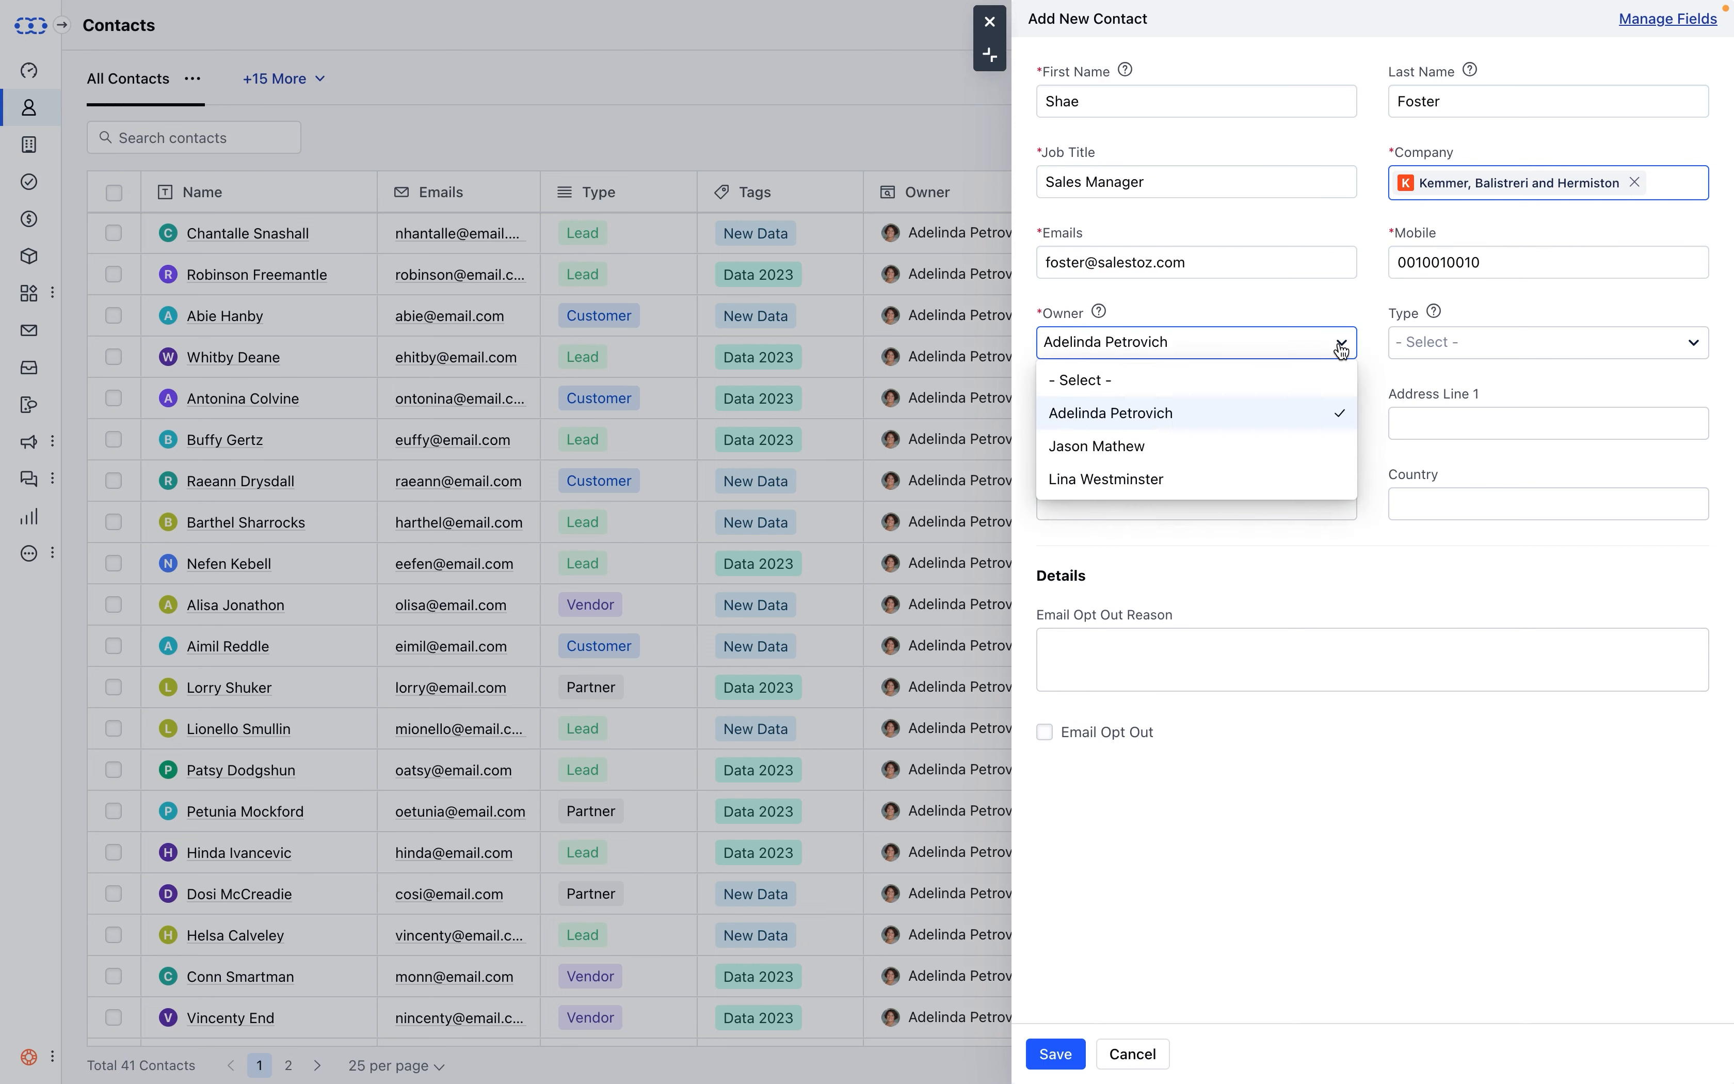
click(1111, 413)
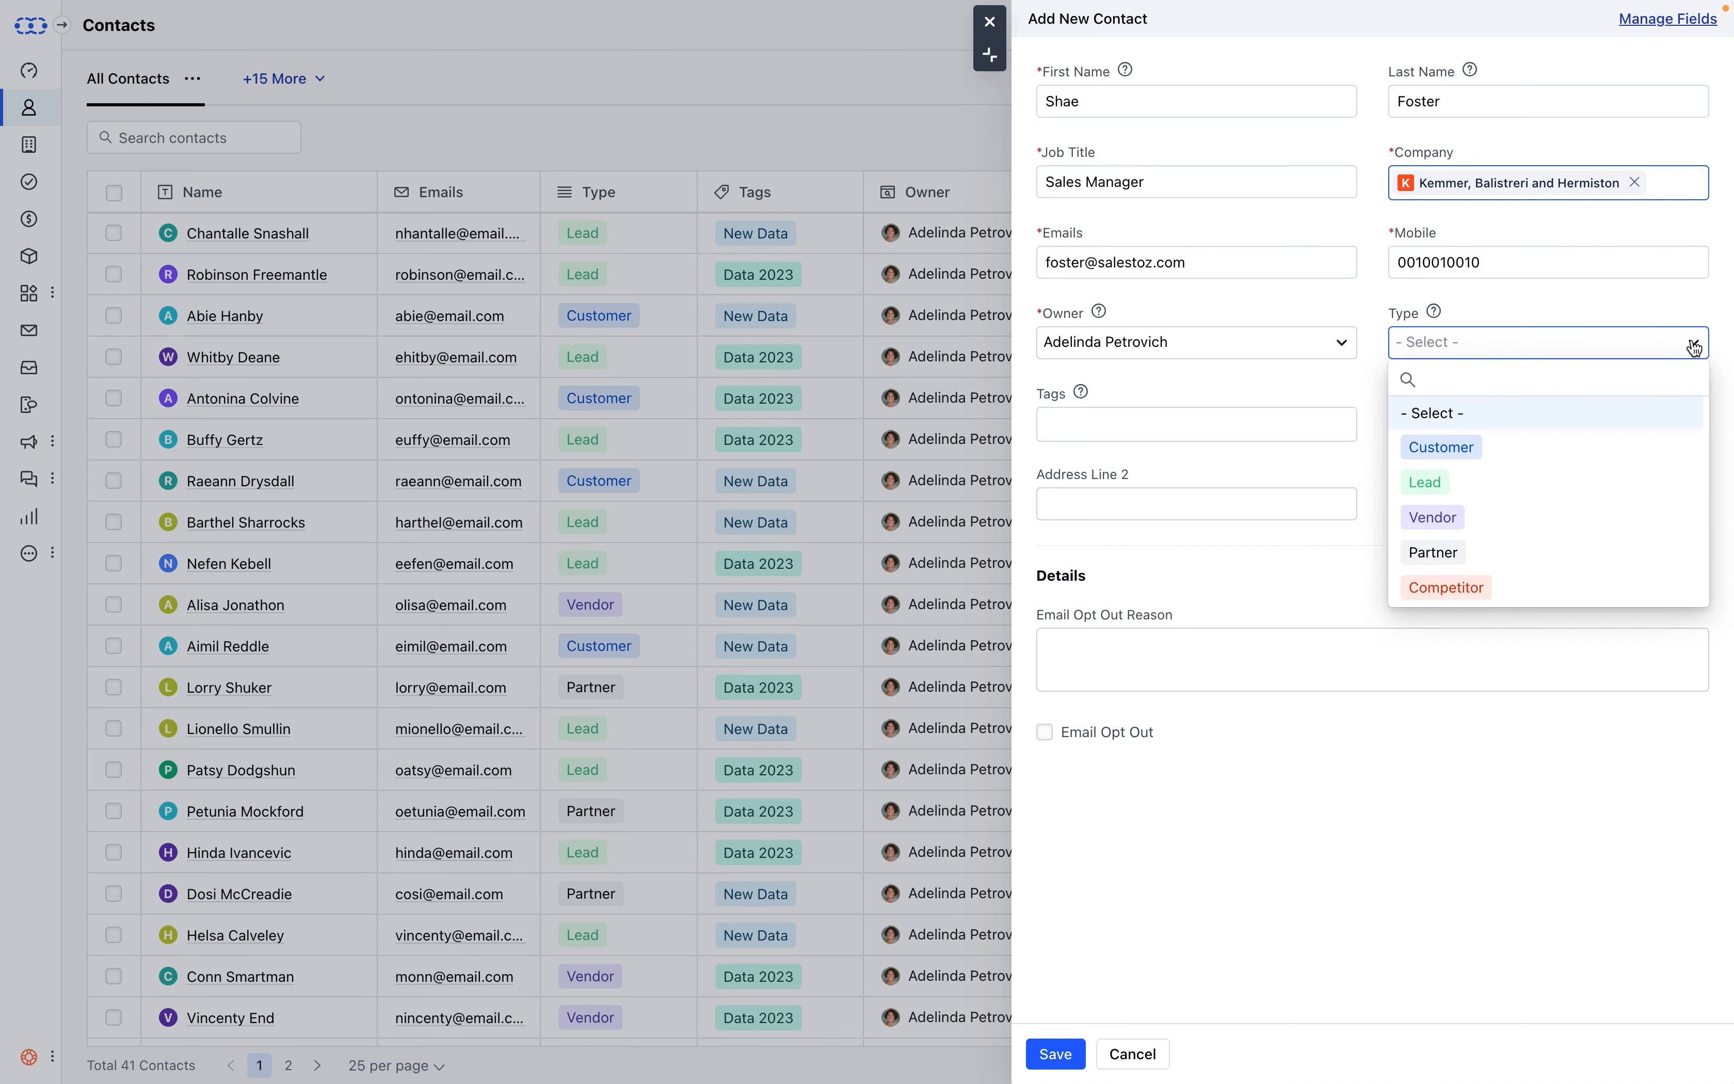
click(1425, 482)
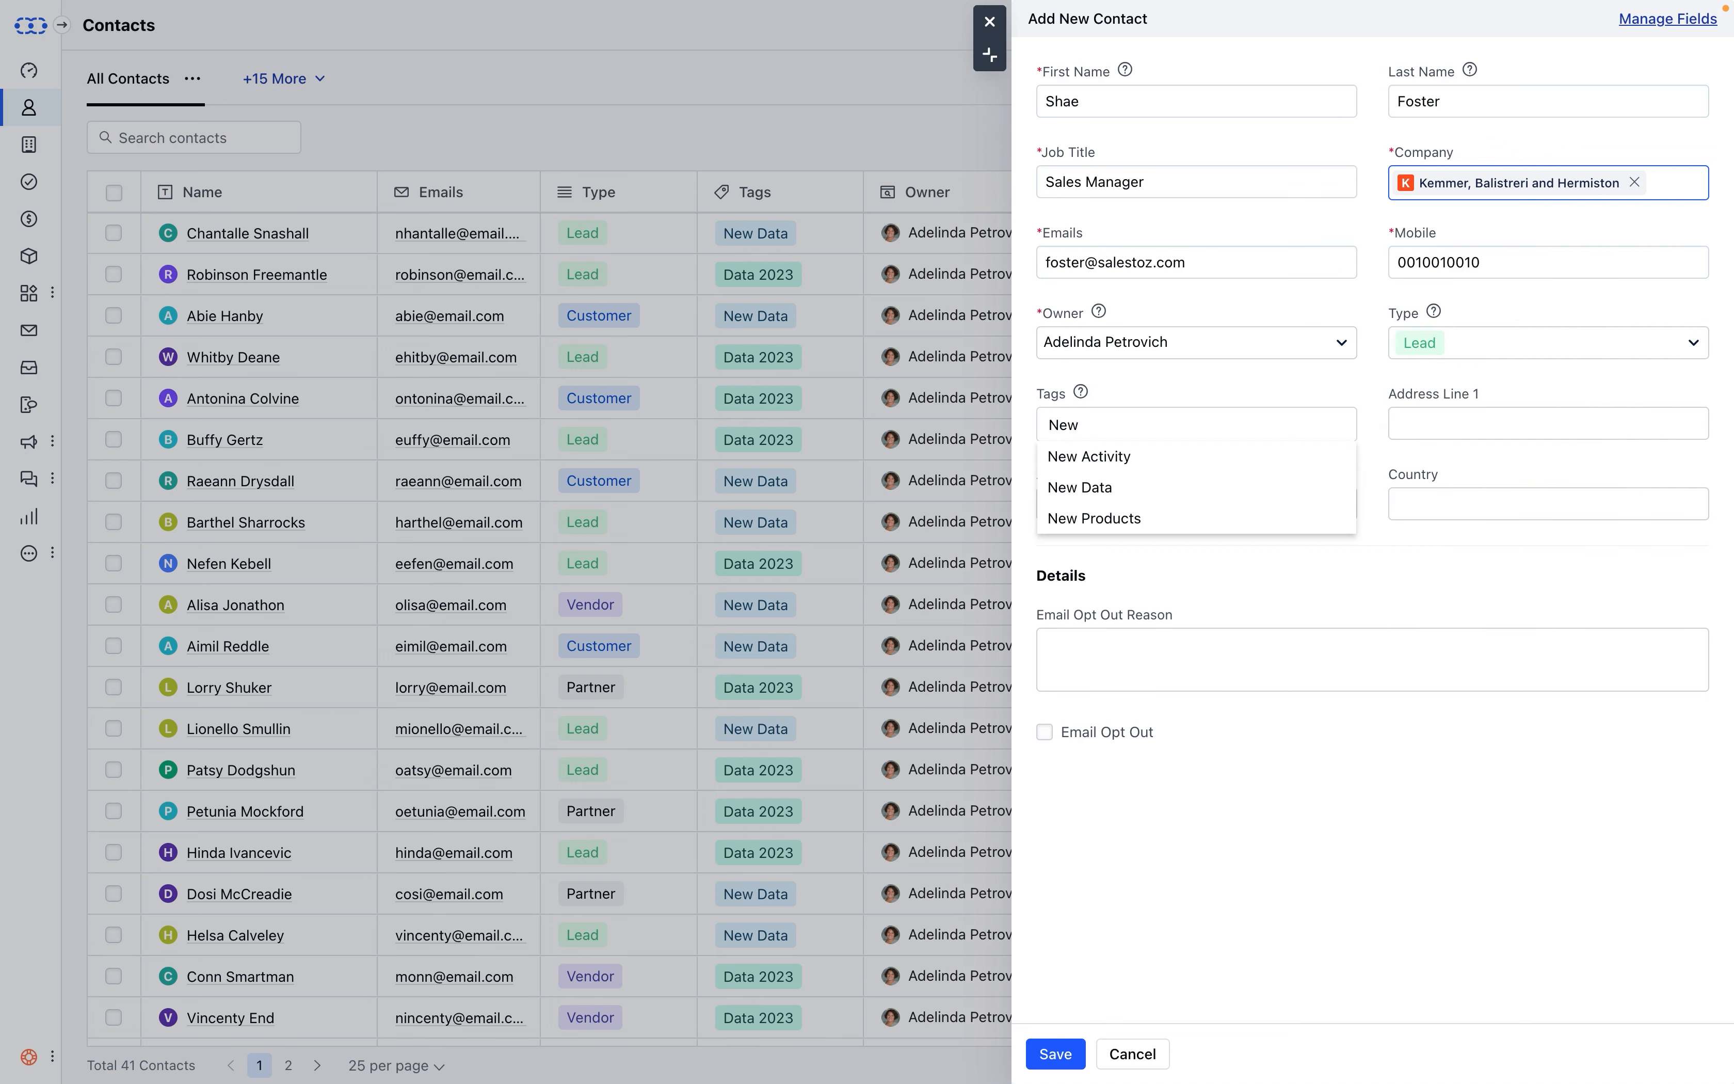
click(1079, 488)
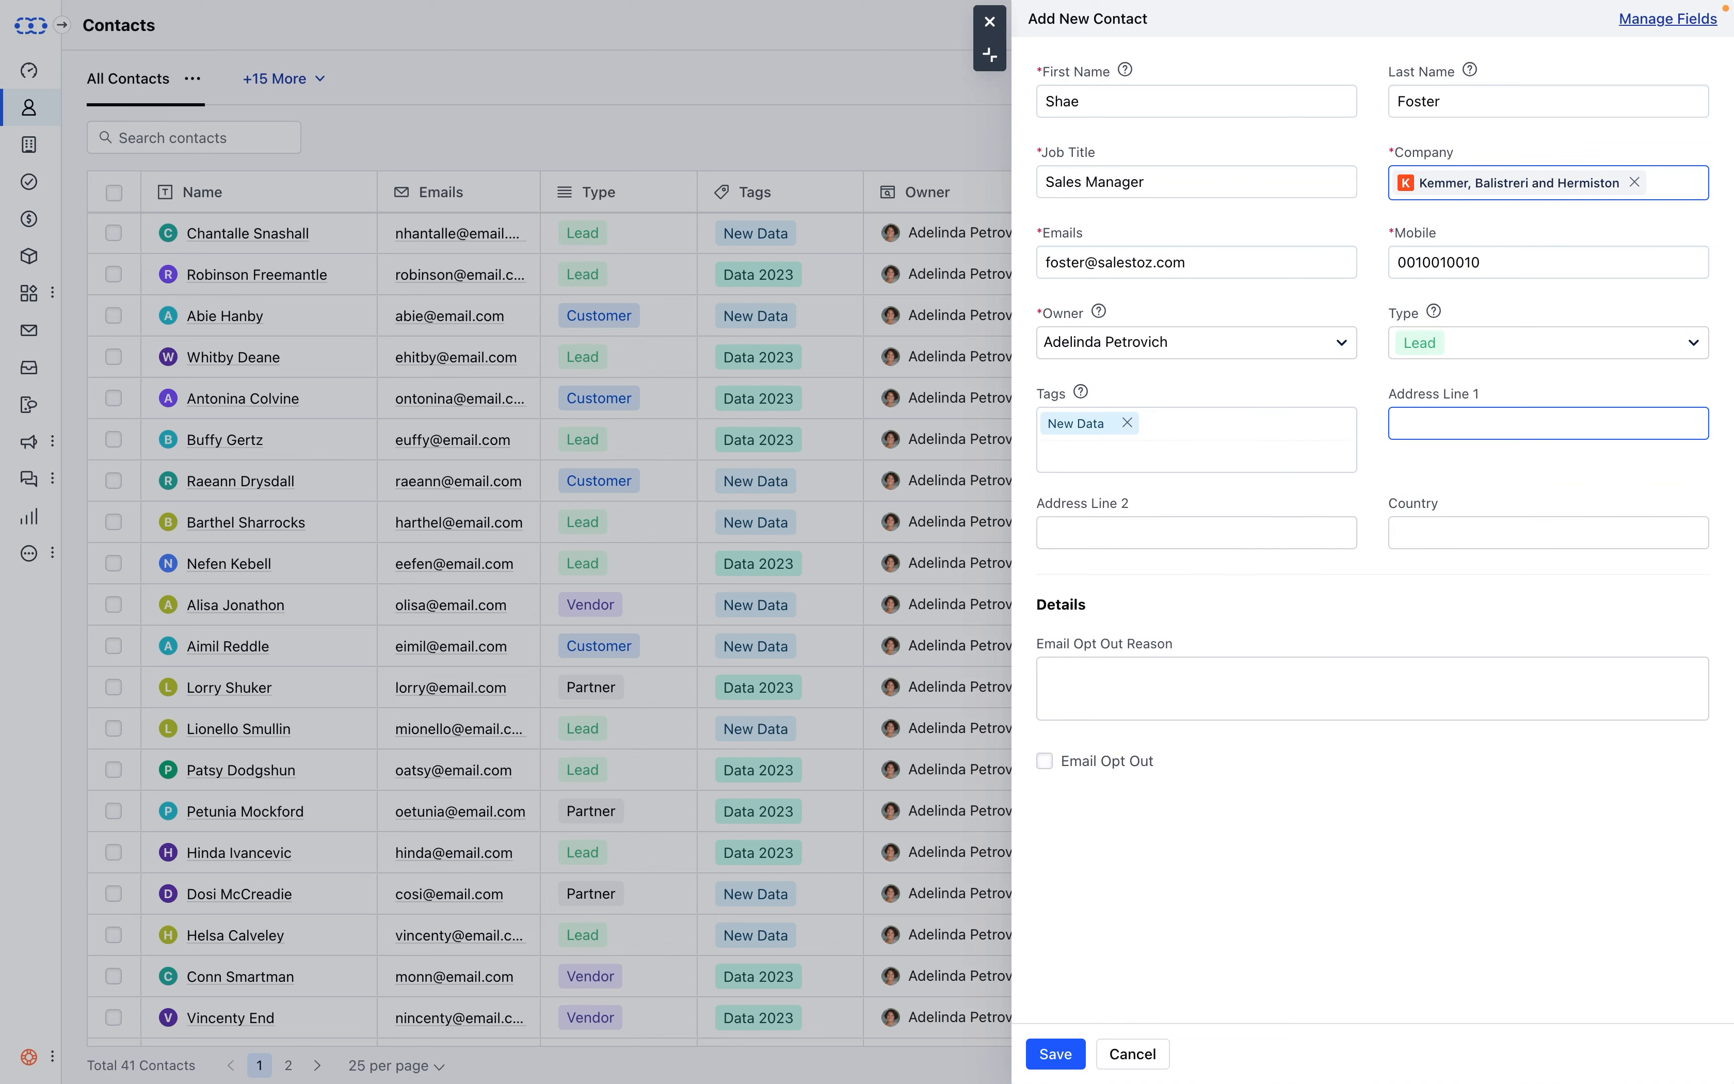
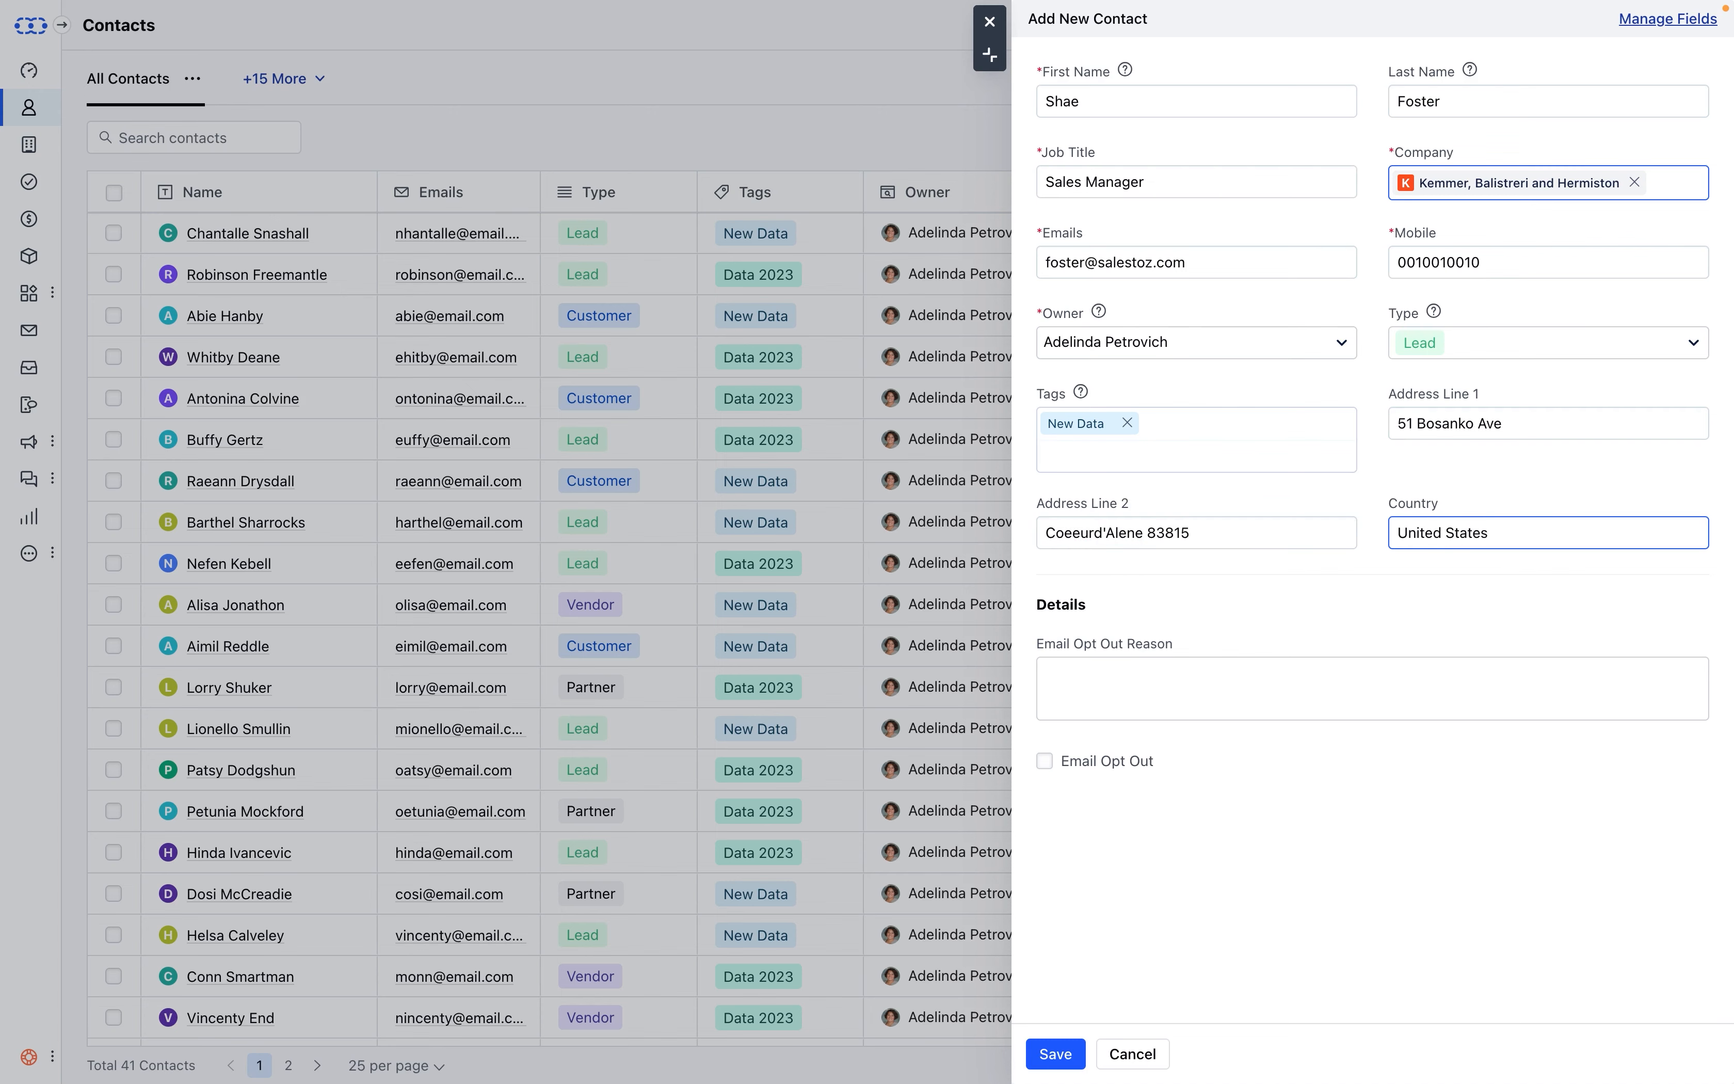
click(1053, 1053)
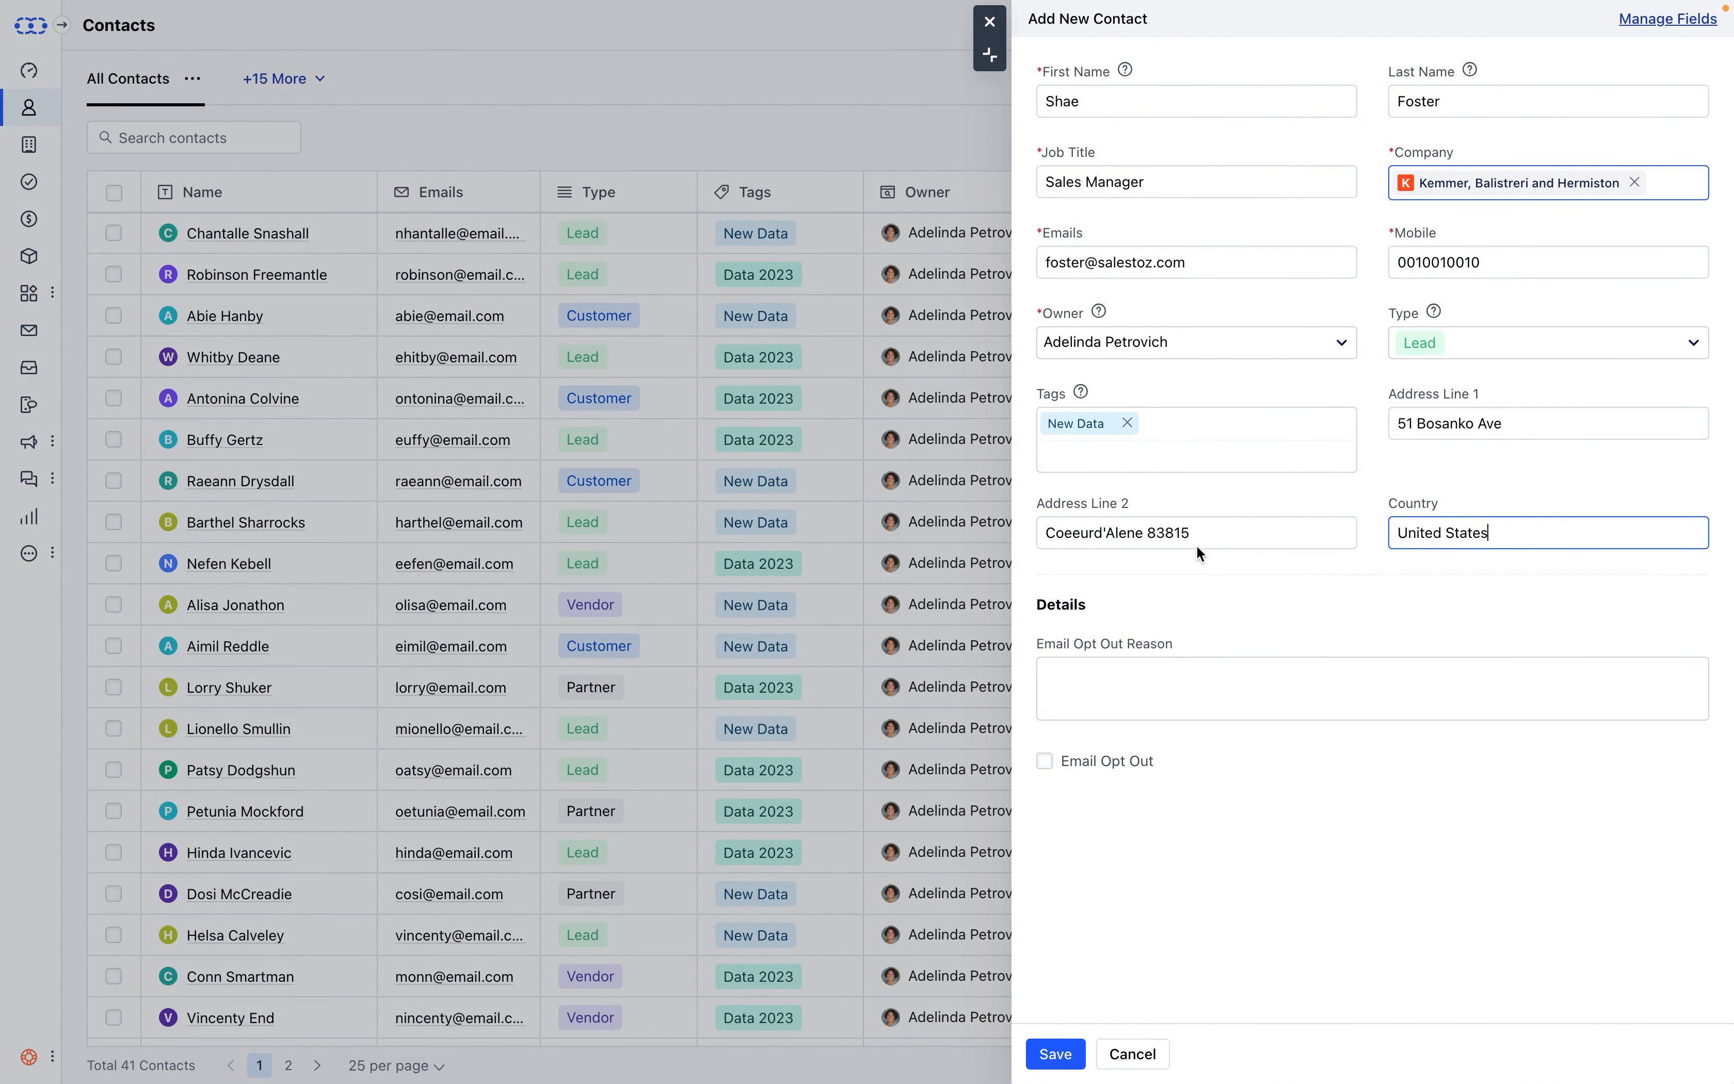
click(1054, 1053)
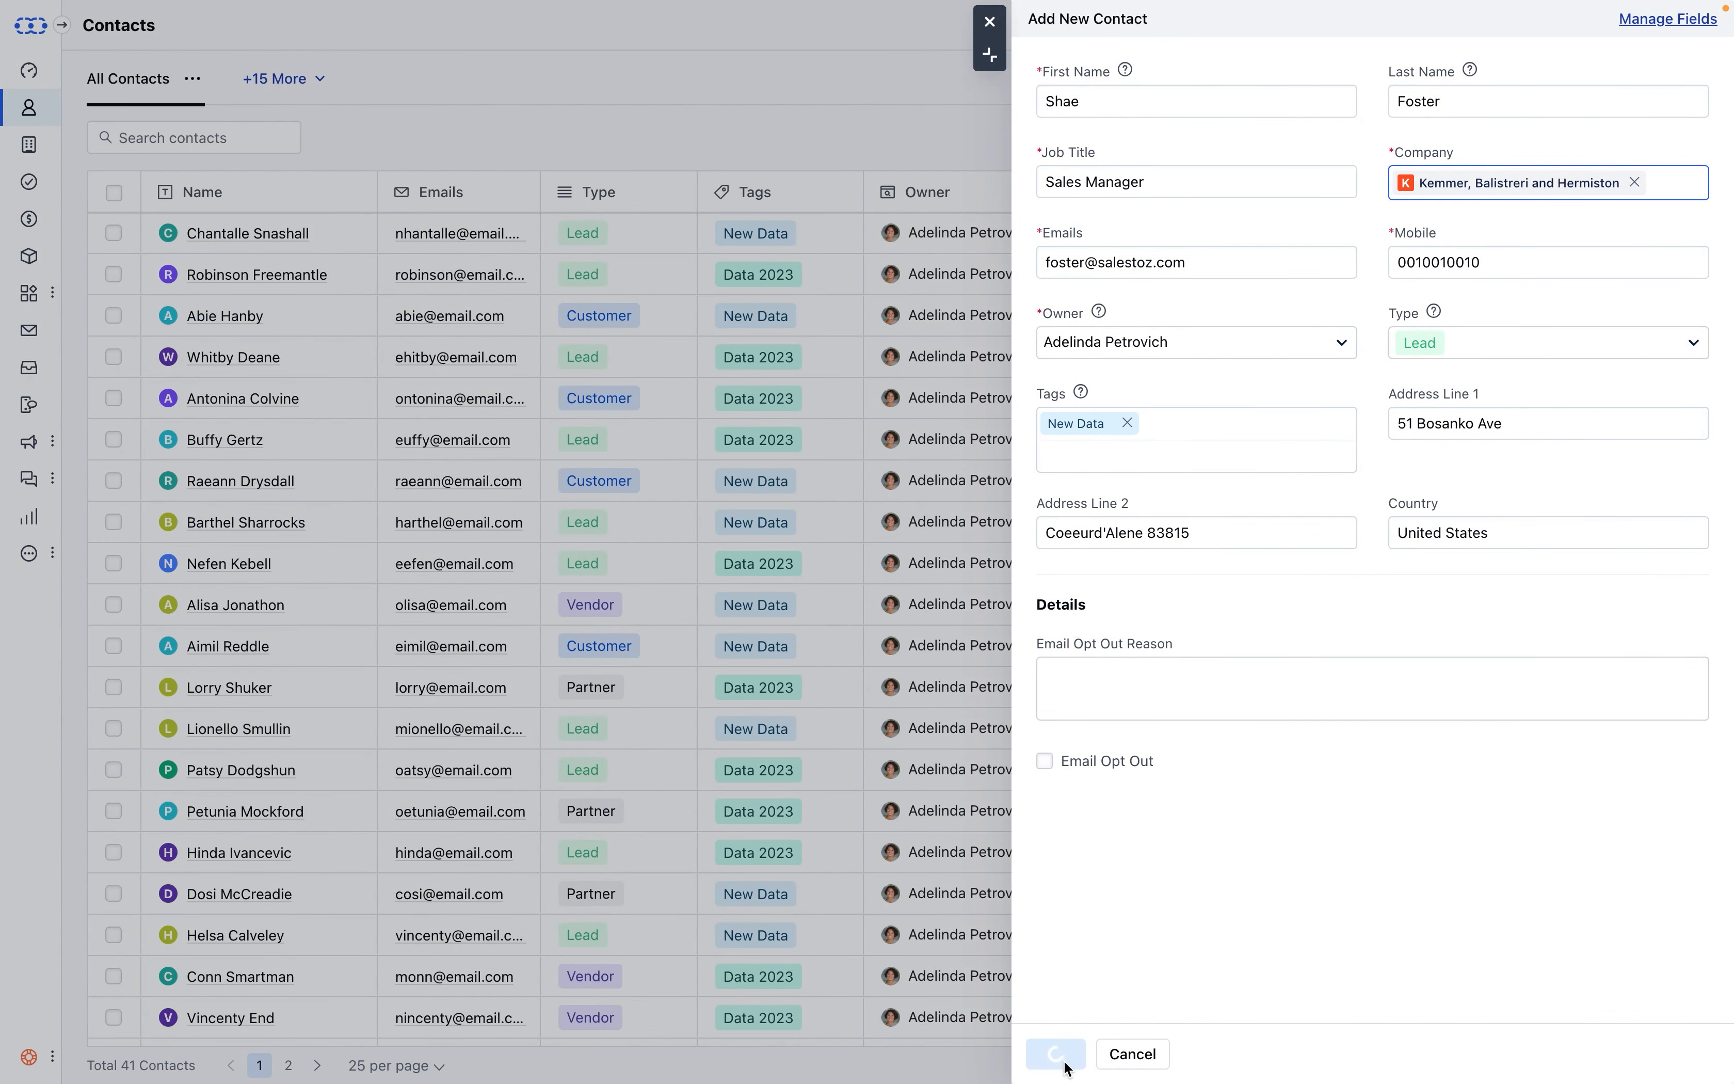
From Companies, begin a new company and search its associated contacts for Tom to reveal Create New Contact
click(1053, 1054)
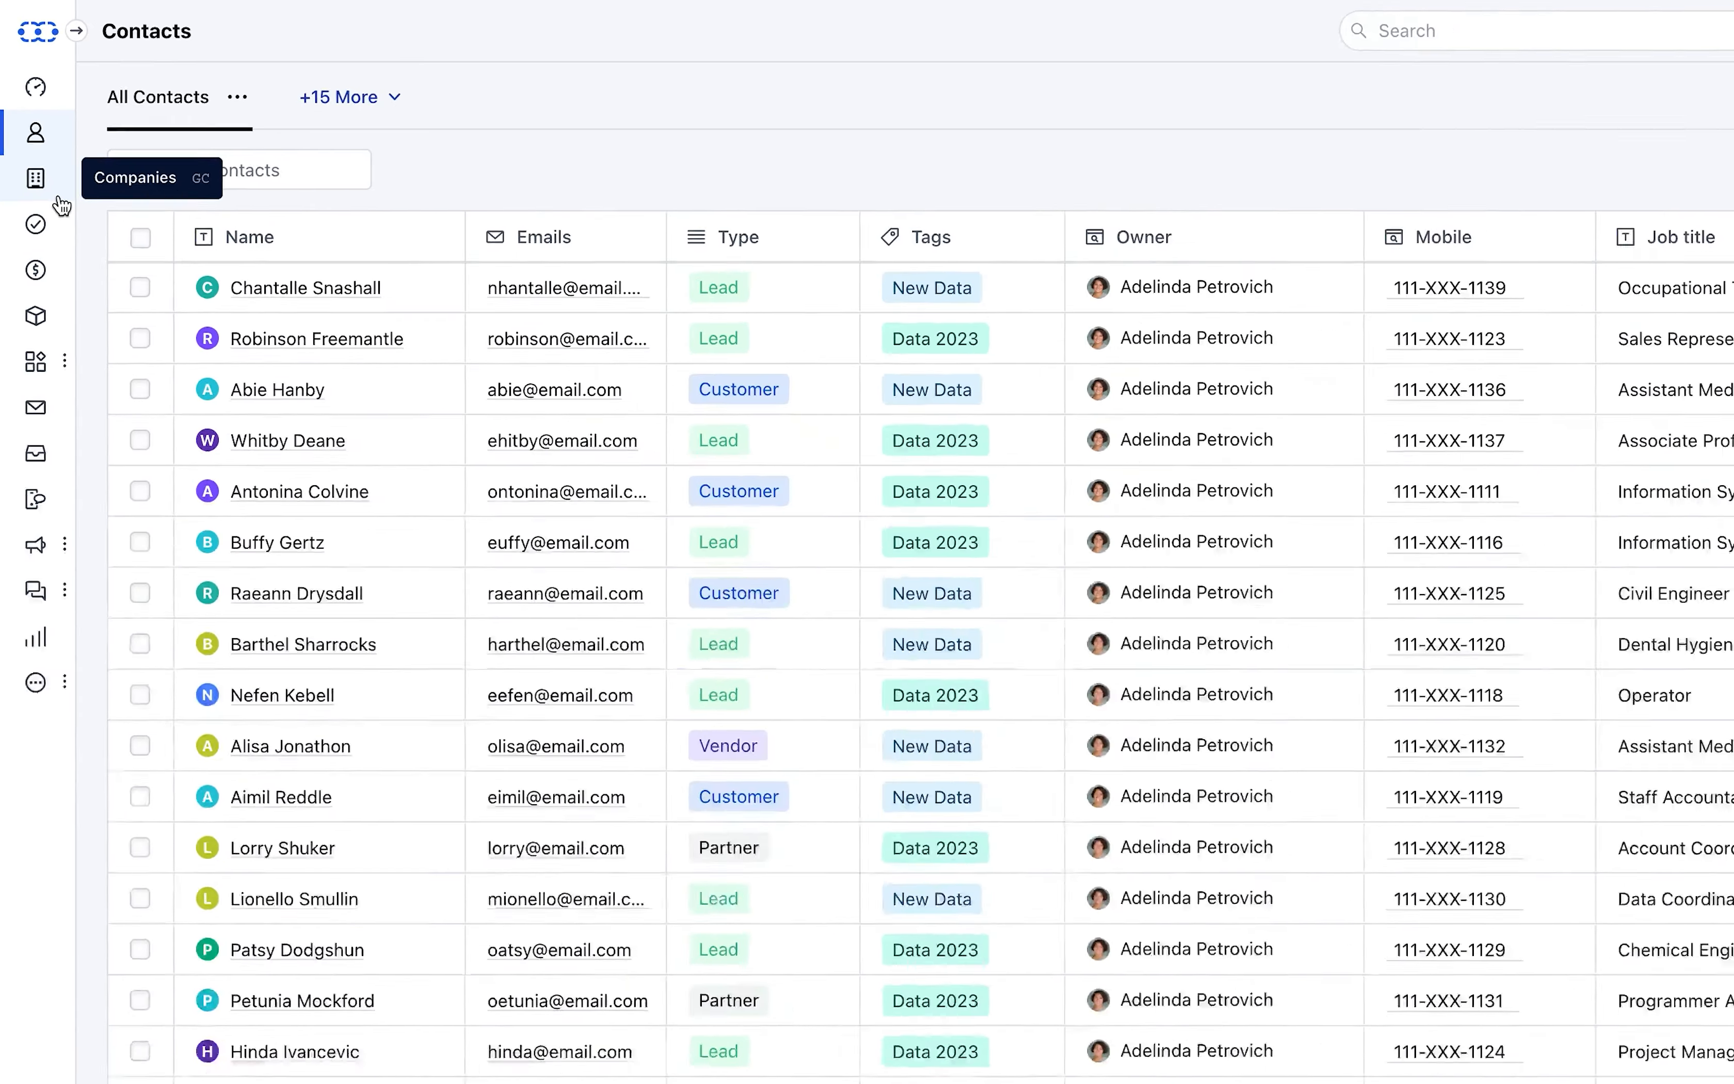
click(35, 176)
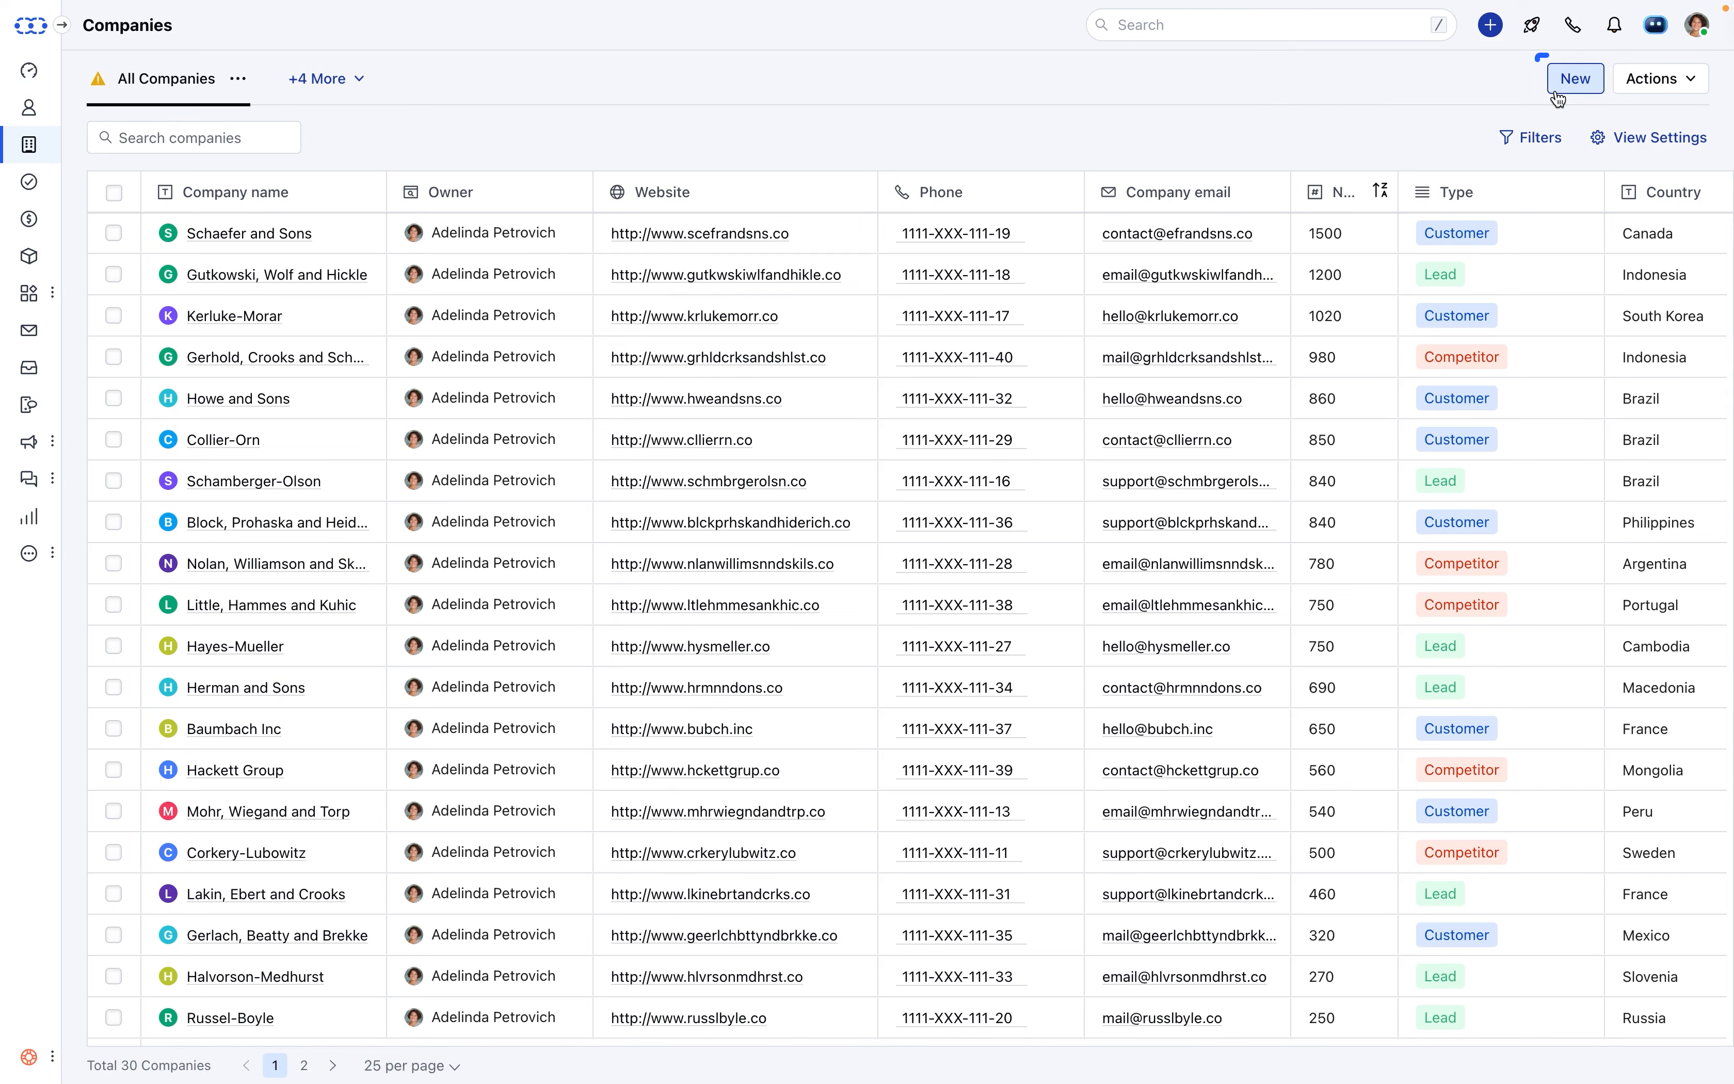
click(1575, 78)
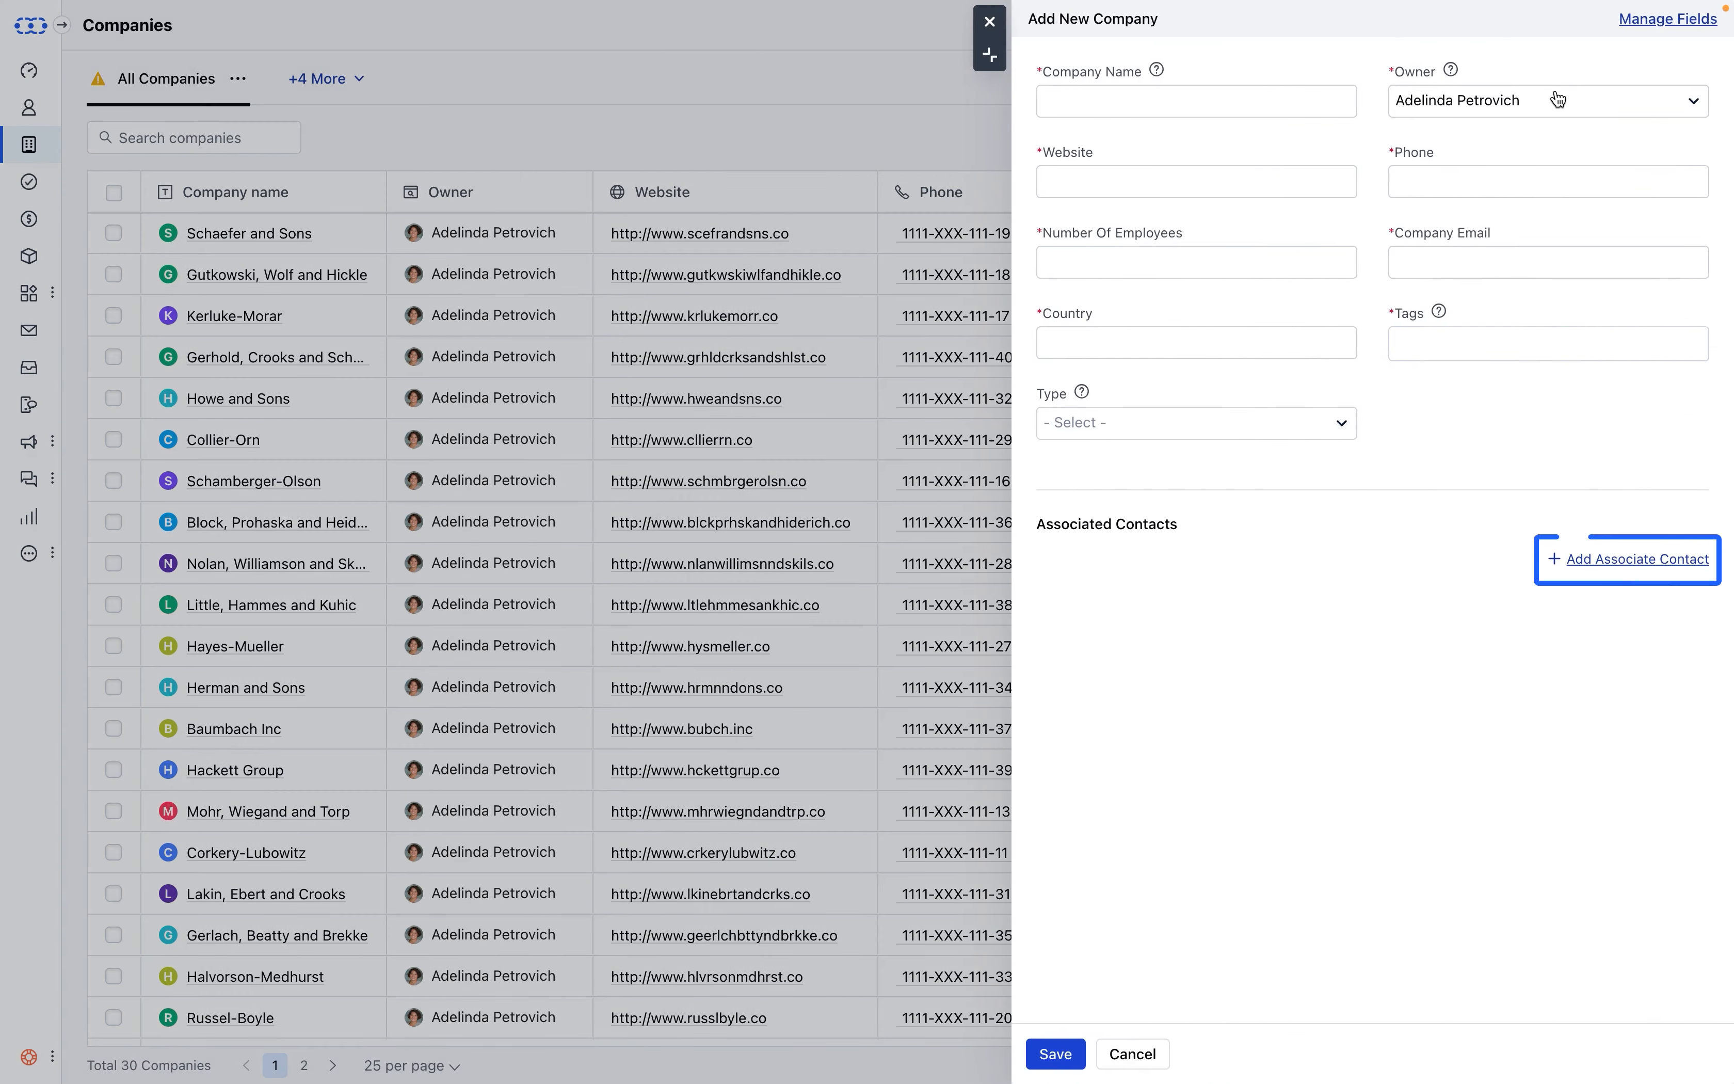
mouse_move(1640, 572)
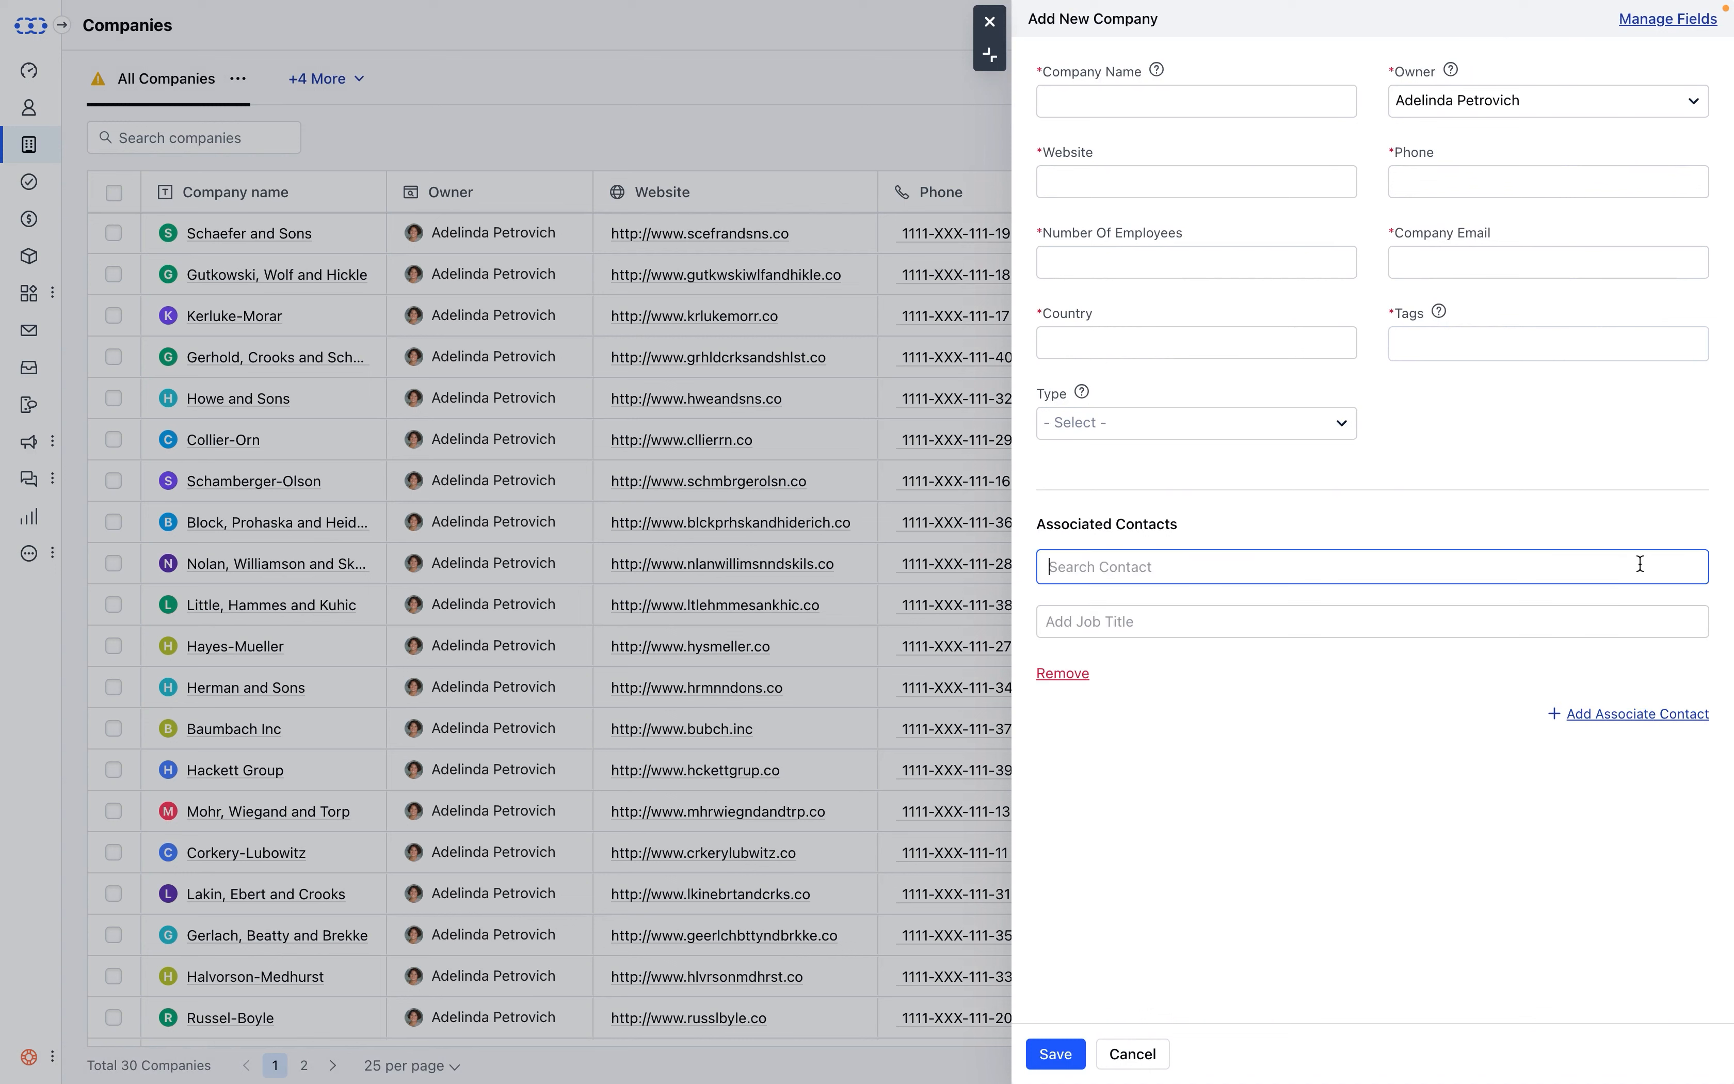
text(Tom)
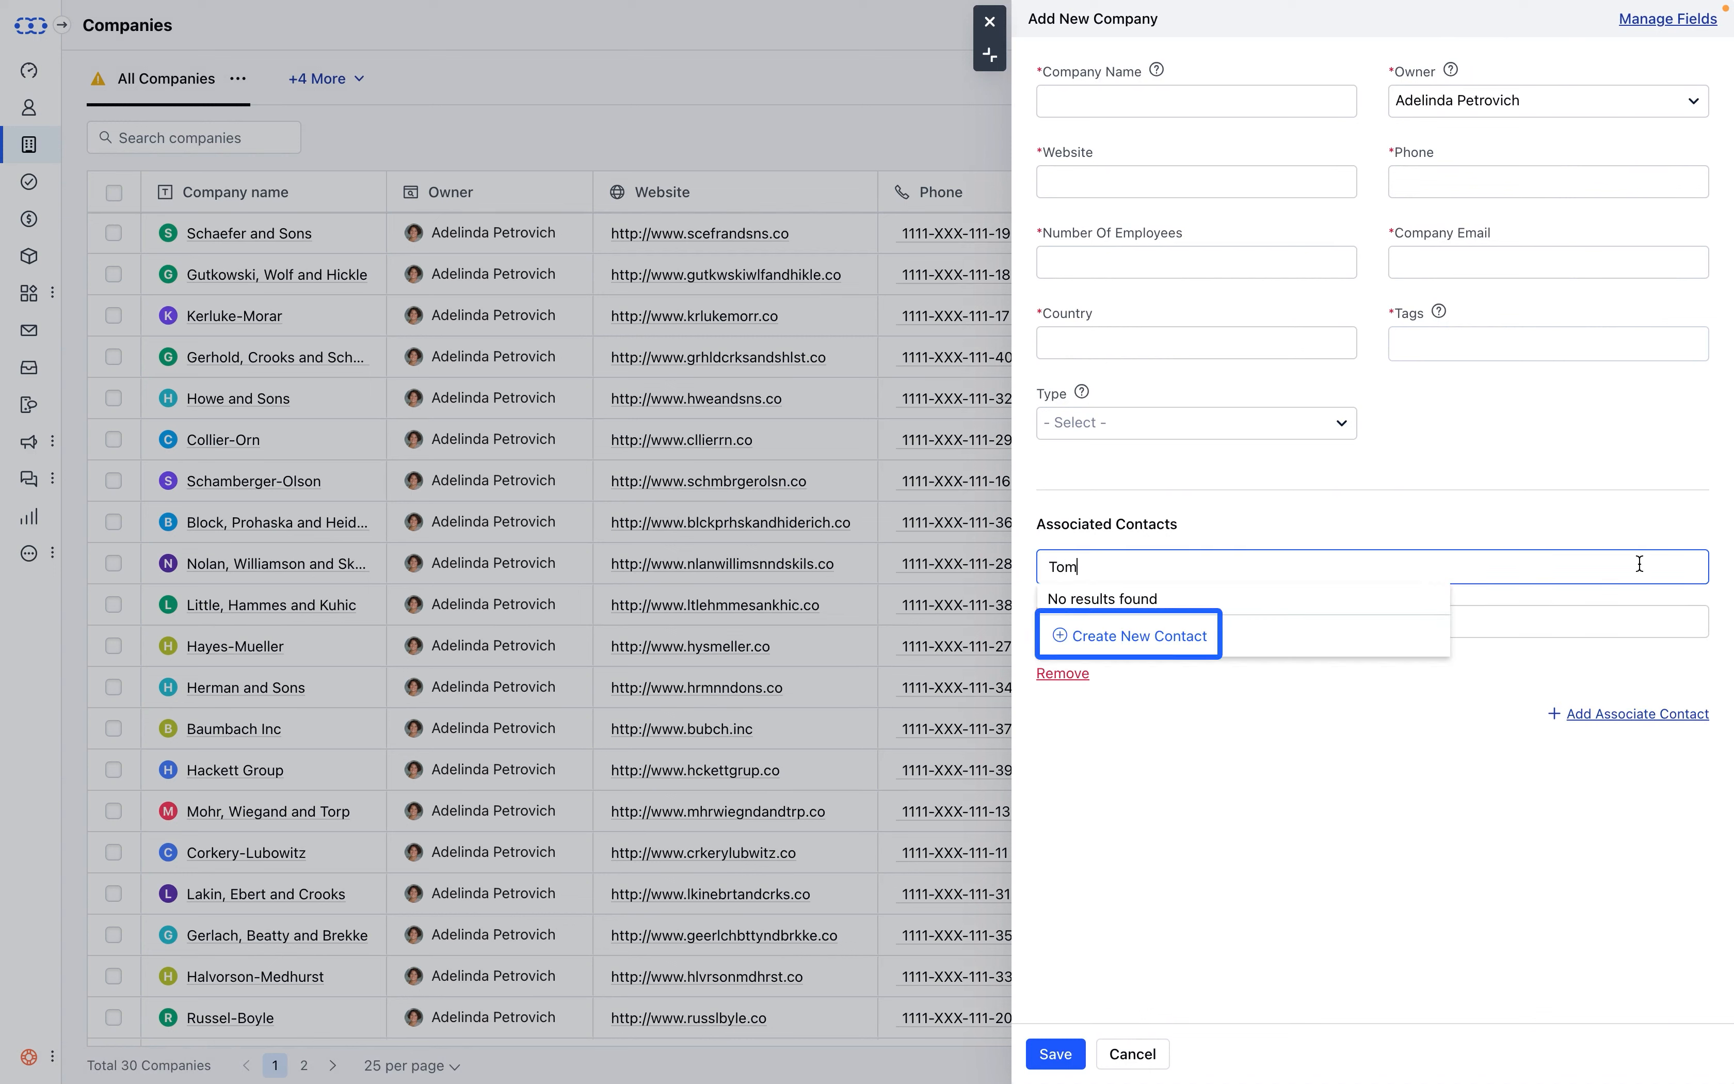
mouse_move(1501, 462)
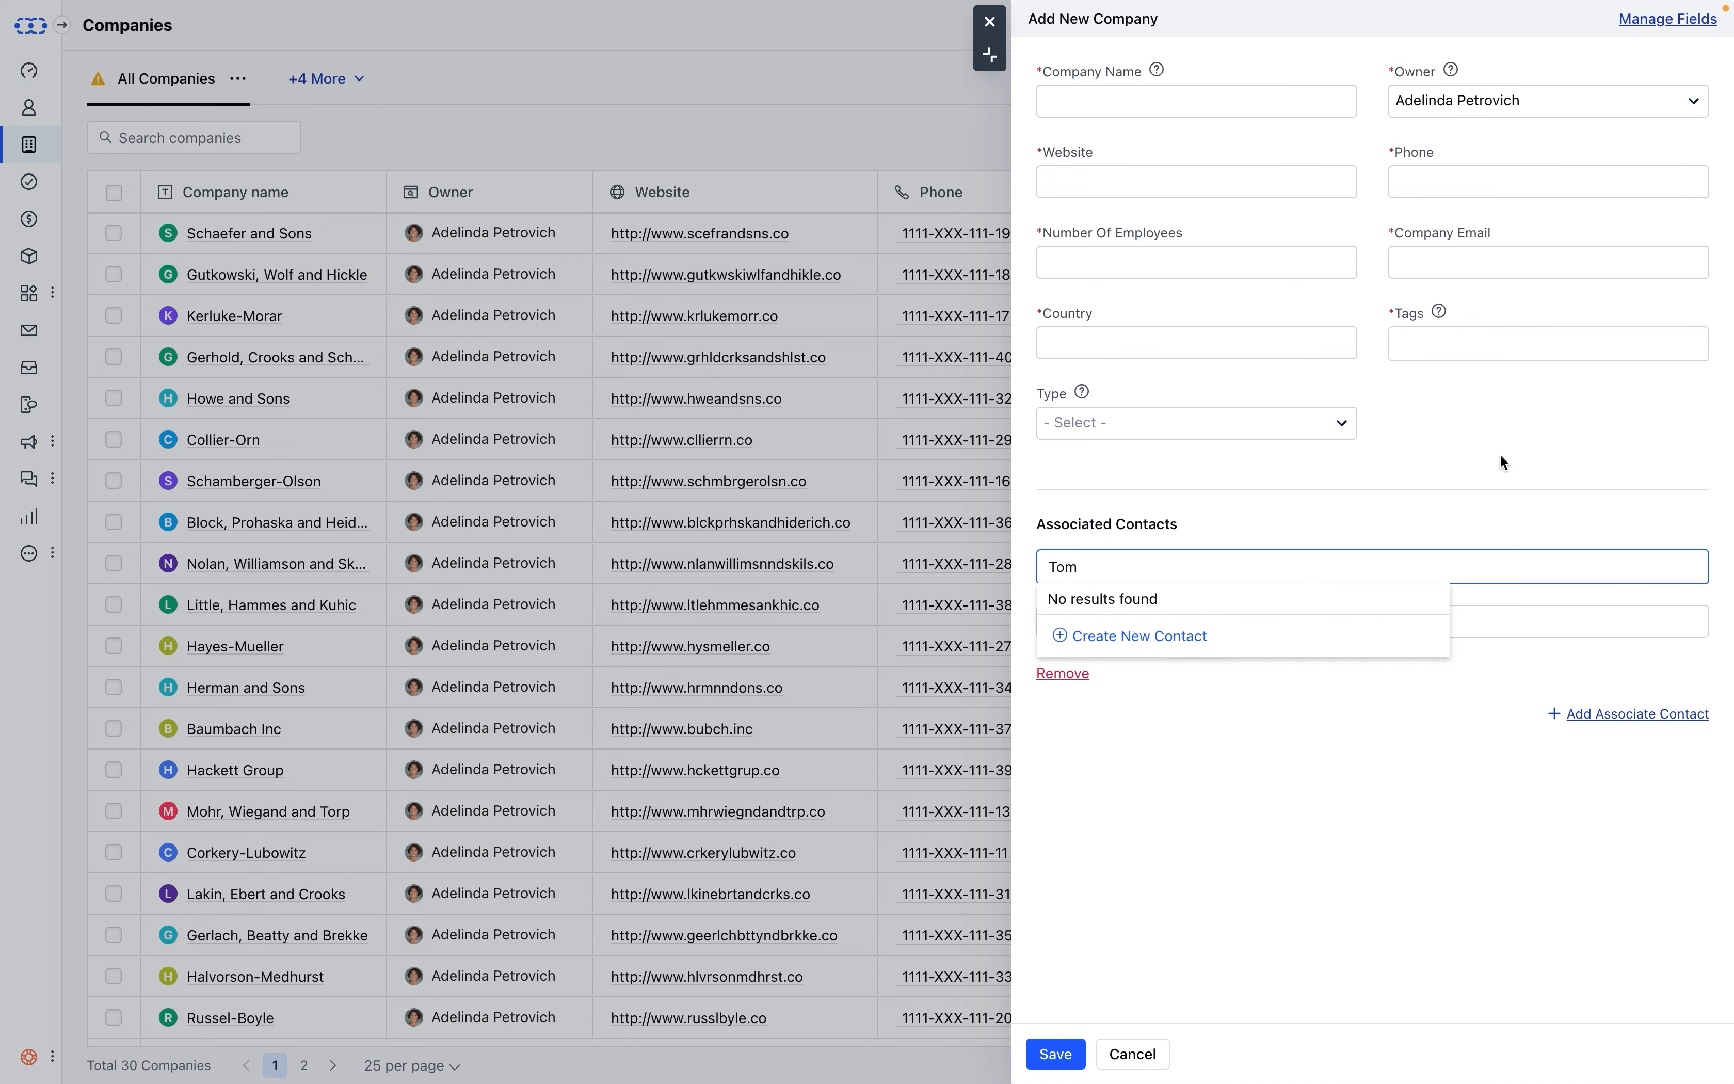
mouse_move(989, 22)
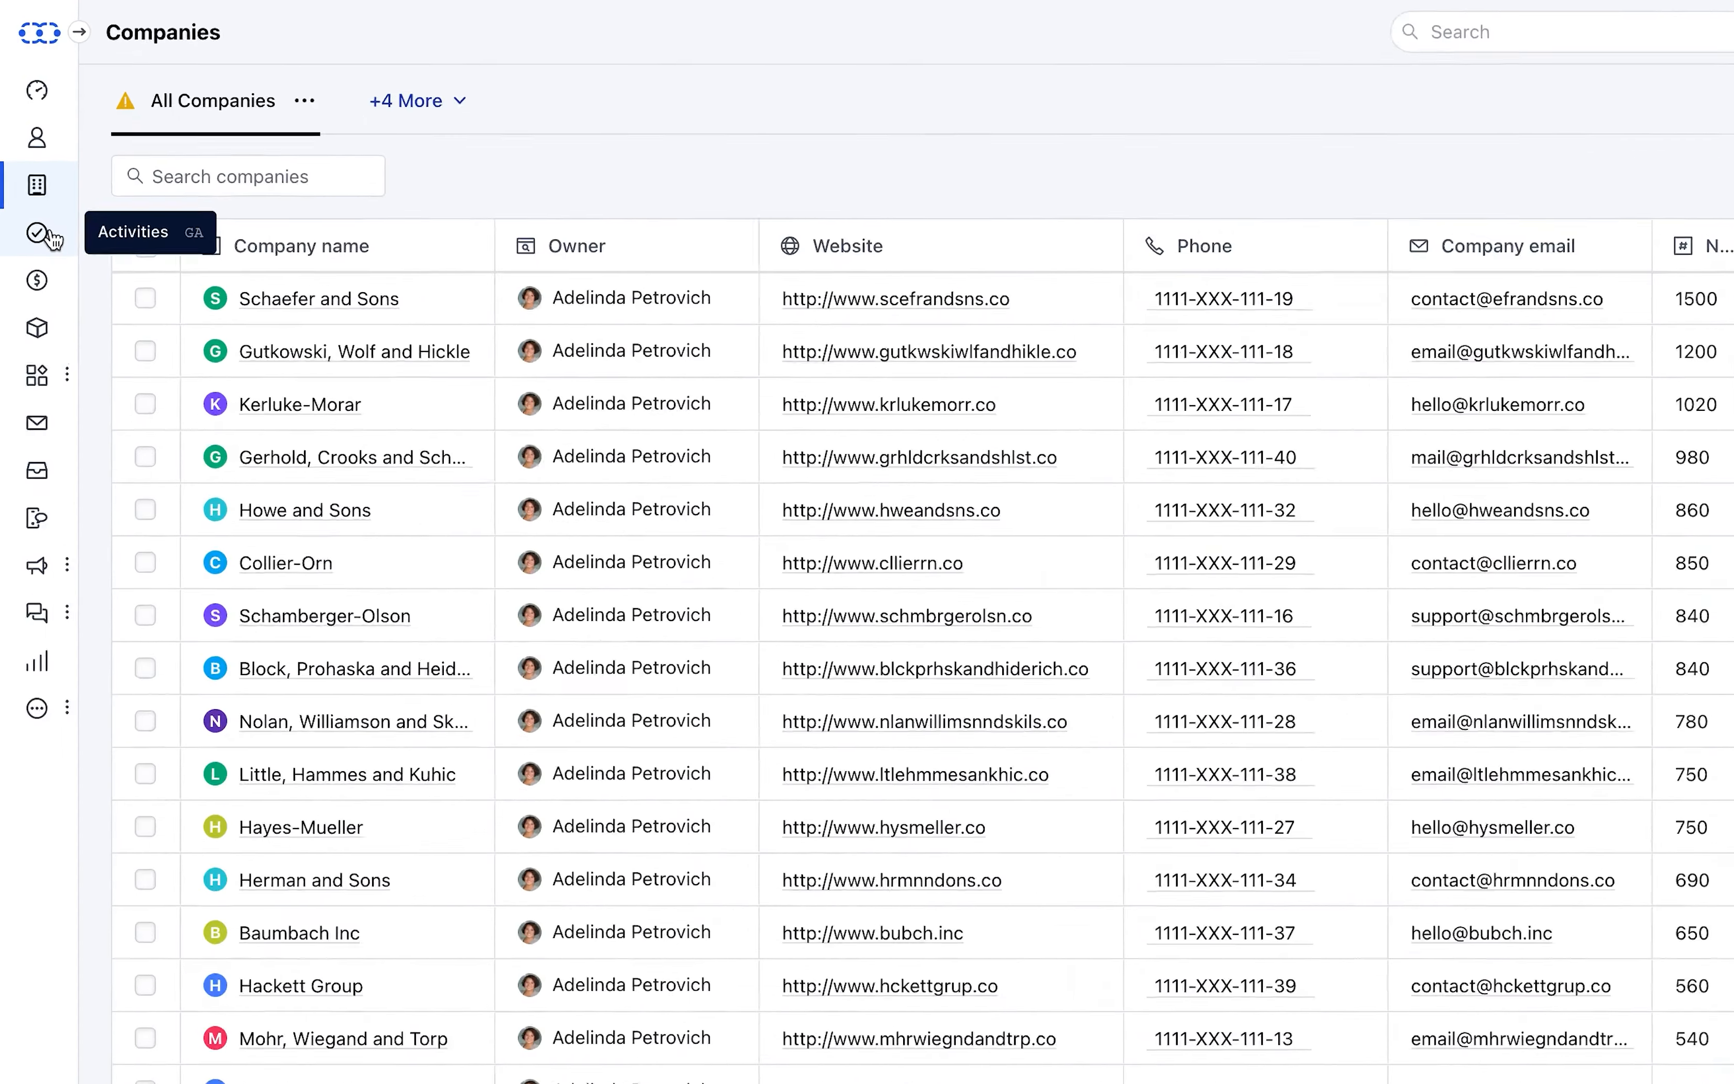
From Activities, begin a new activity and reveal its record-linking options
click(36, 234)
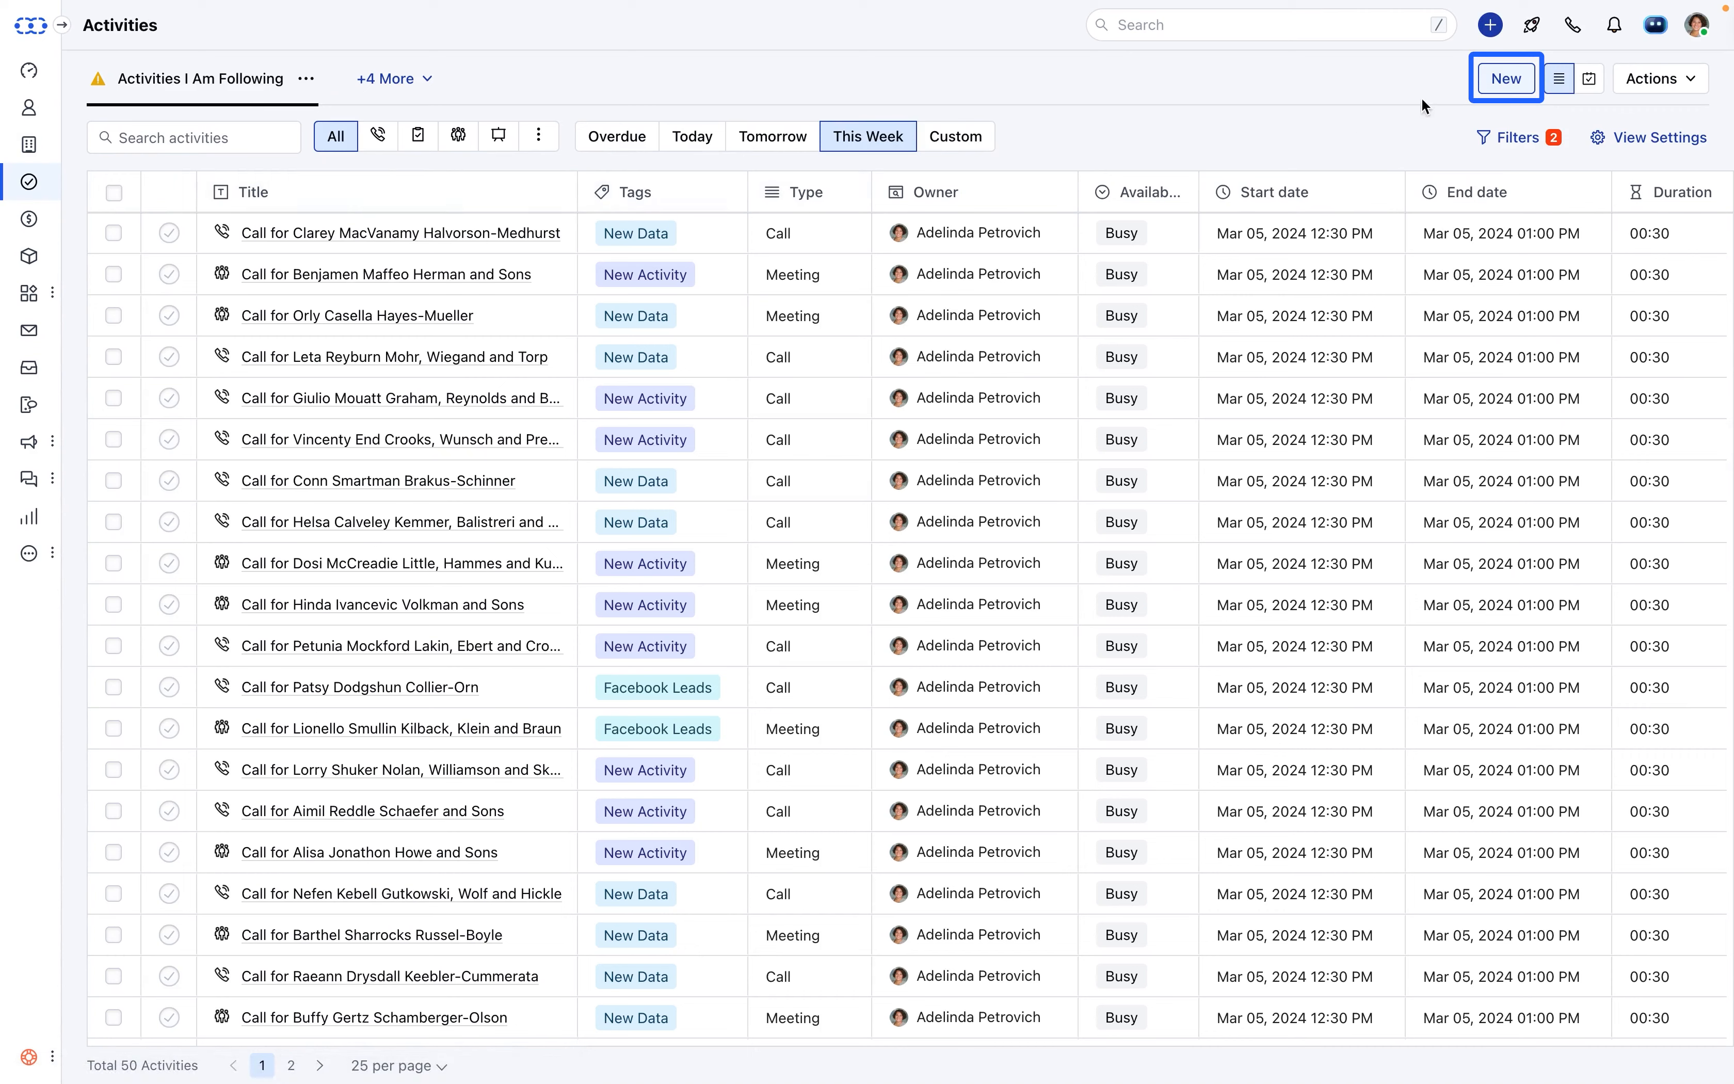
click(1504, 78)
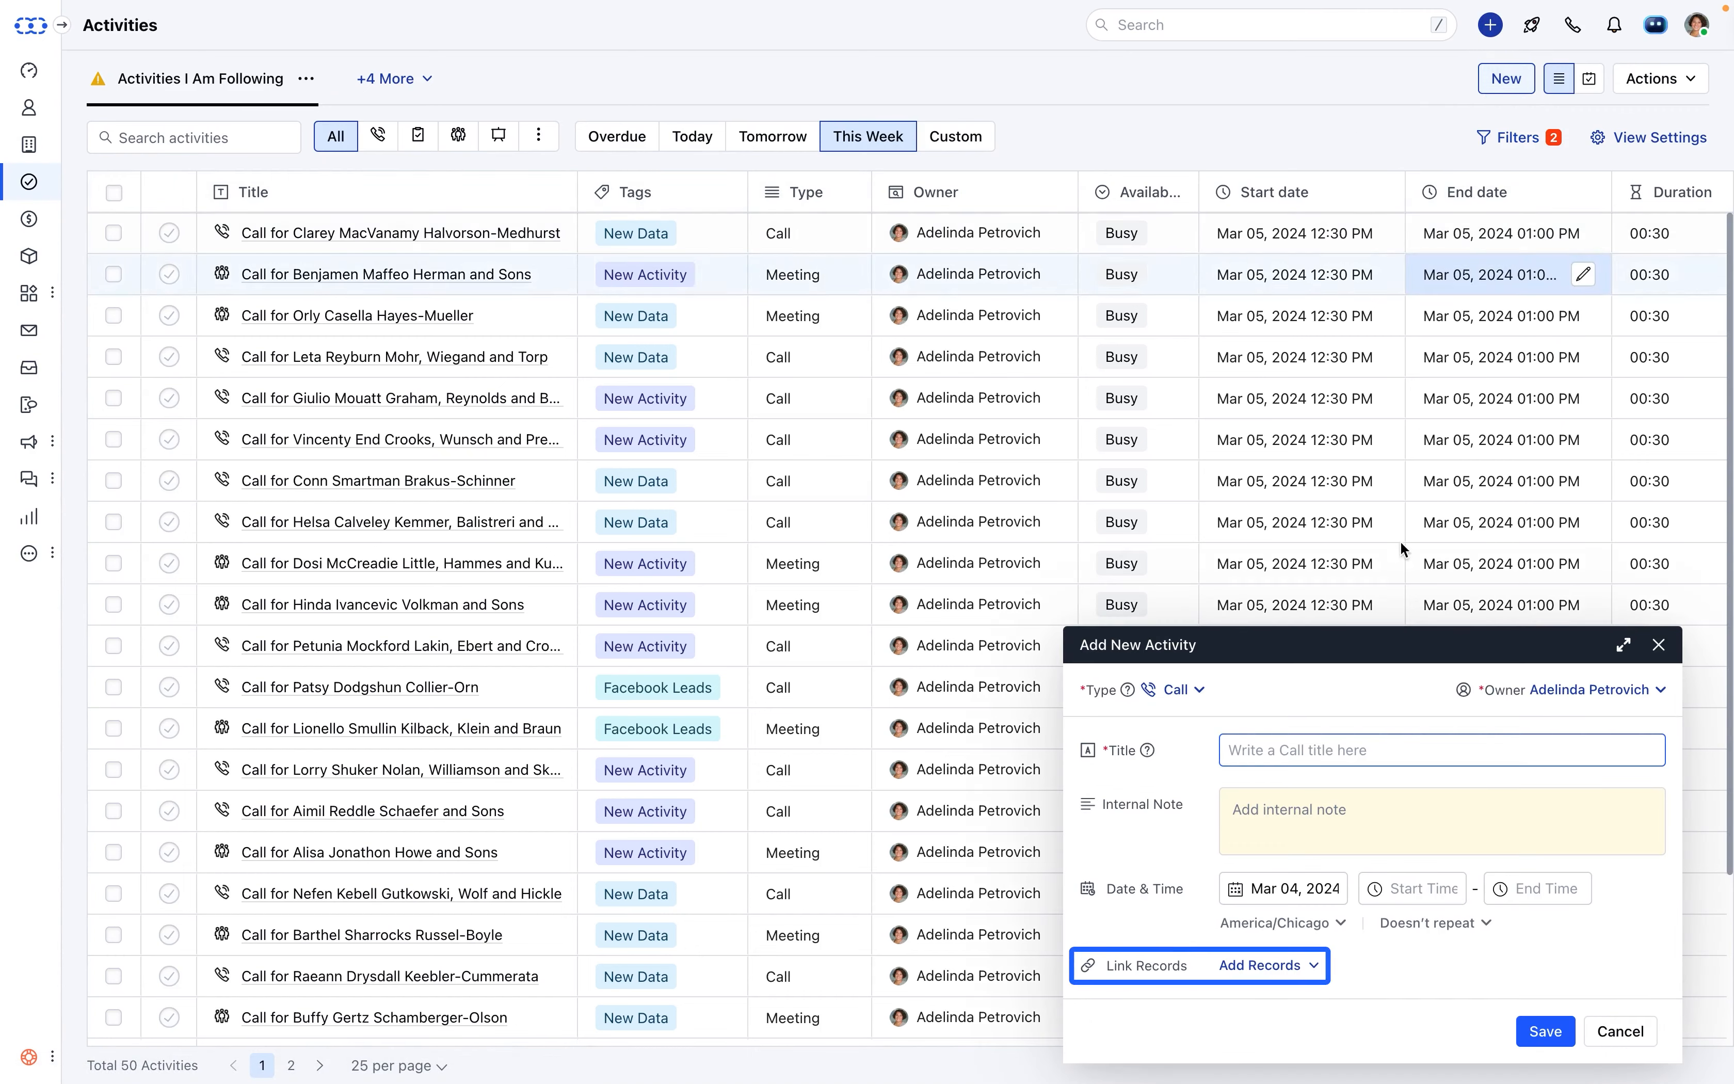
click(1259, 964)
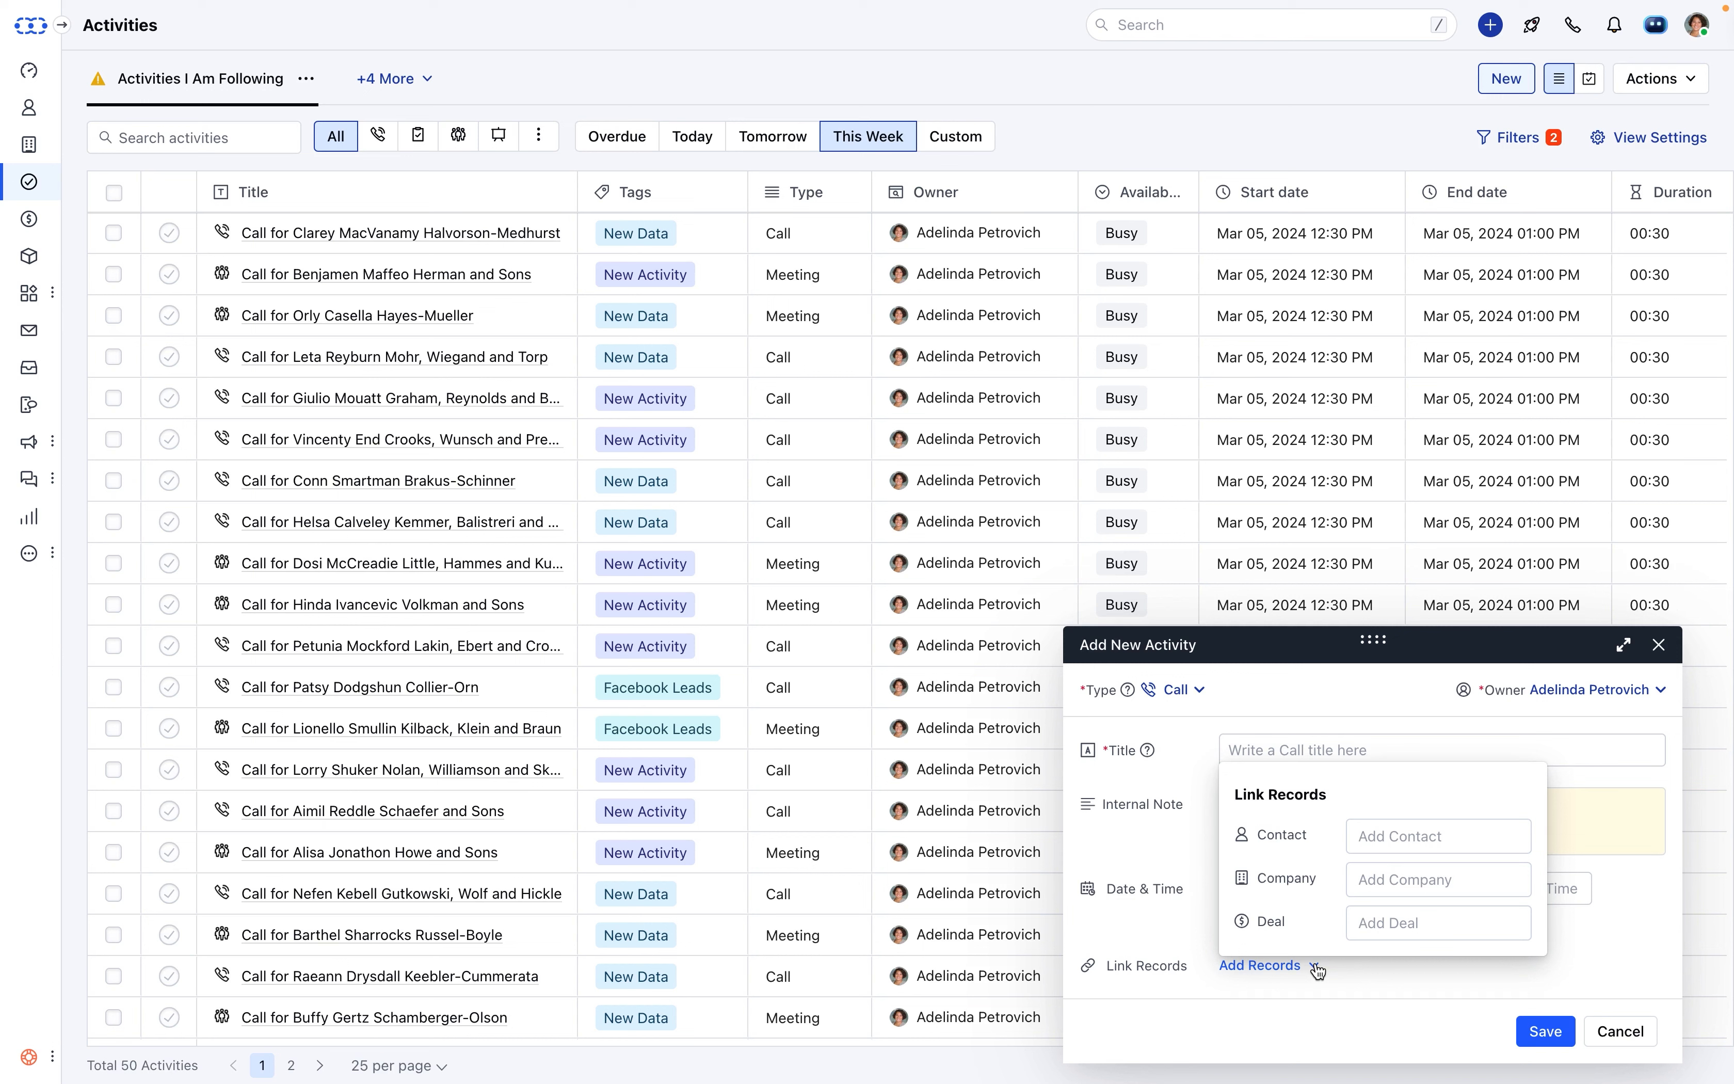
Search the linked Contact field for Tom to see Create New Contact, then discard the activity
click(1438, 835)
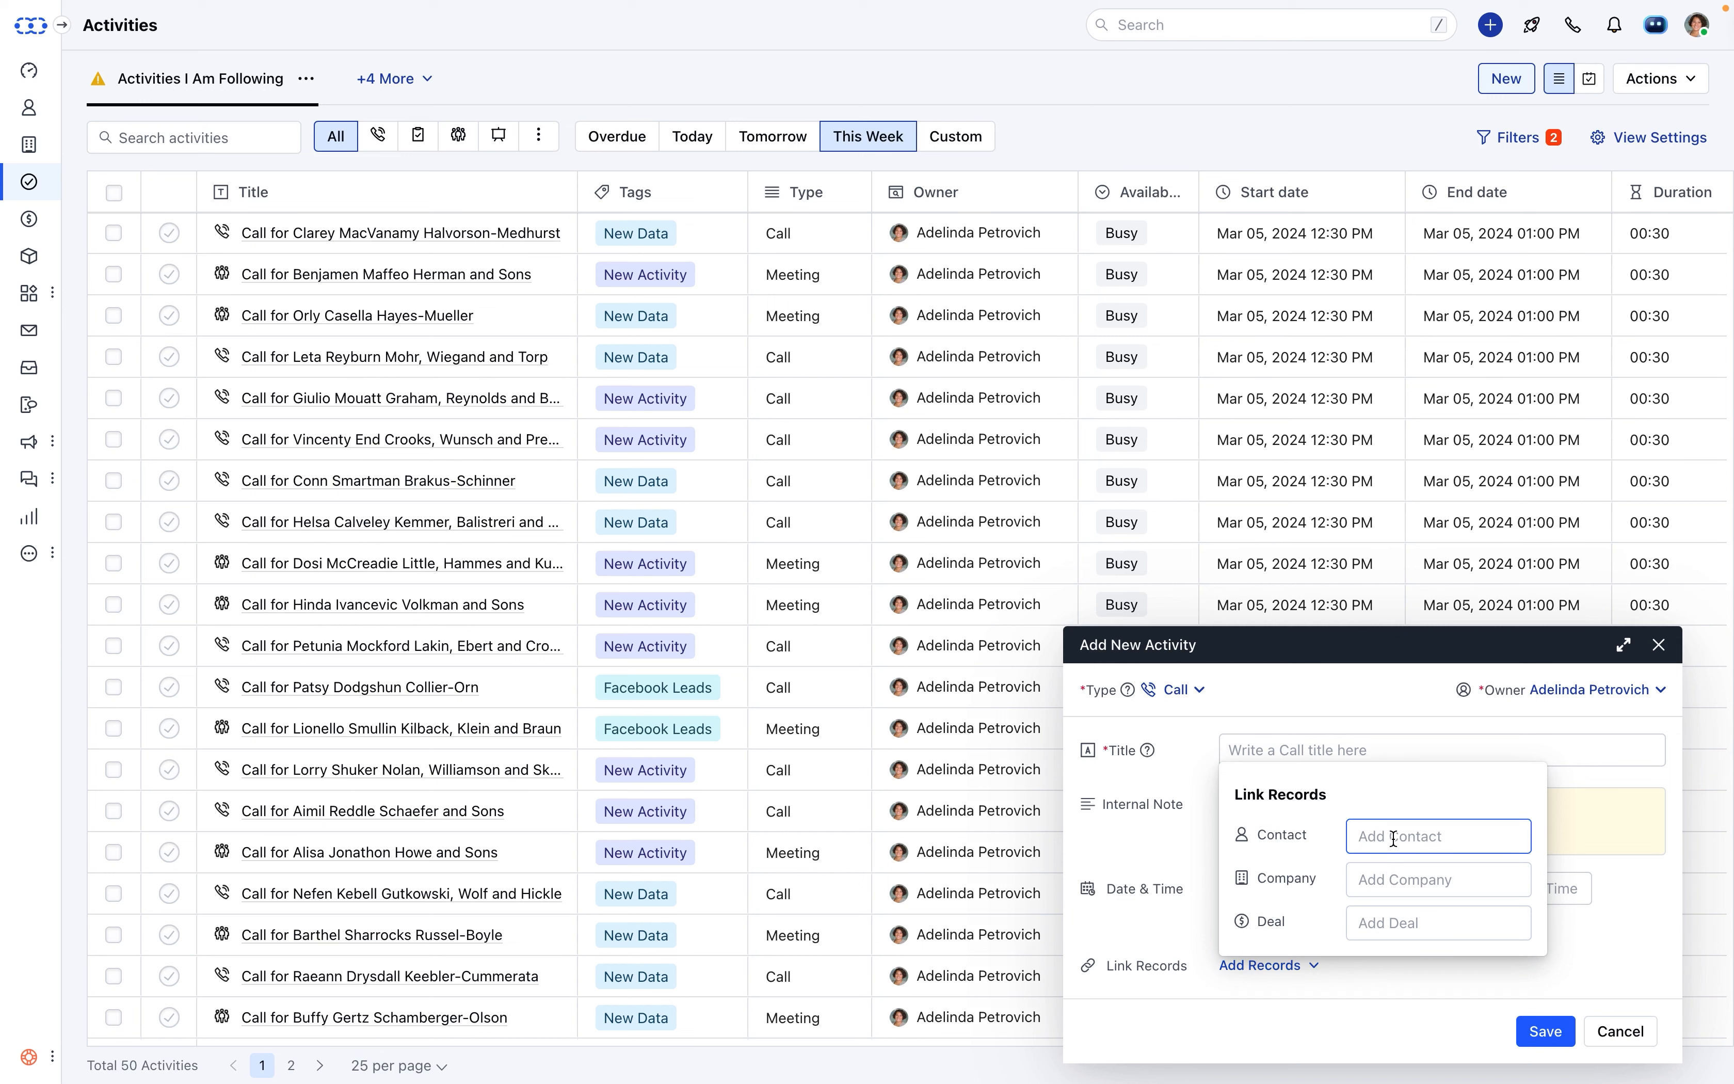
text(Tom)
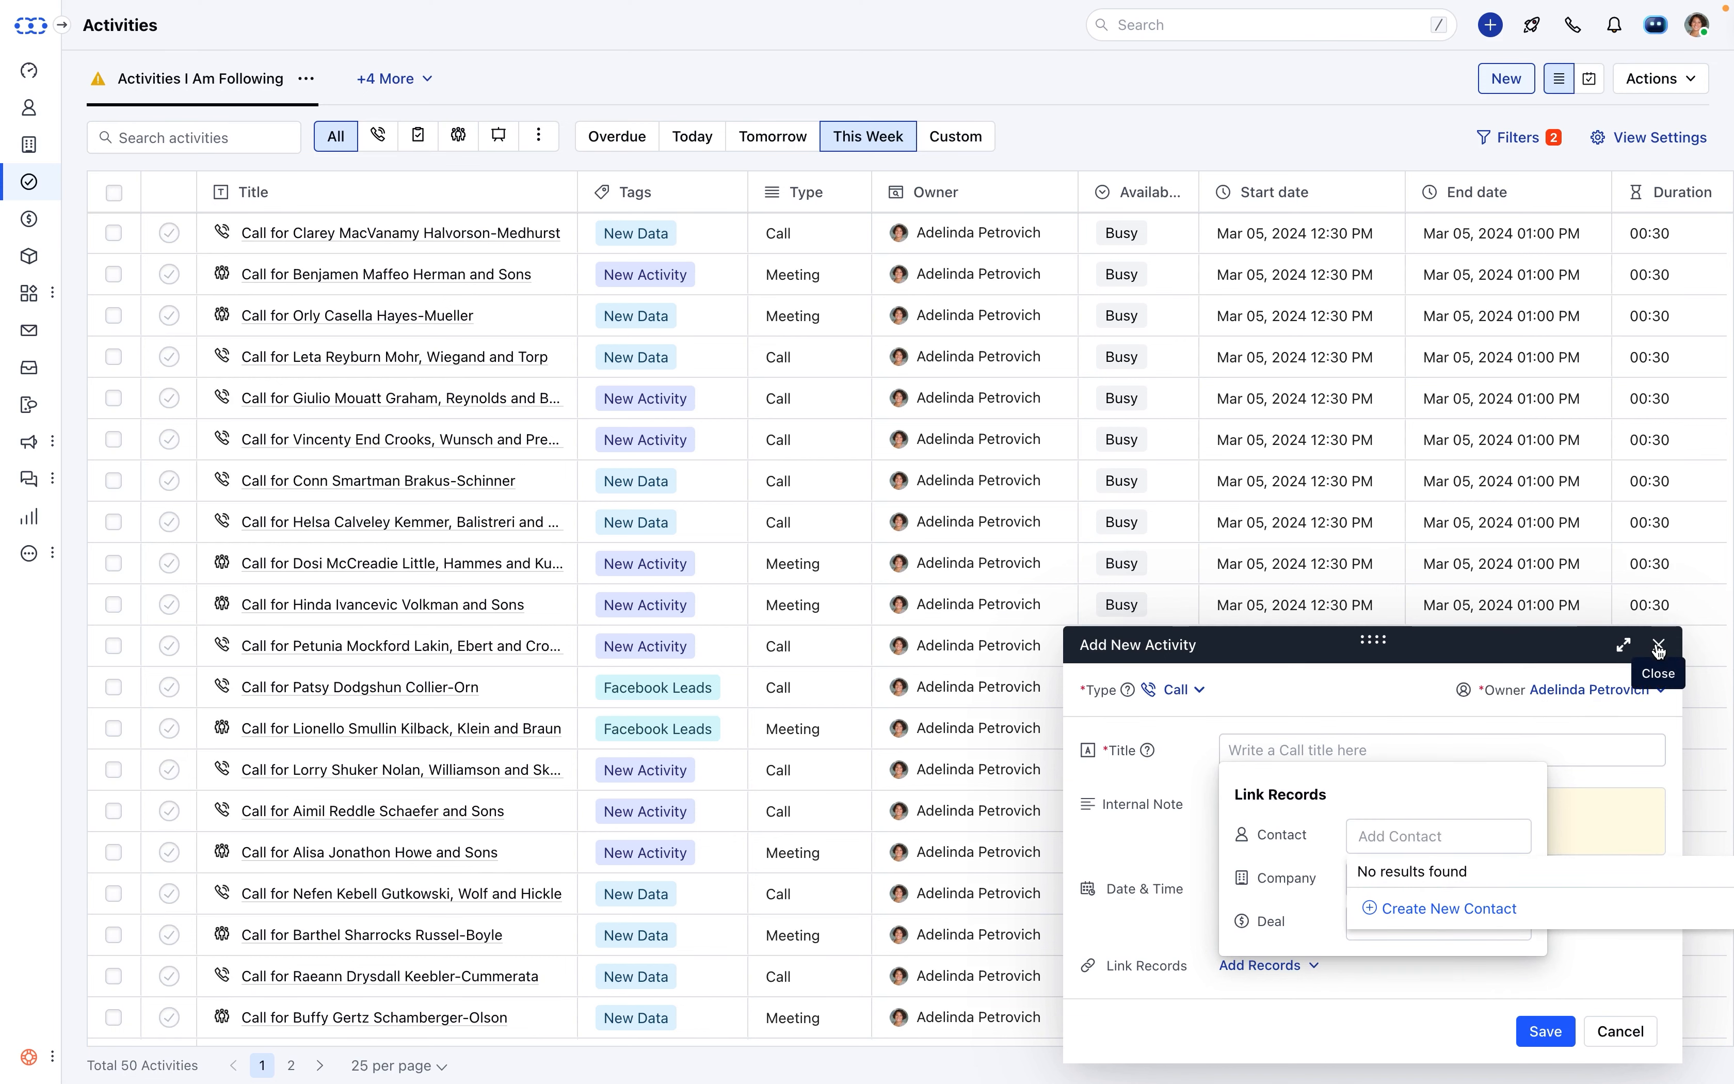
click(1658, 647)
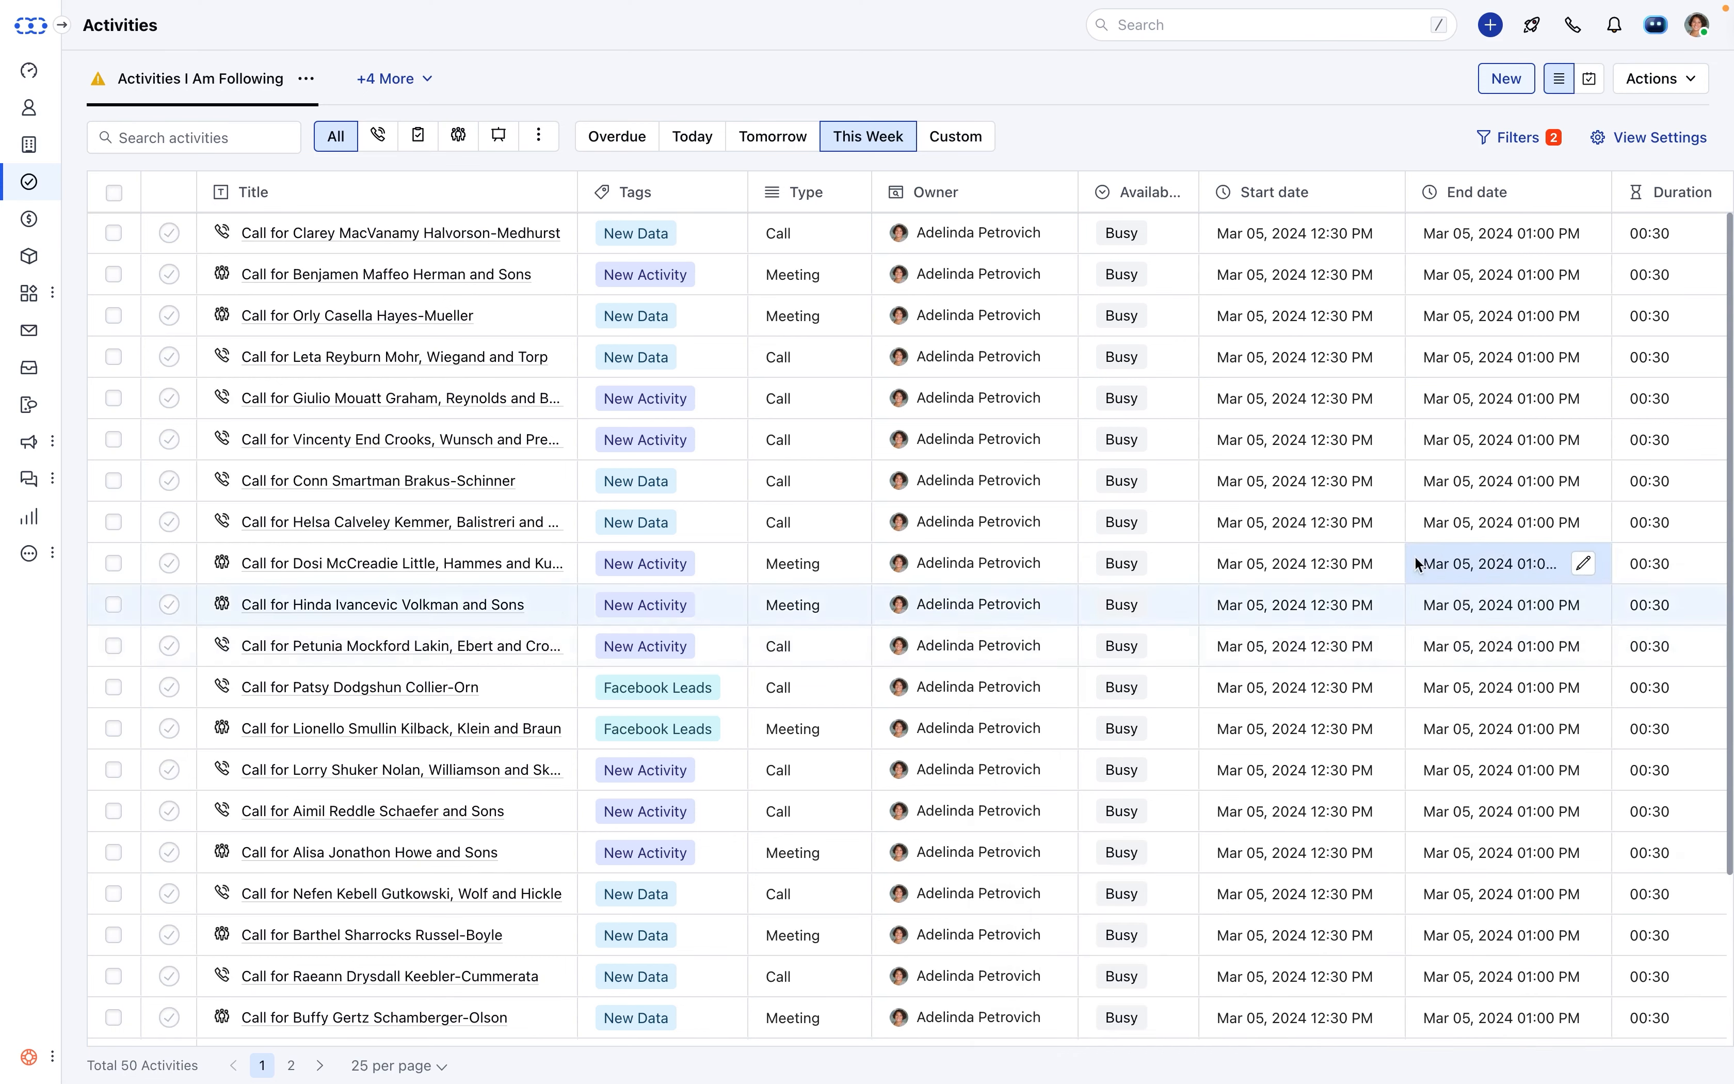
mouse_move(28, 220)
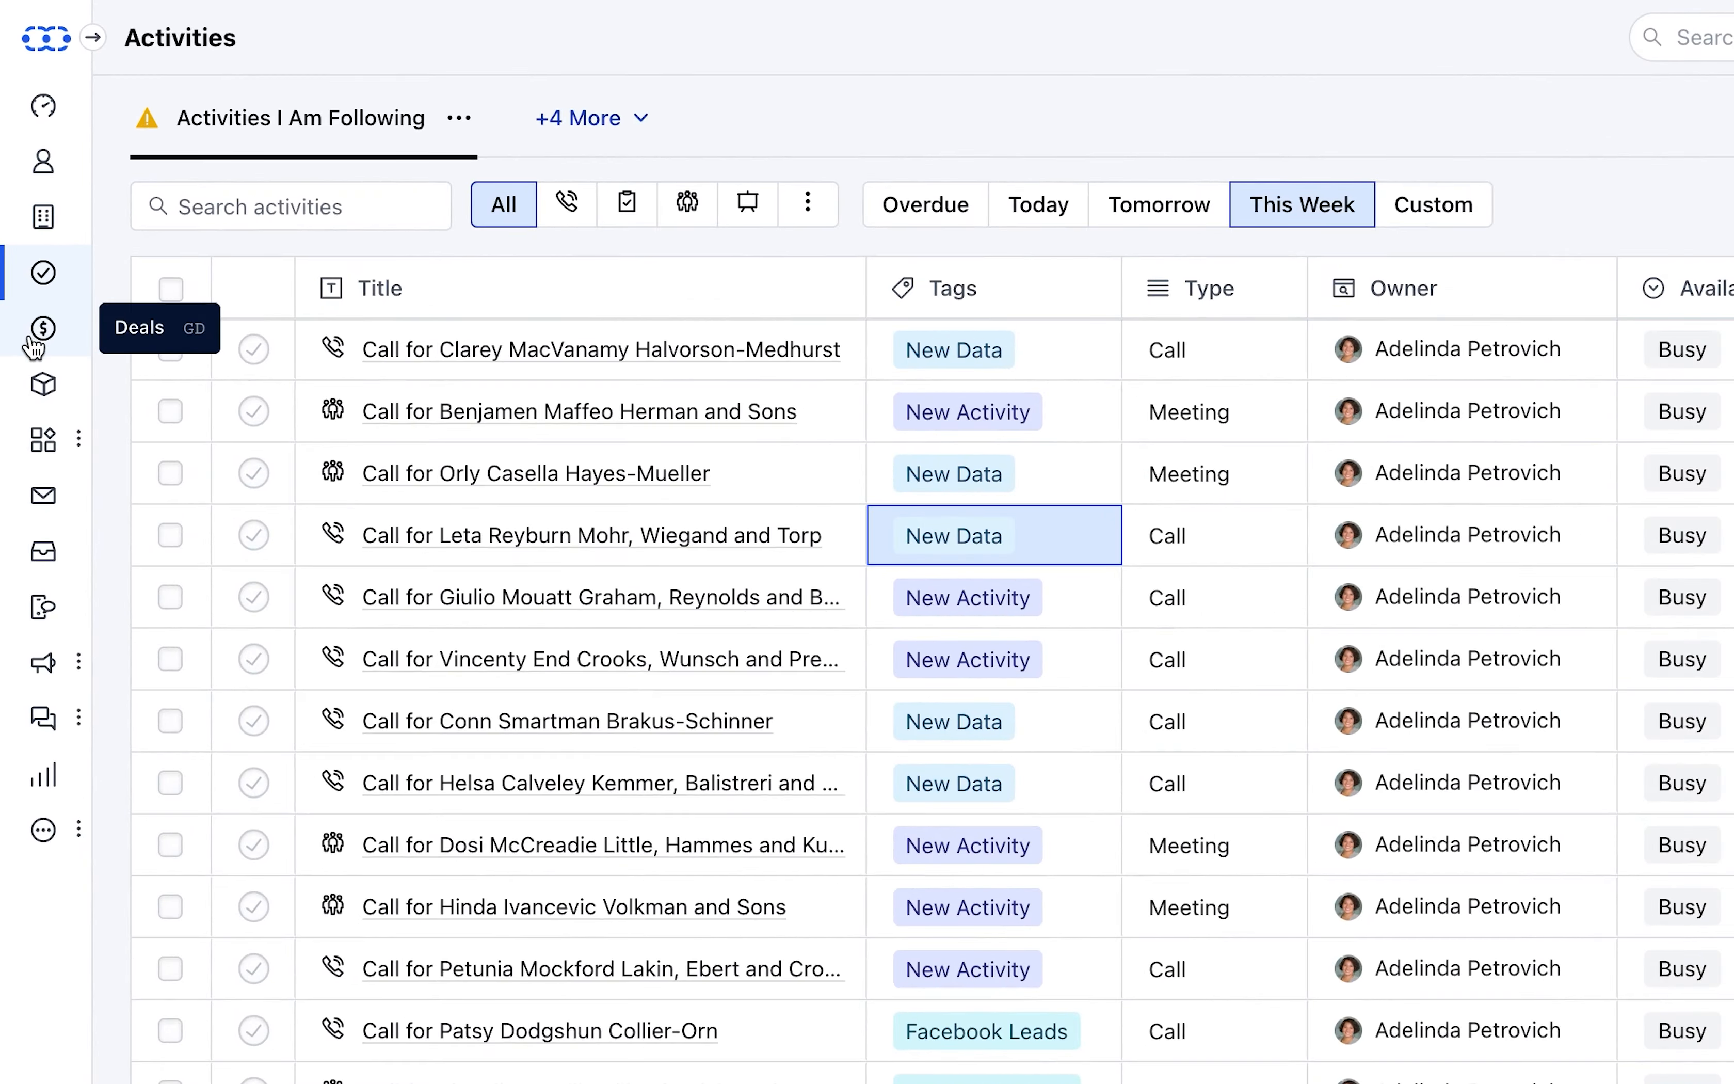
Begin a deal in New (Untouched), search its Contact for Tom to see creation offered, then return to Dashboard
click(42, 328)
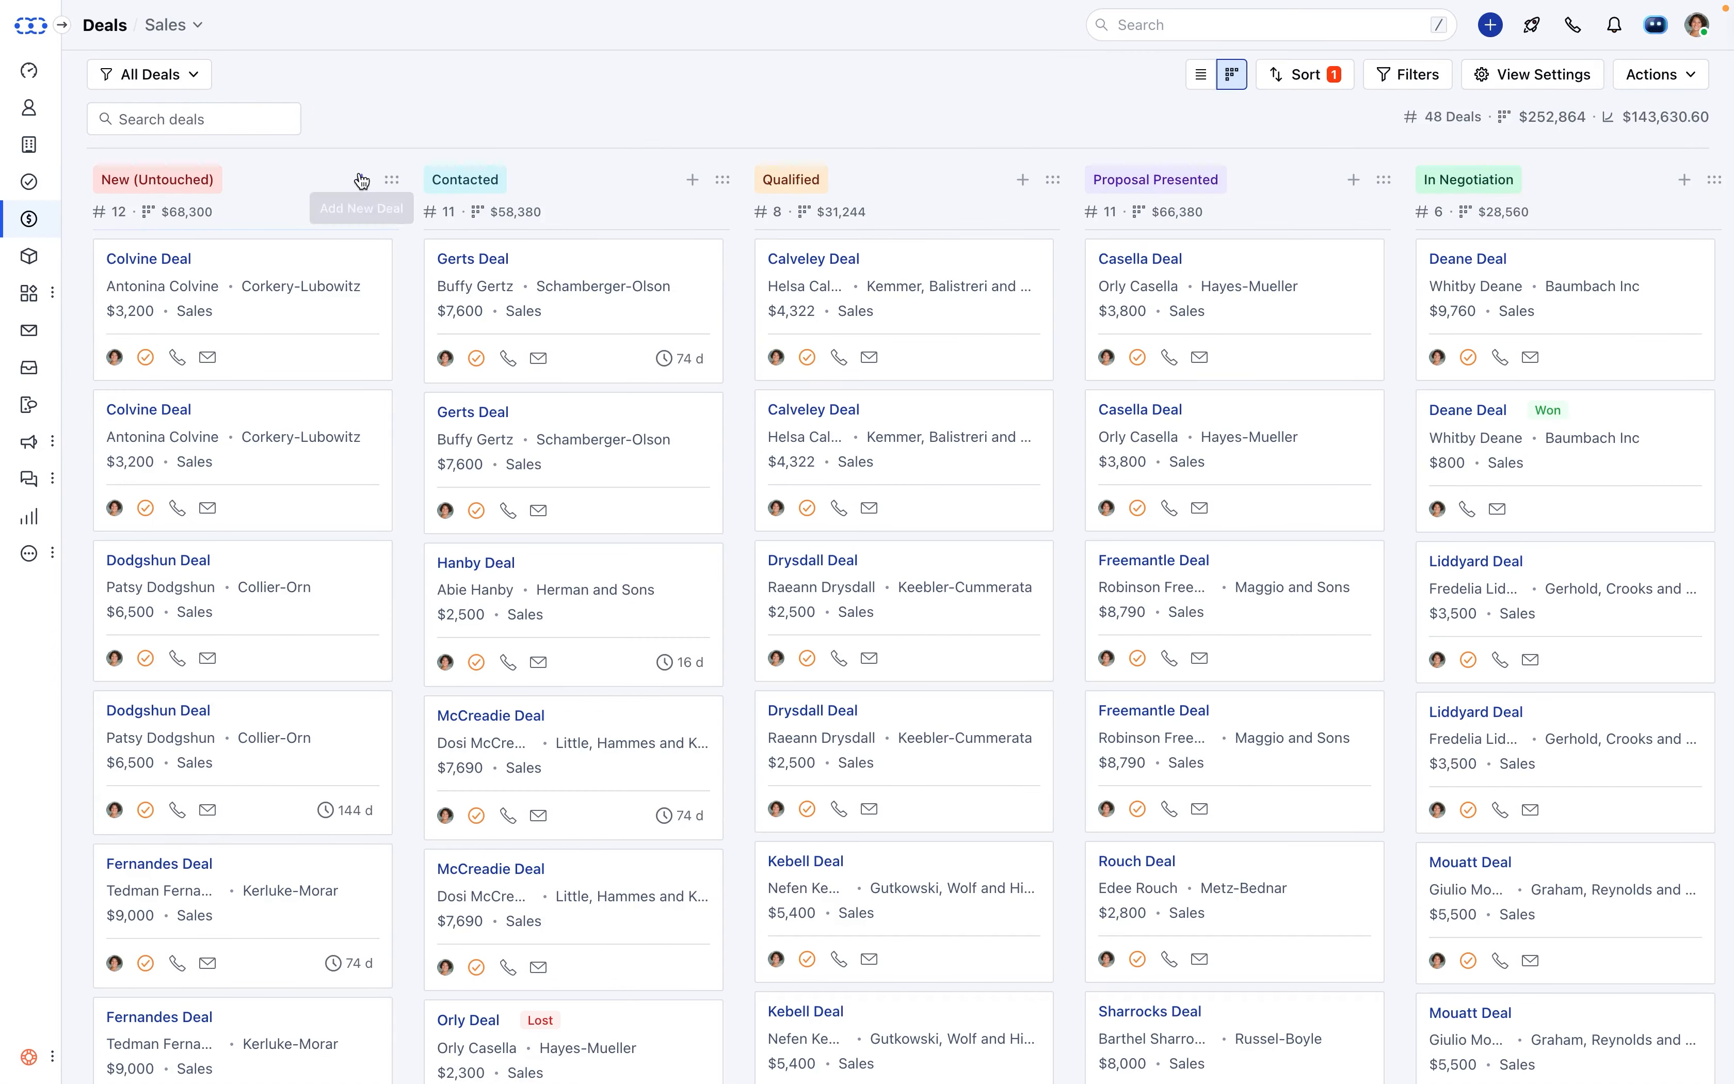
click(360, 180)
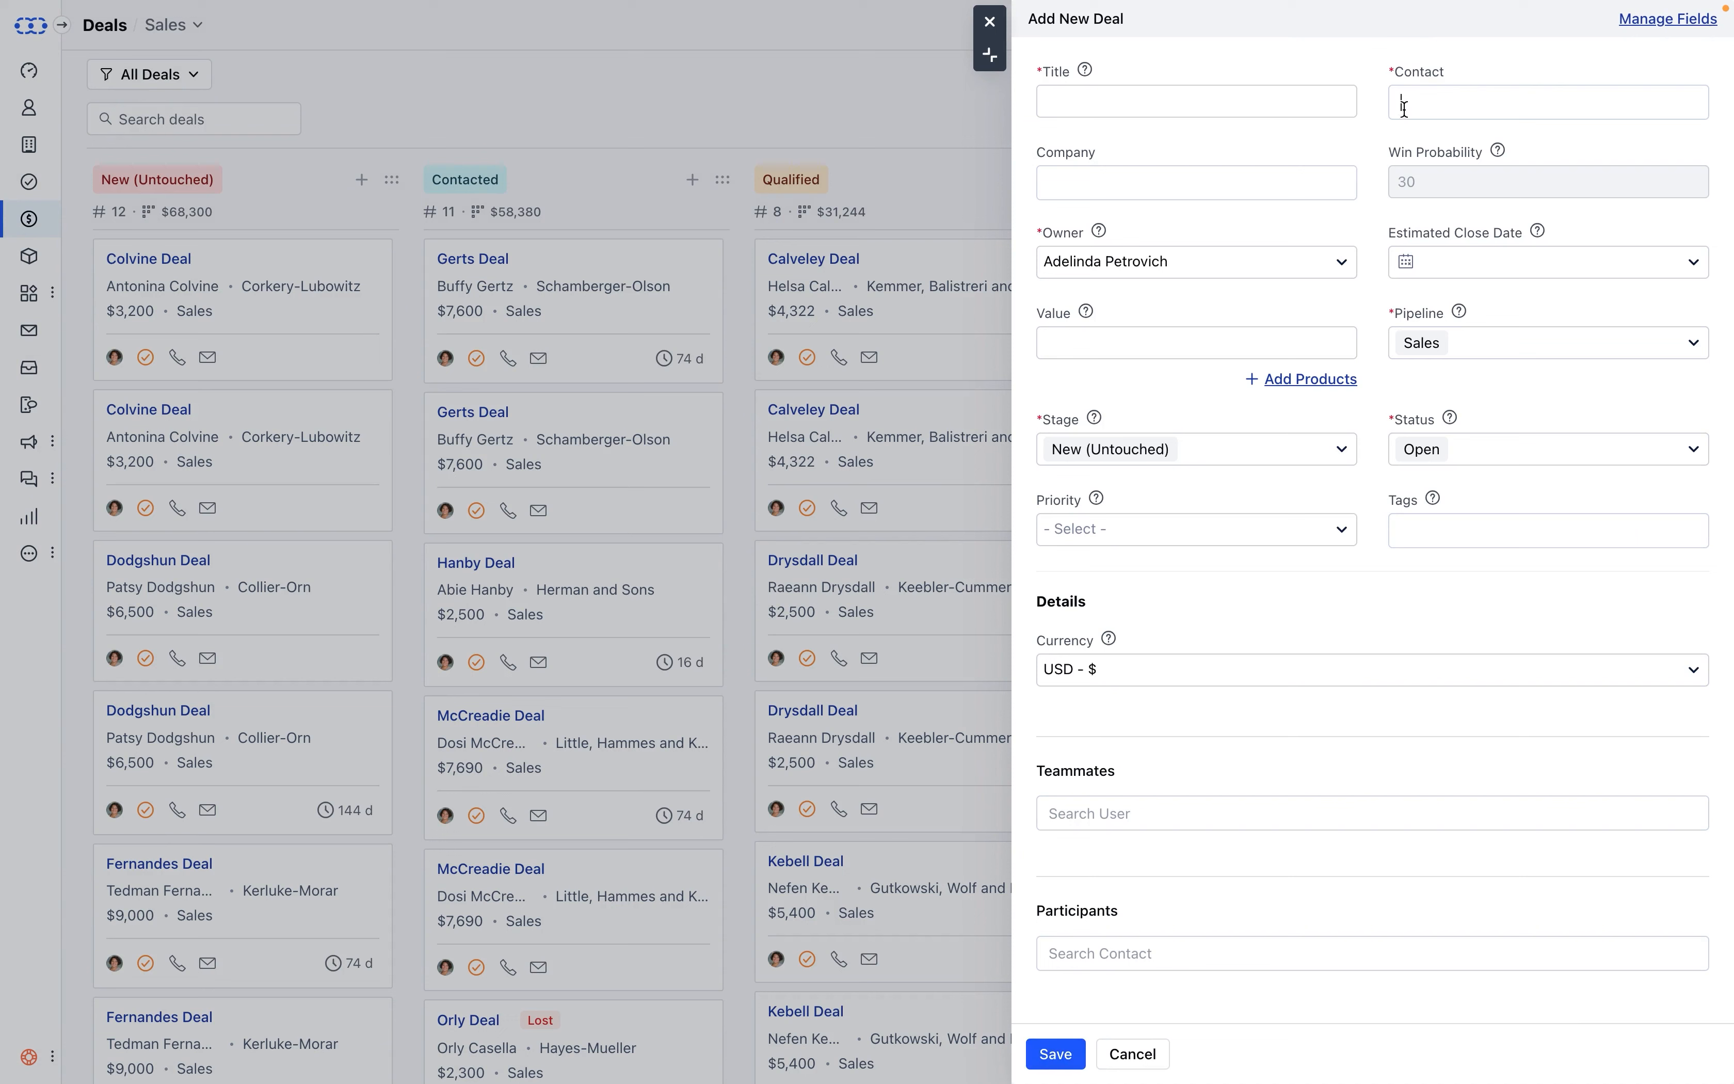
text(To)
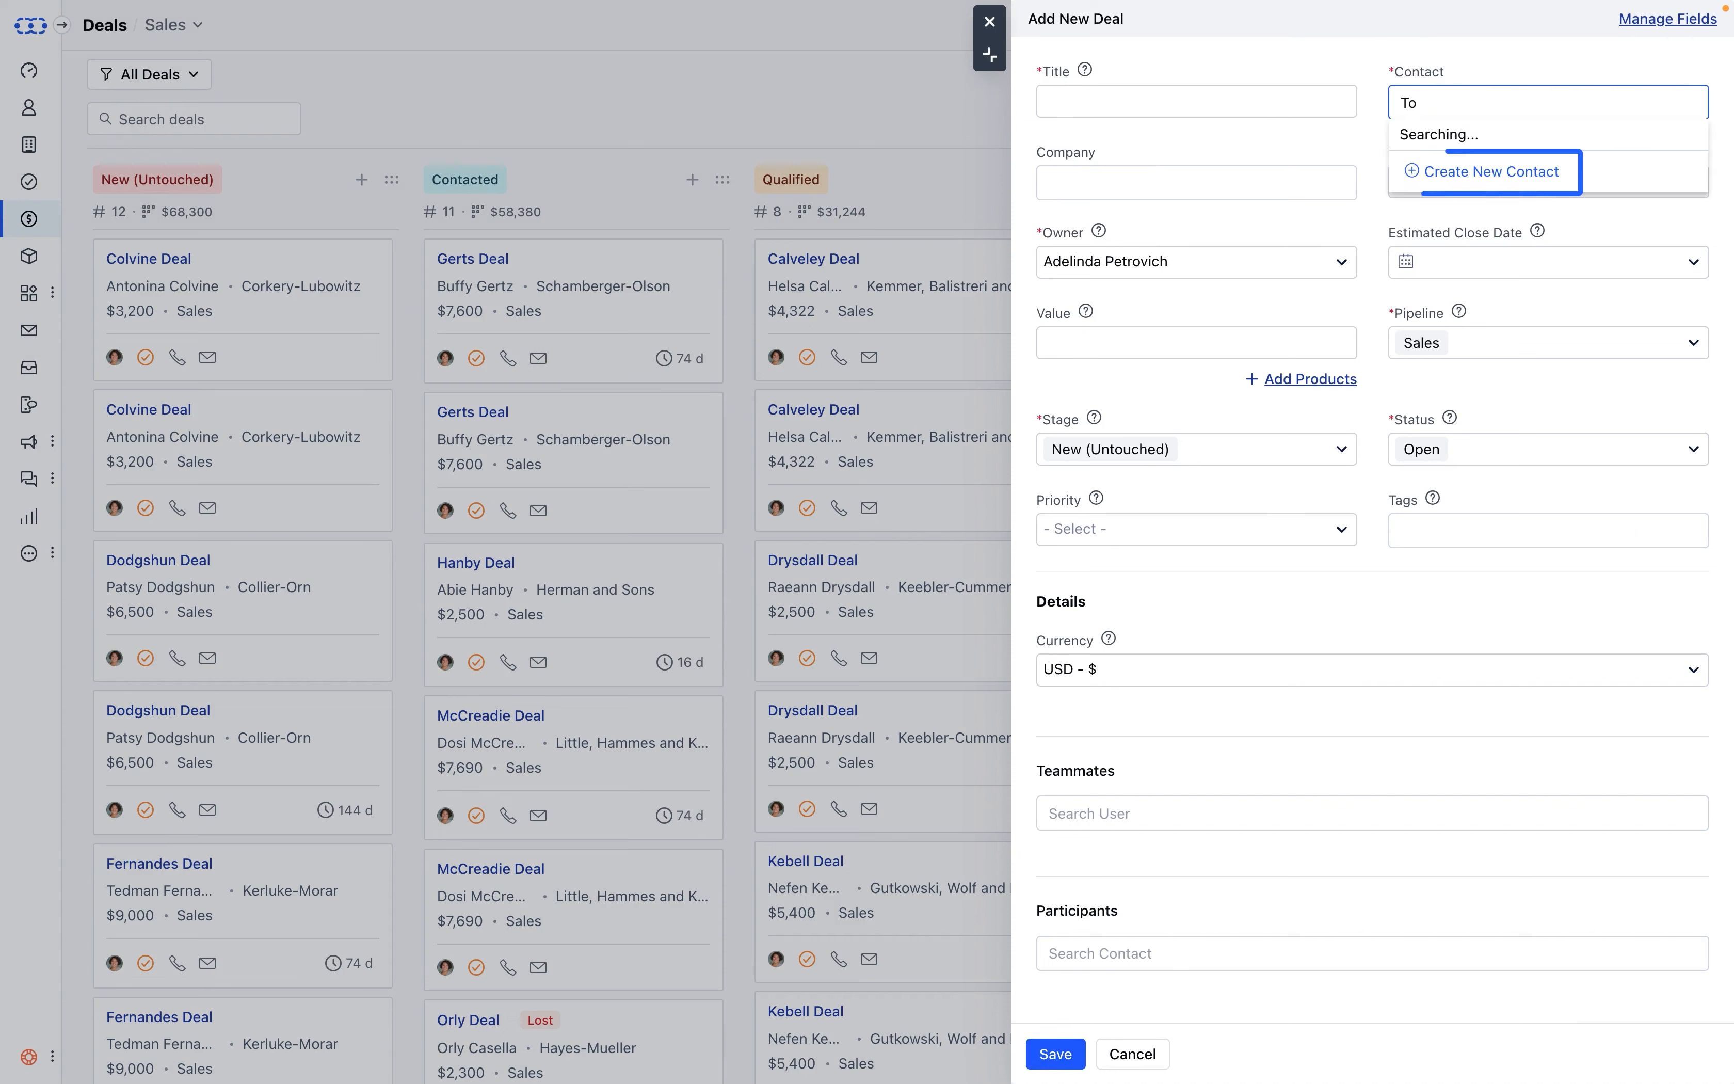
text(m)
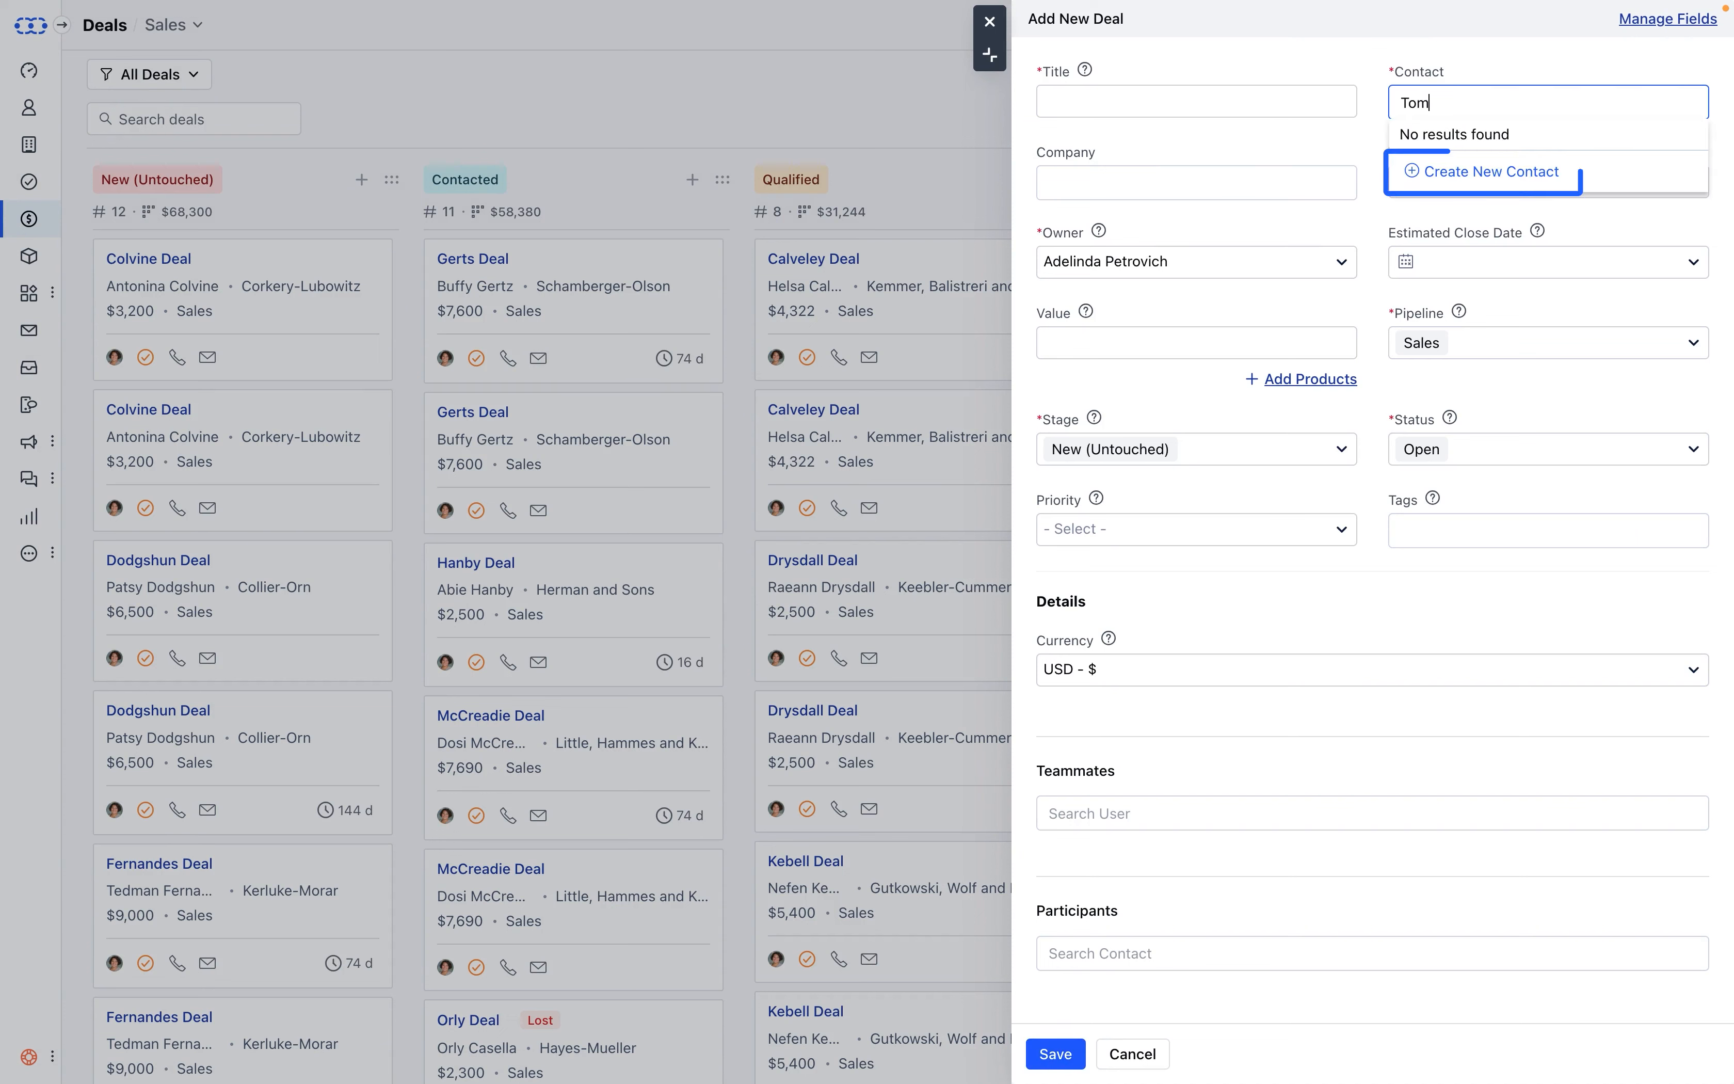
mouse_move(1016, 29)
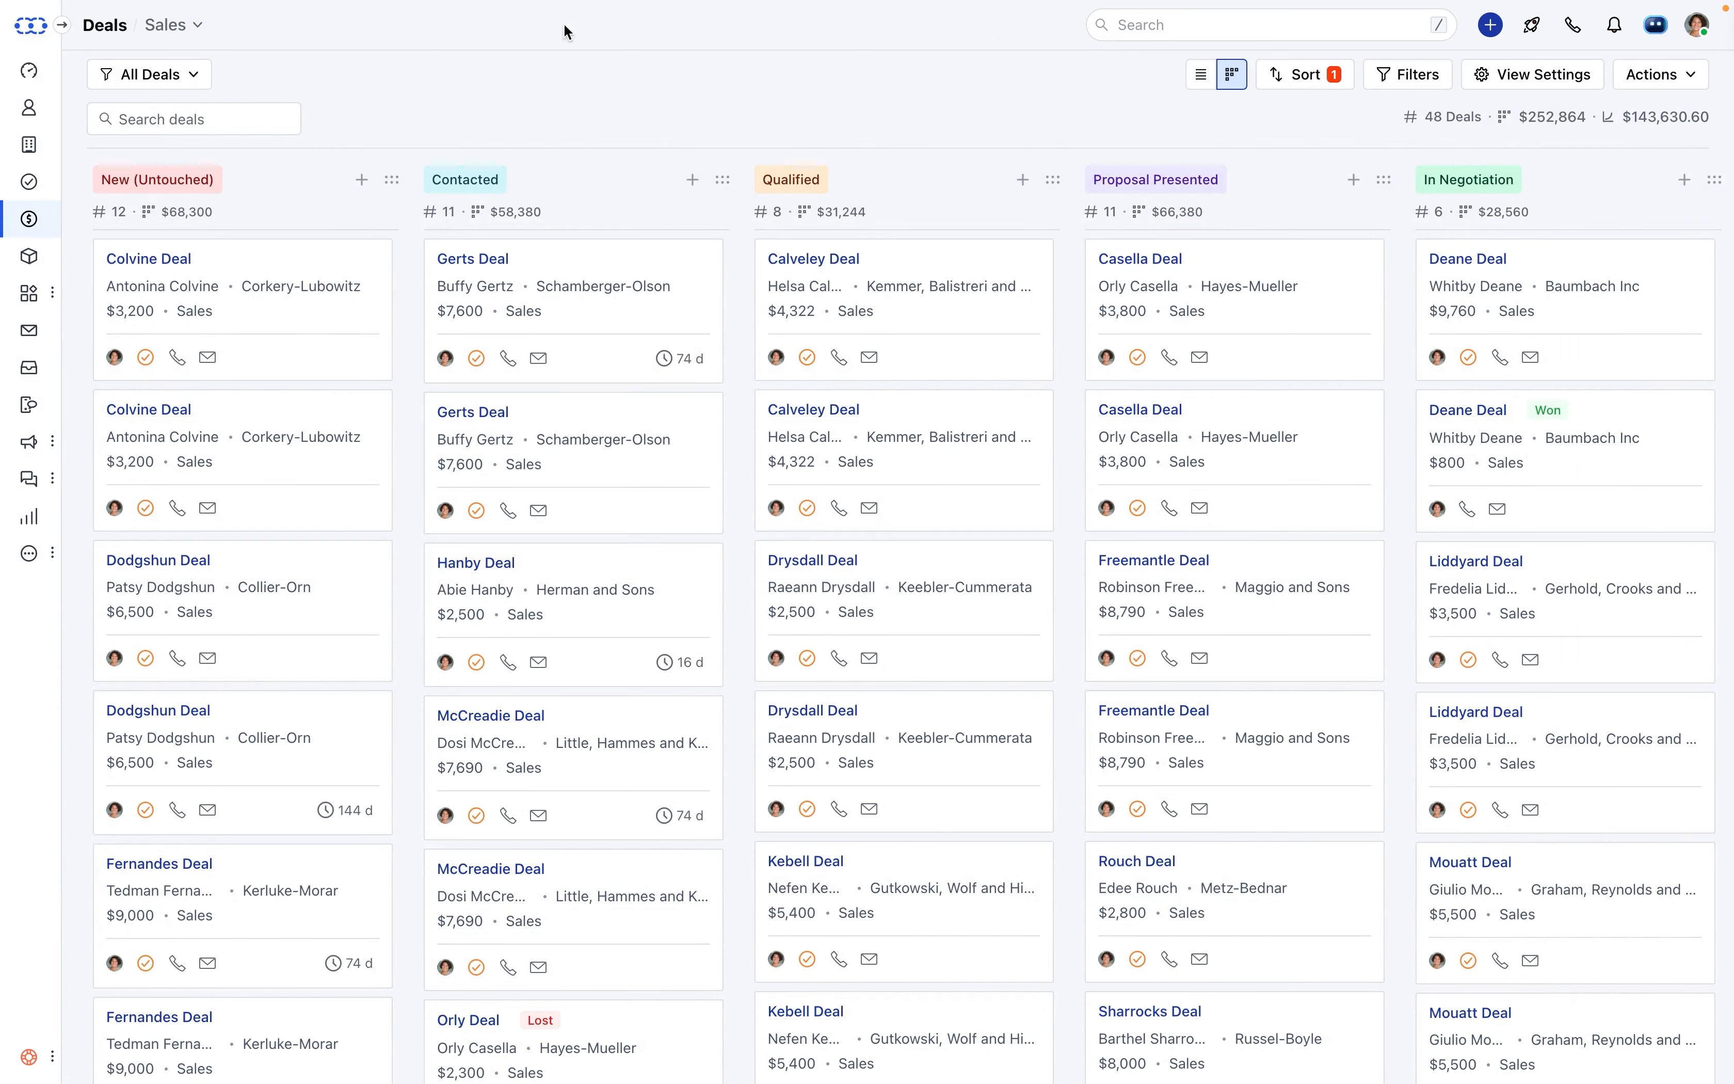
click(29, 71)
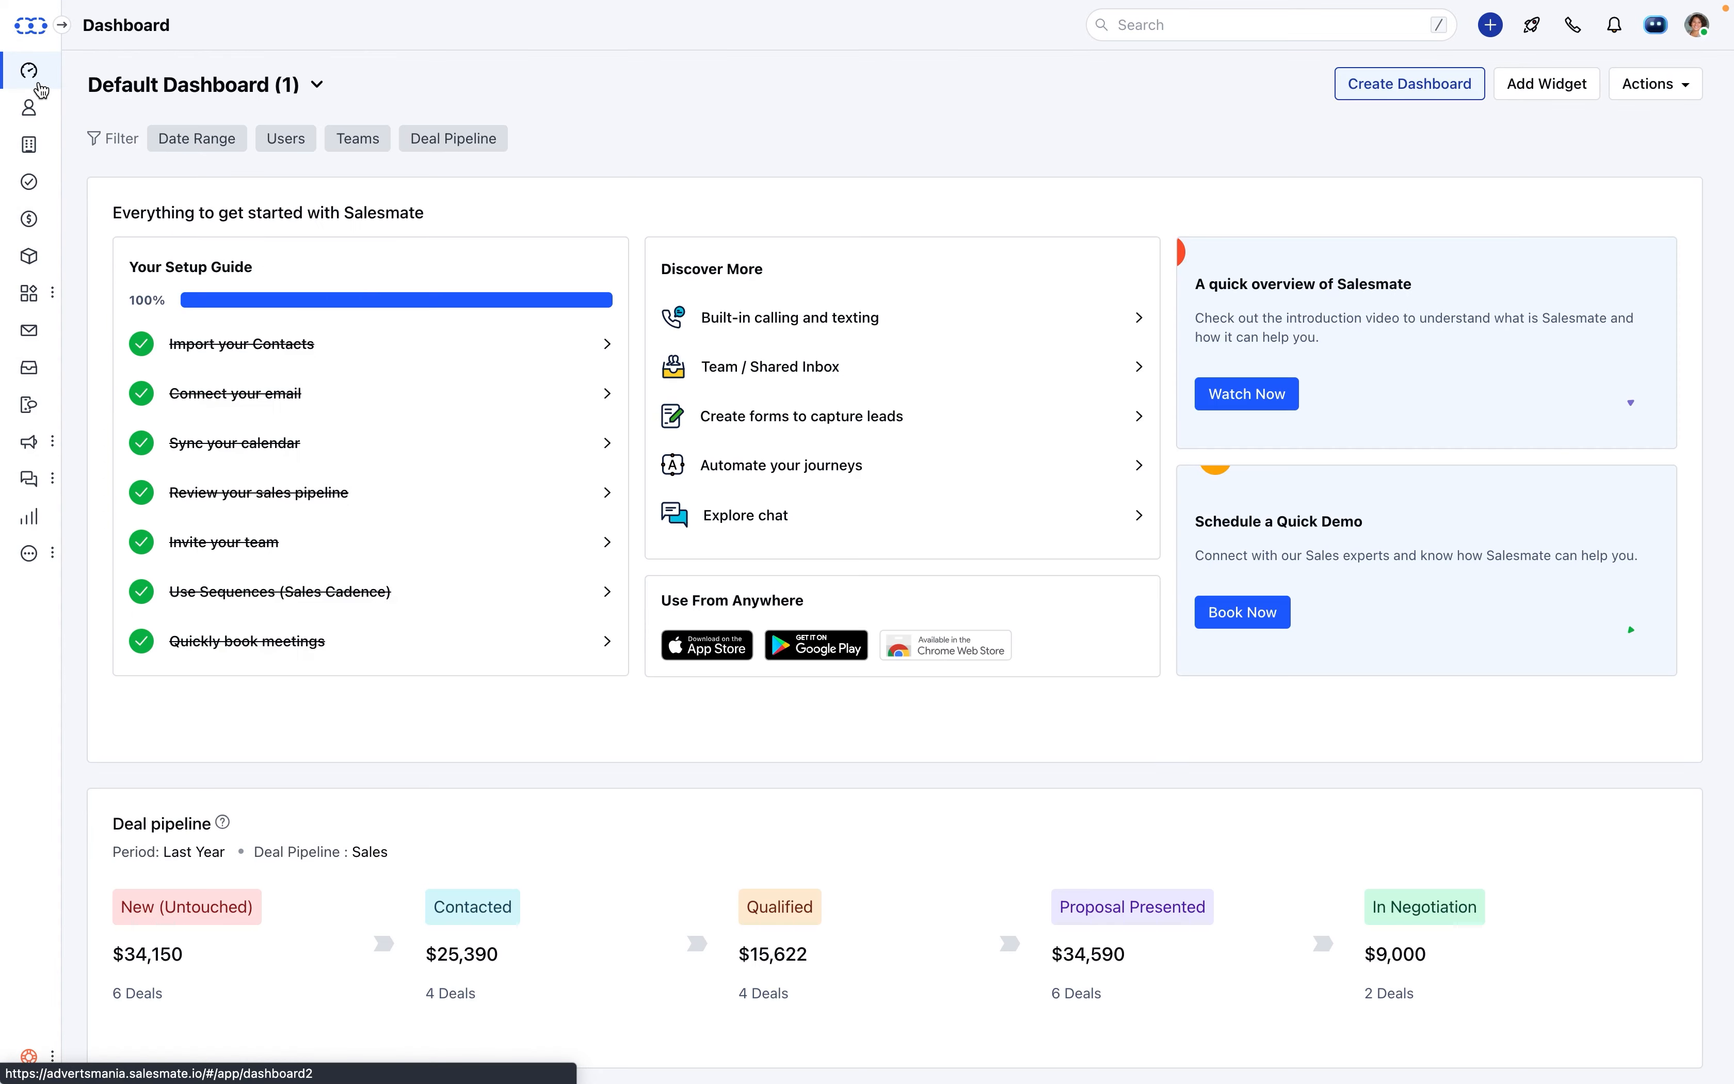
Bring up the top-bar quick-create menu listing Add Contact, Add Company and Add Deal
click(1490, 24)
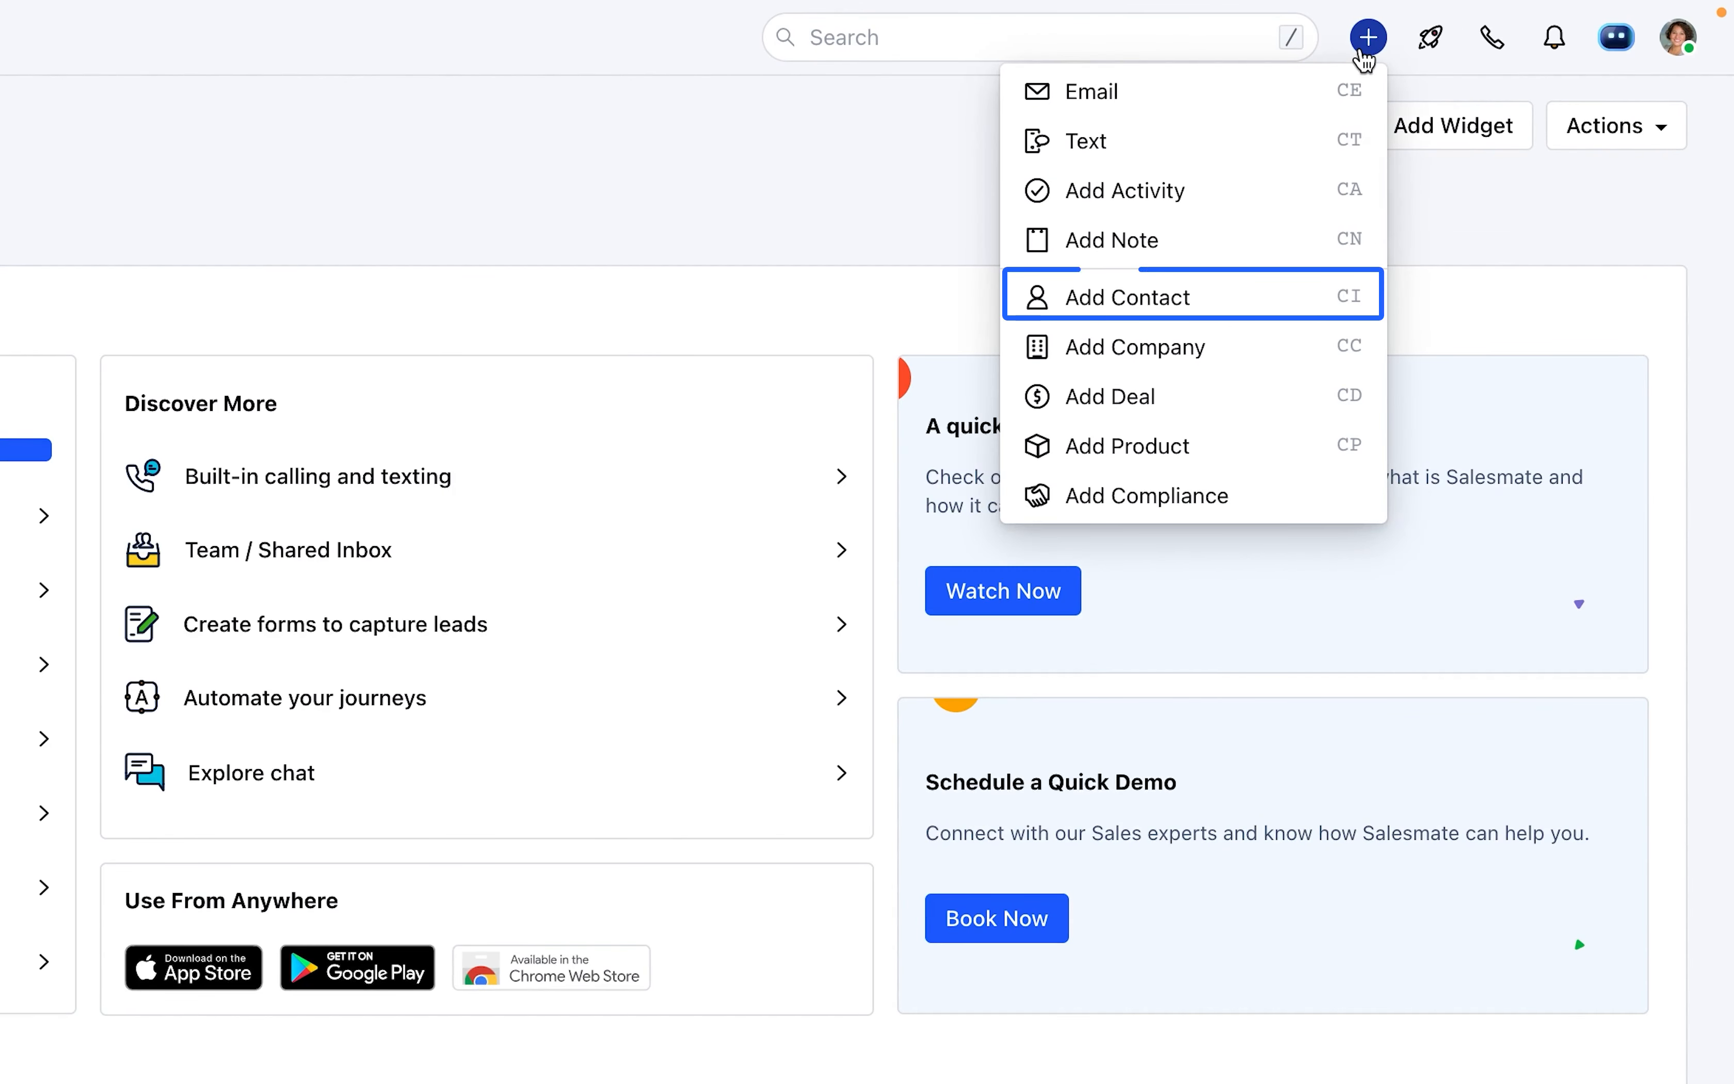
mouse_move(1283, 310)
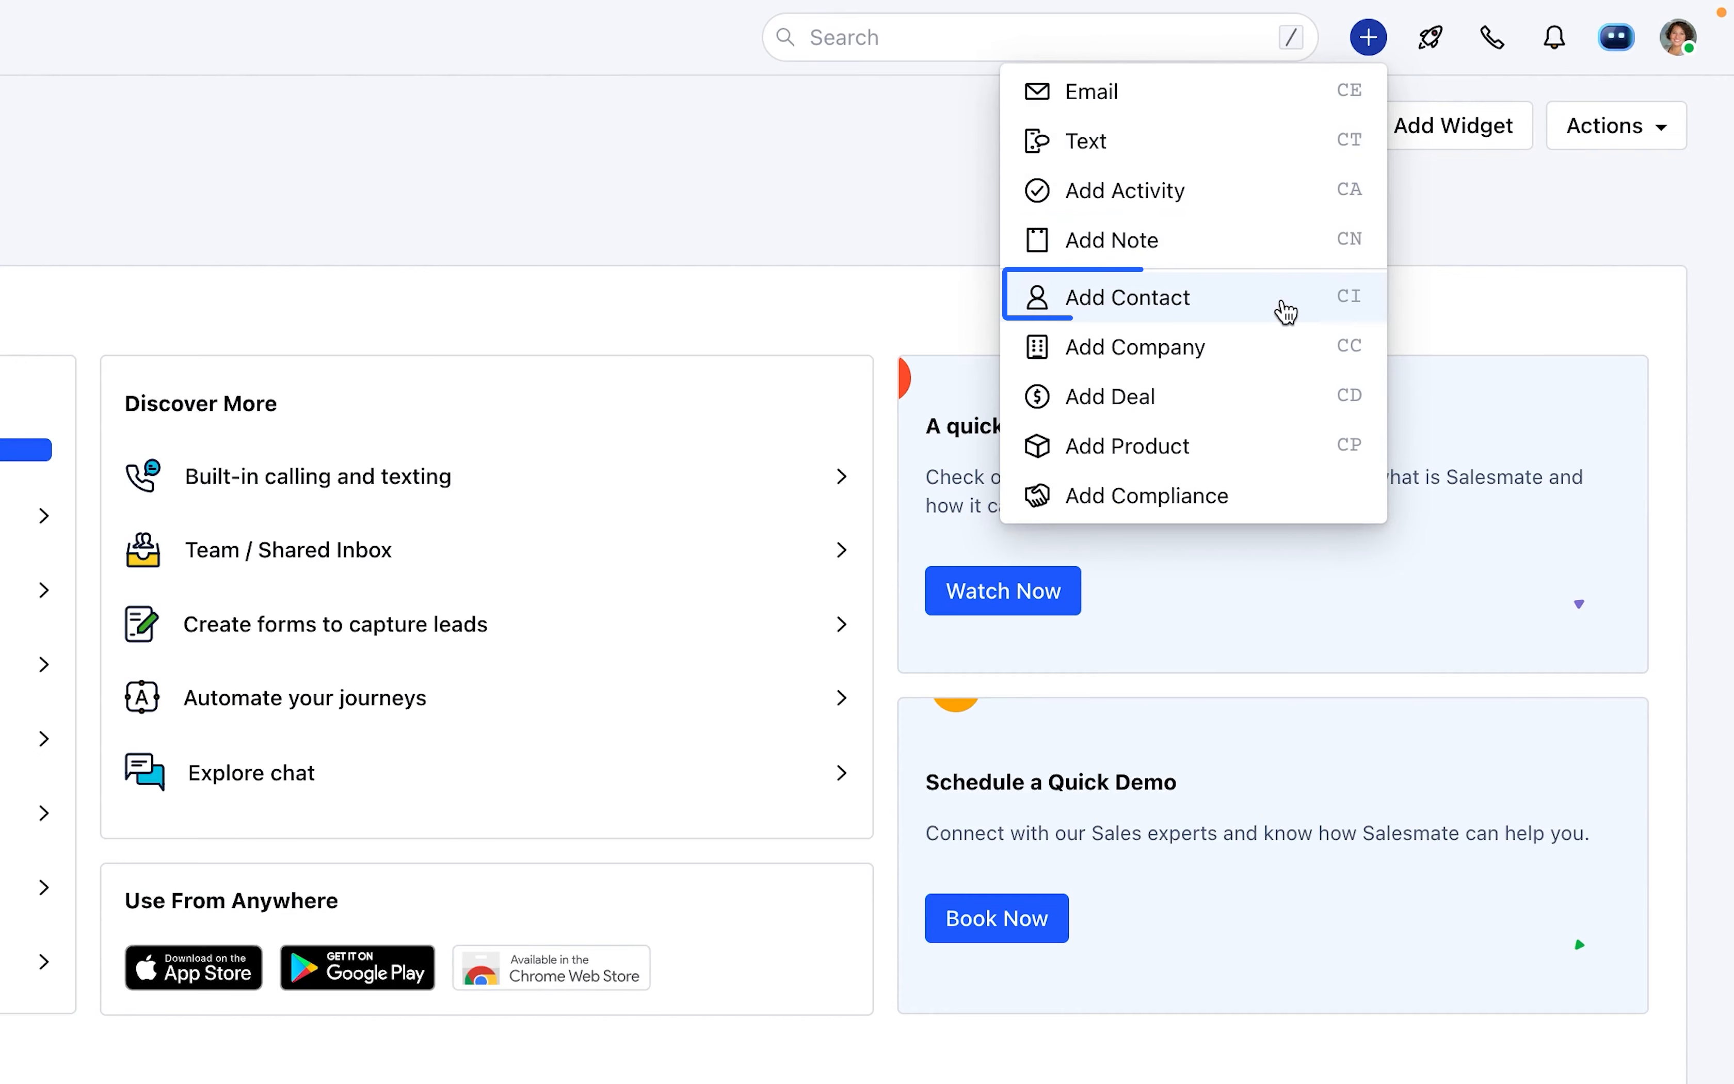